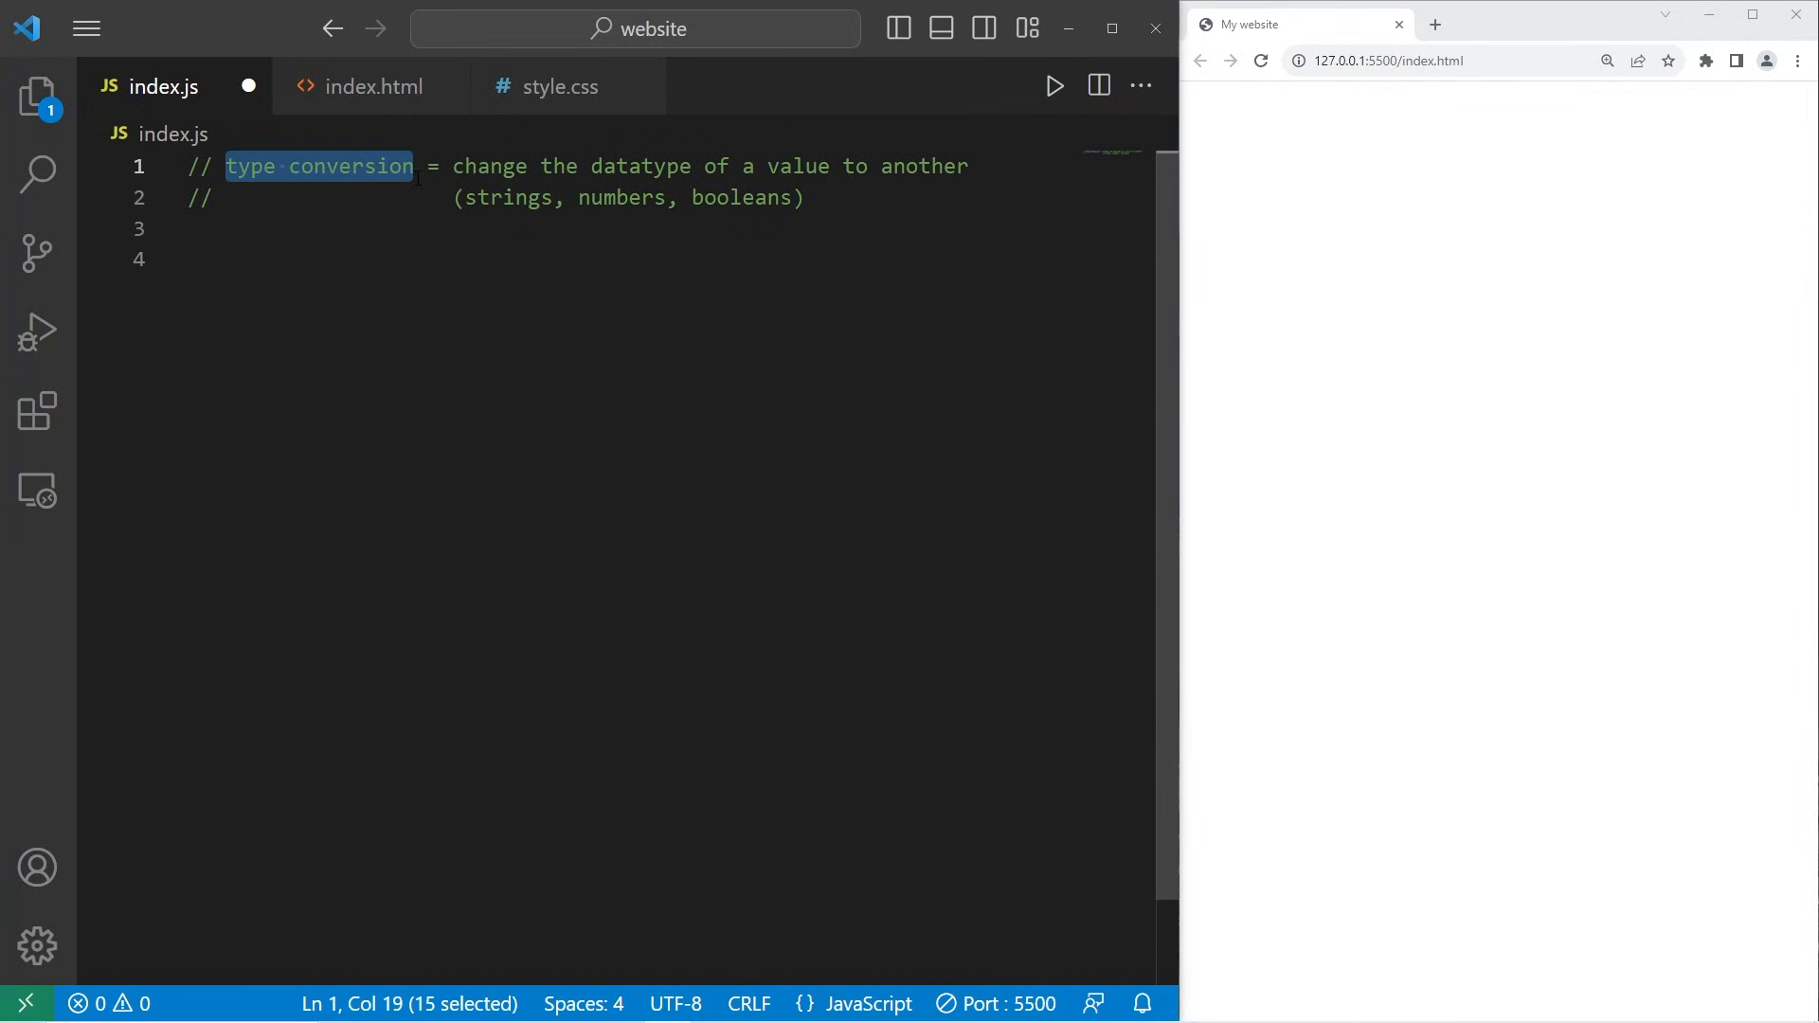
Highlight the comment's words about datatypes, strings and numbers.
left_click(487, 165)
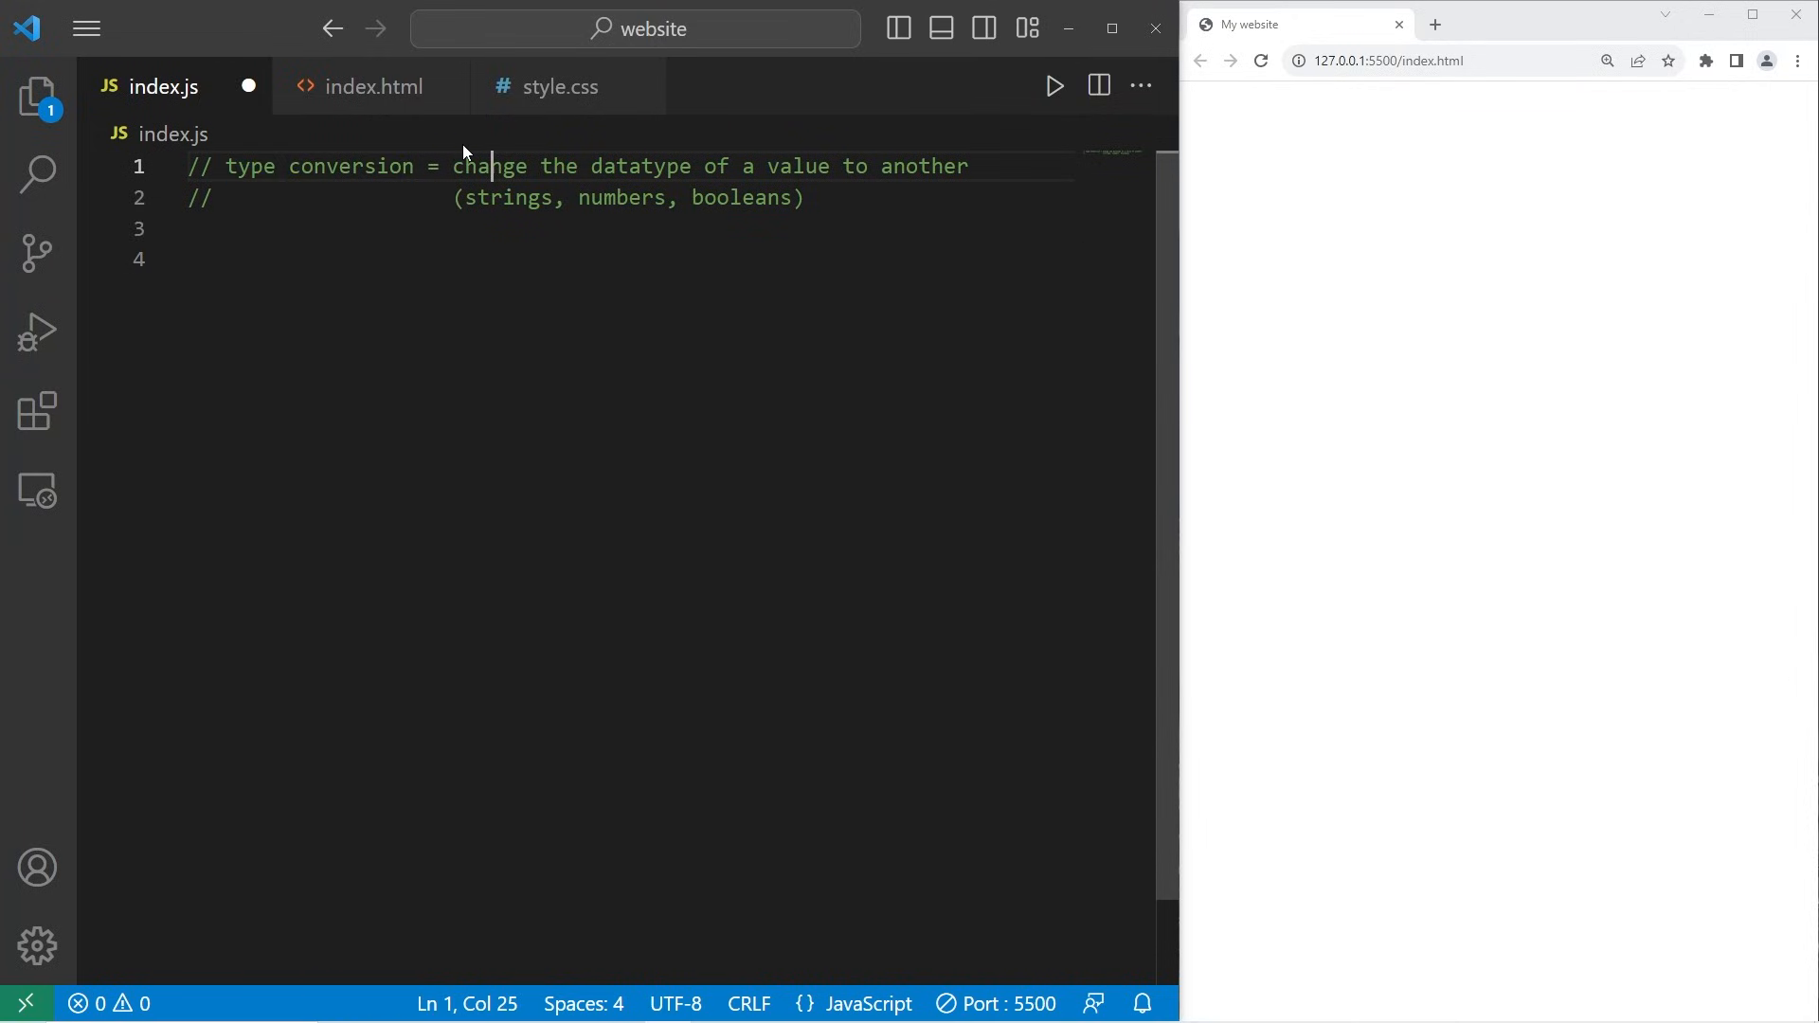
double_click(641, 166)
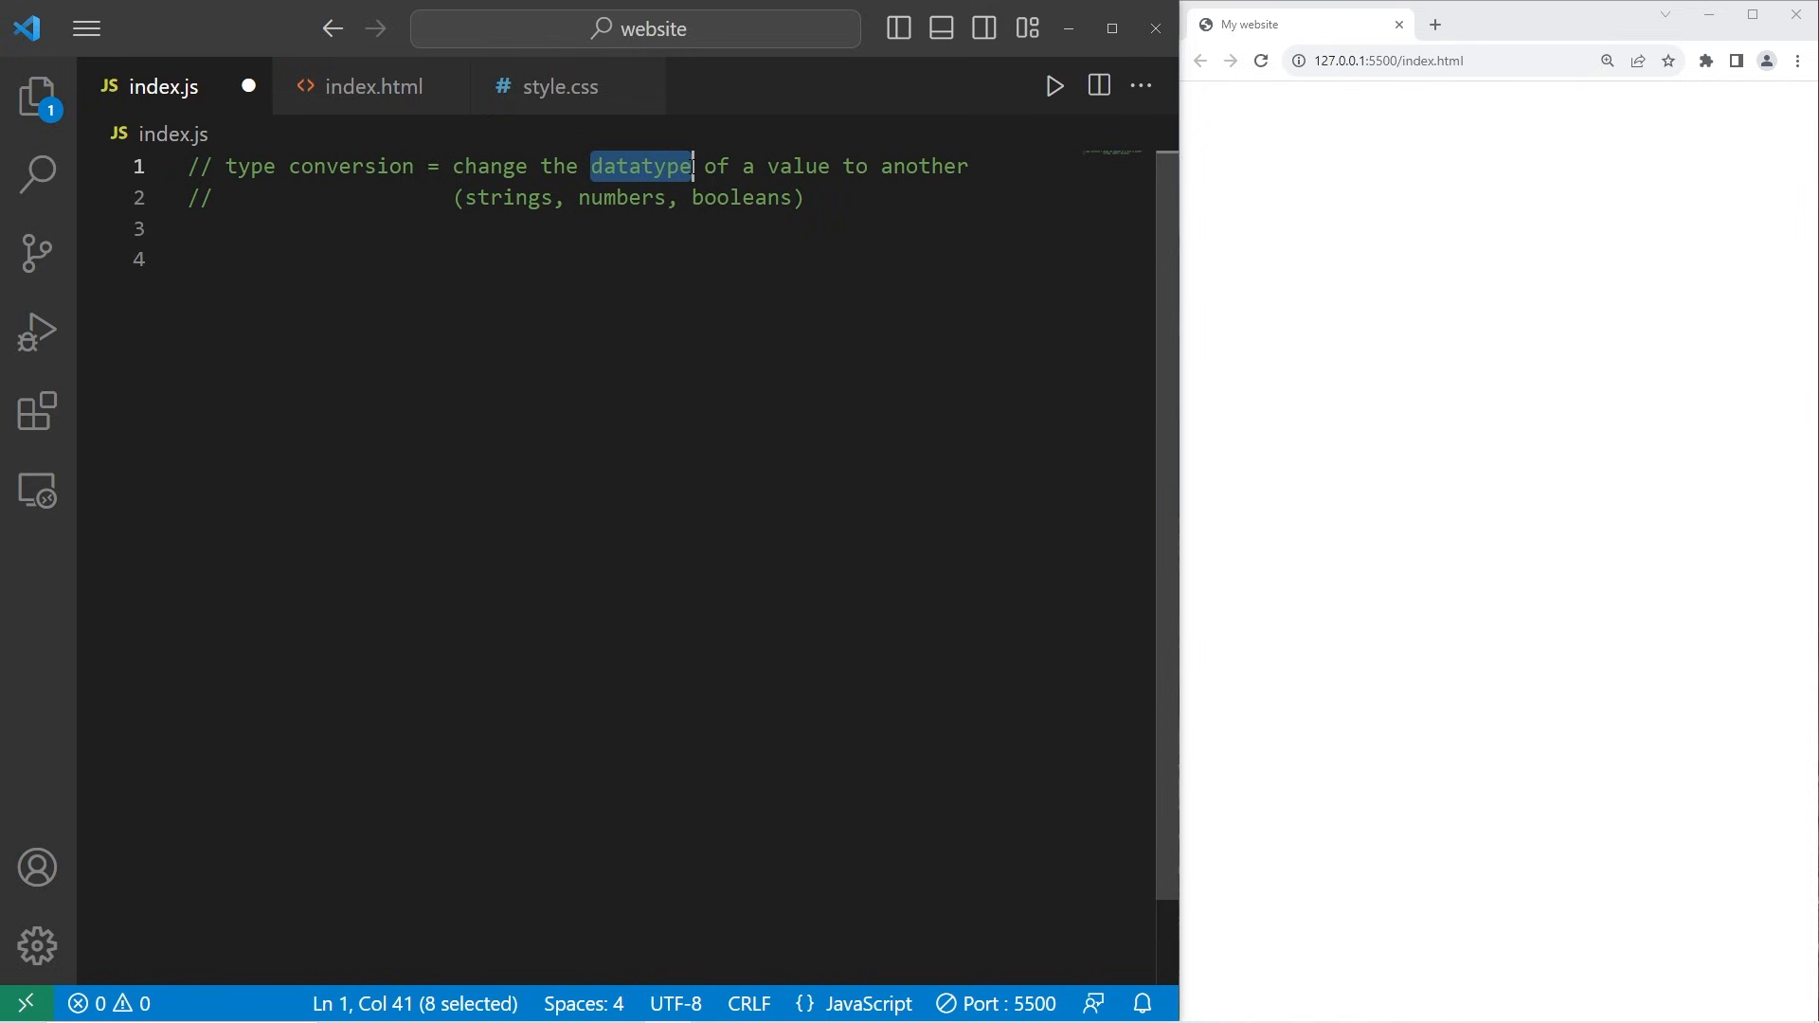
double_click(924, 166)
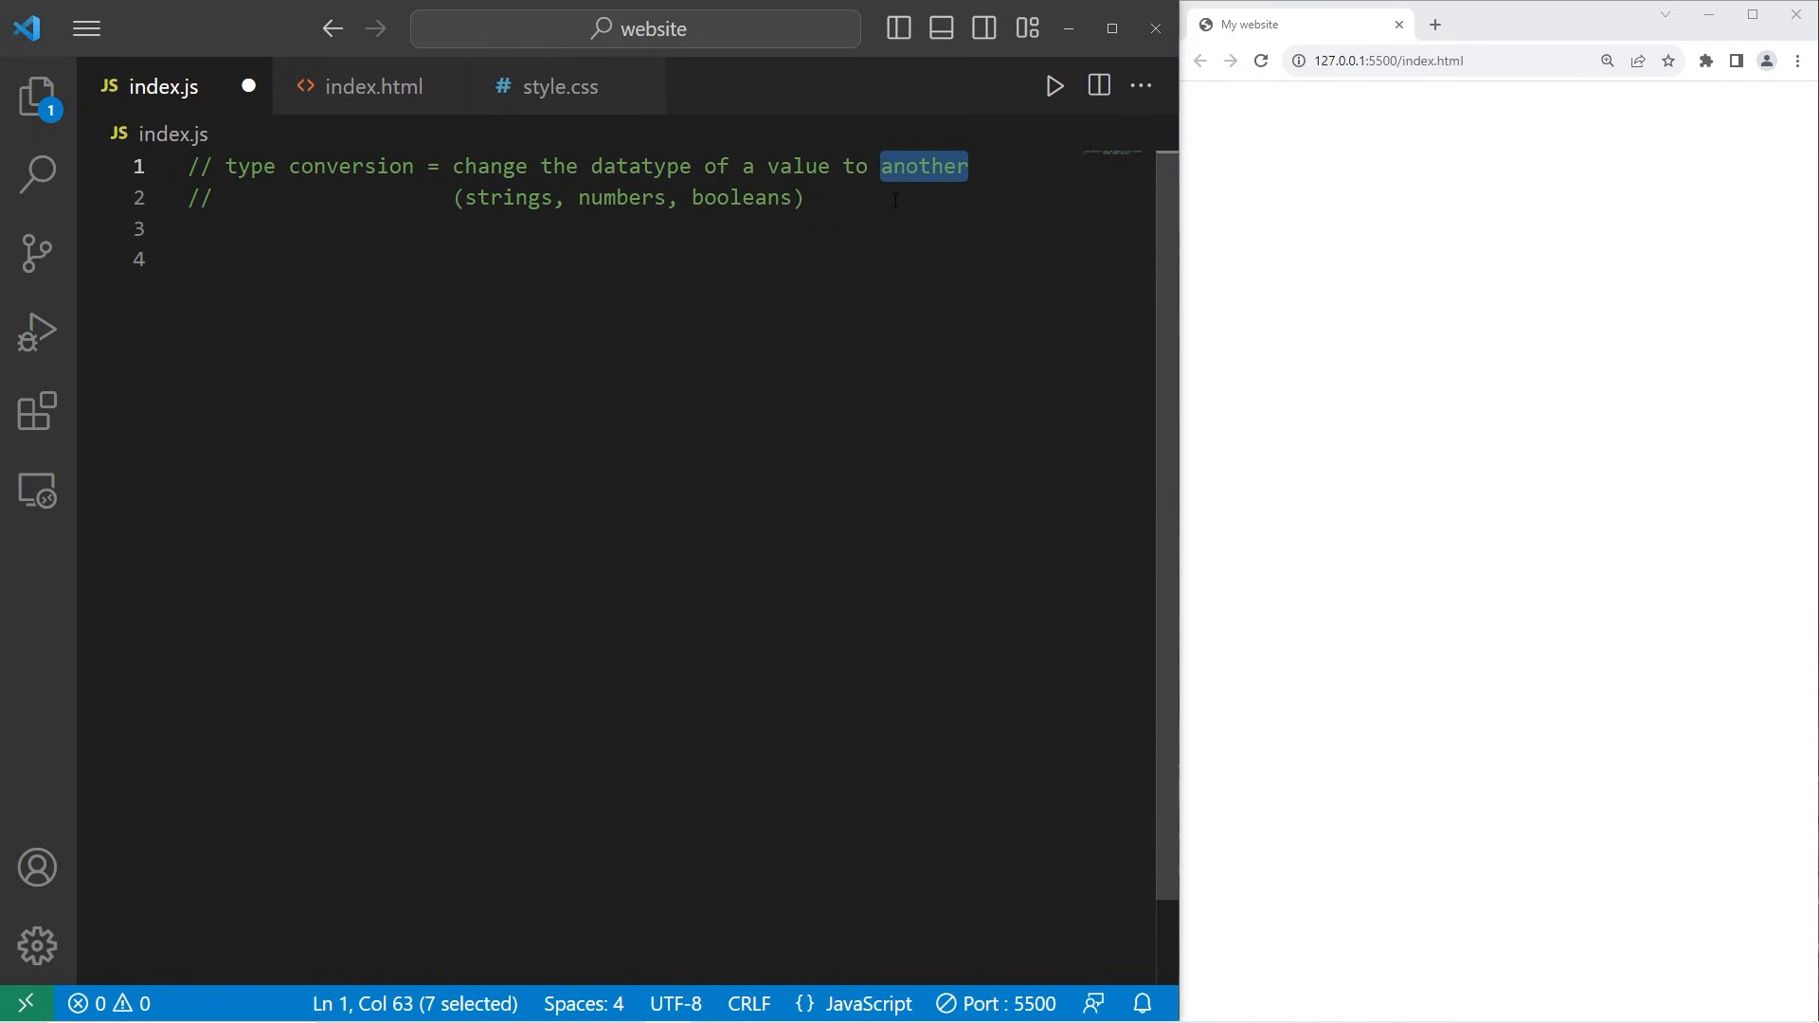
double_click(507, 197)
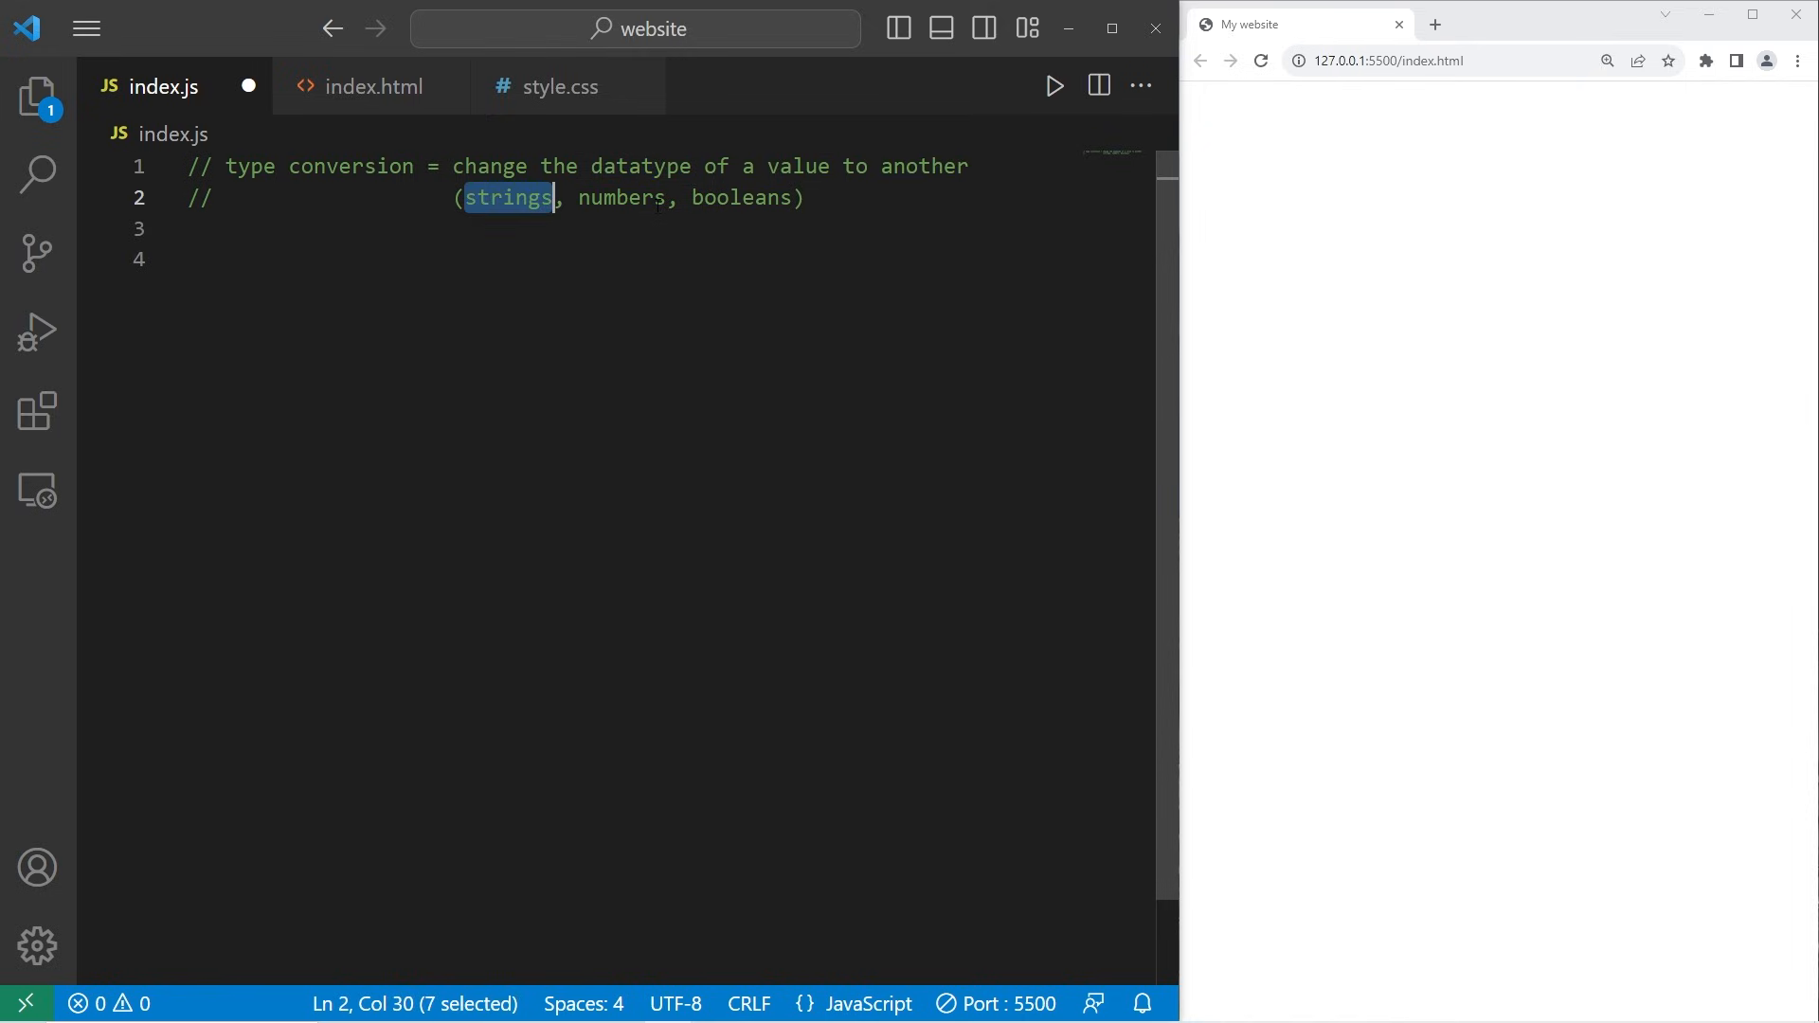
double_click(740, 197)
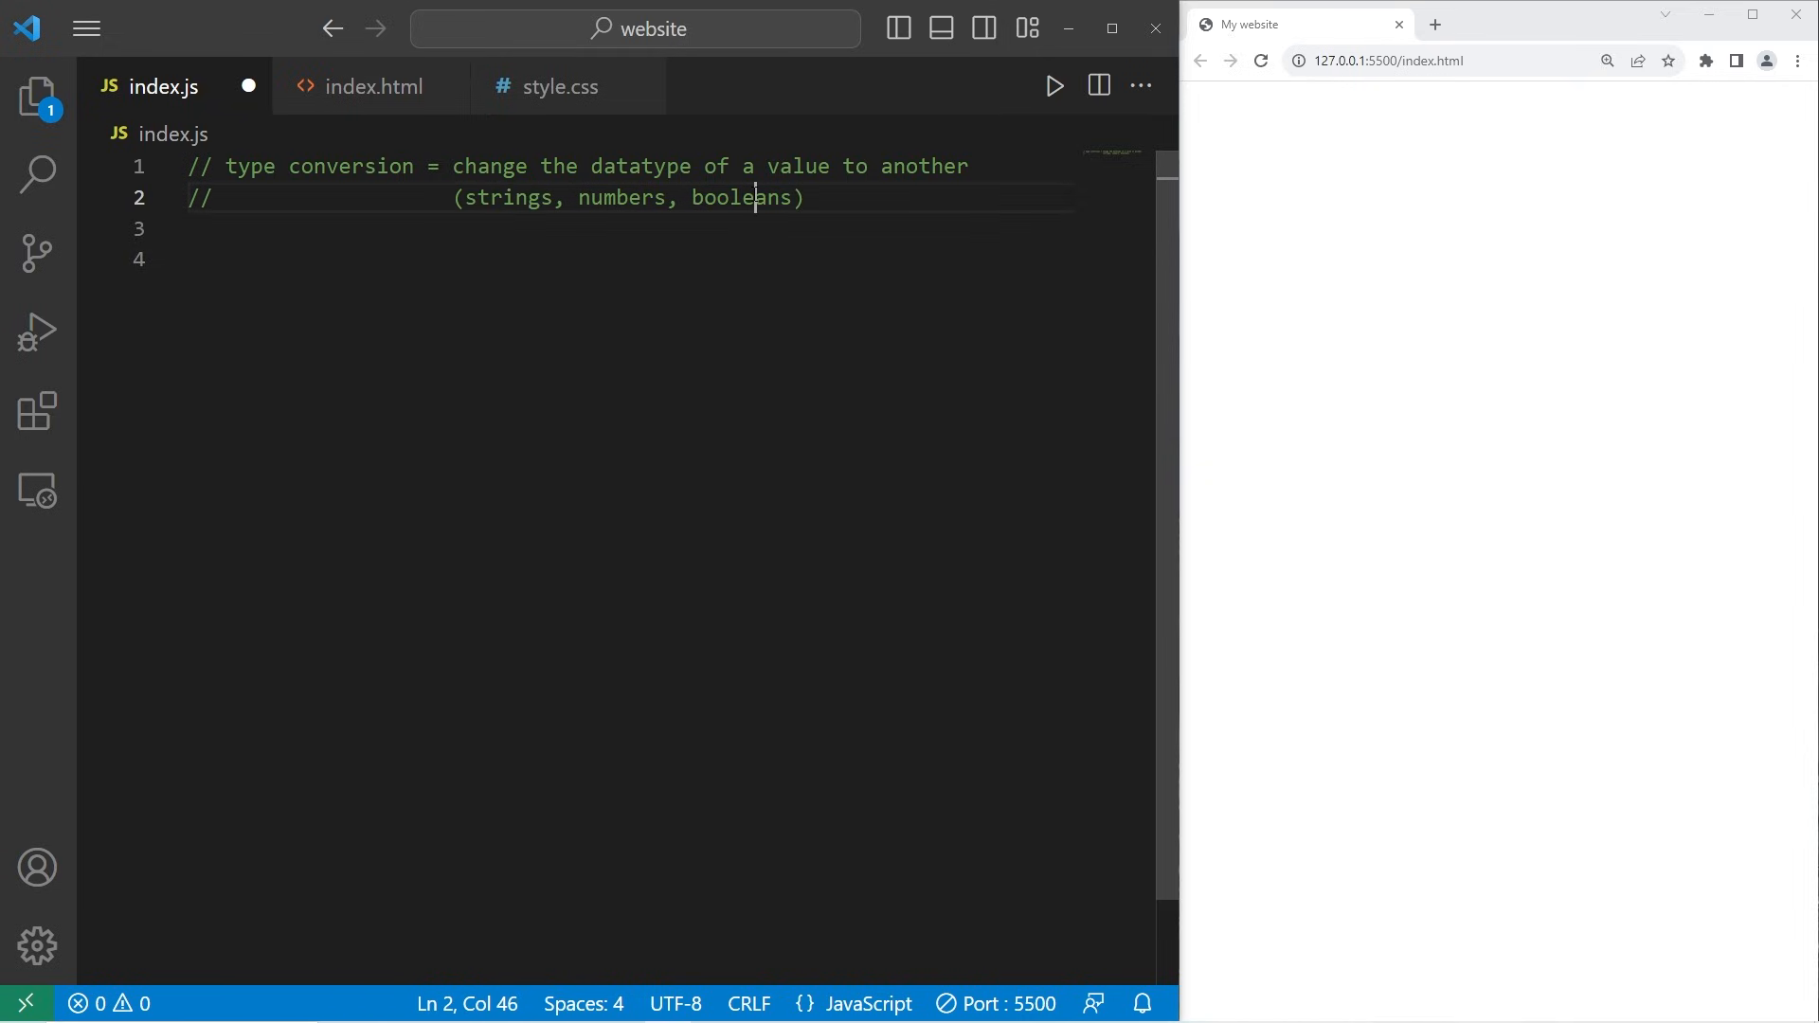
left_click(627, 197)
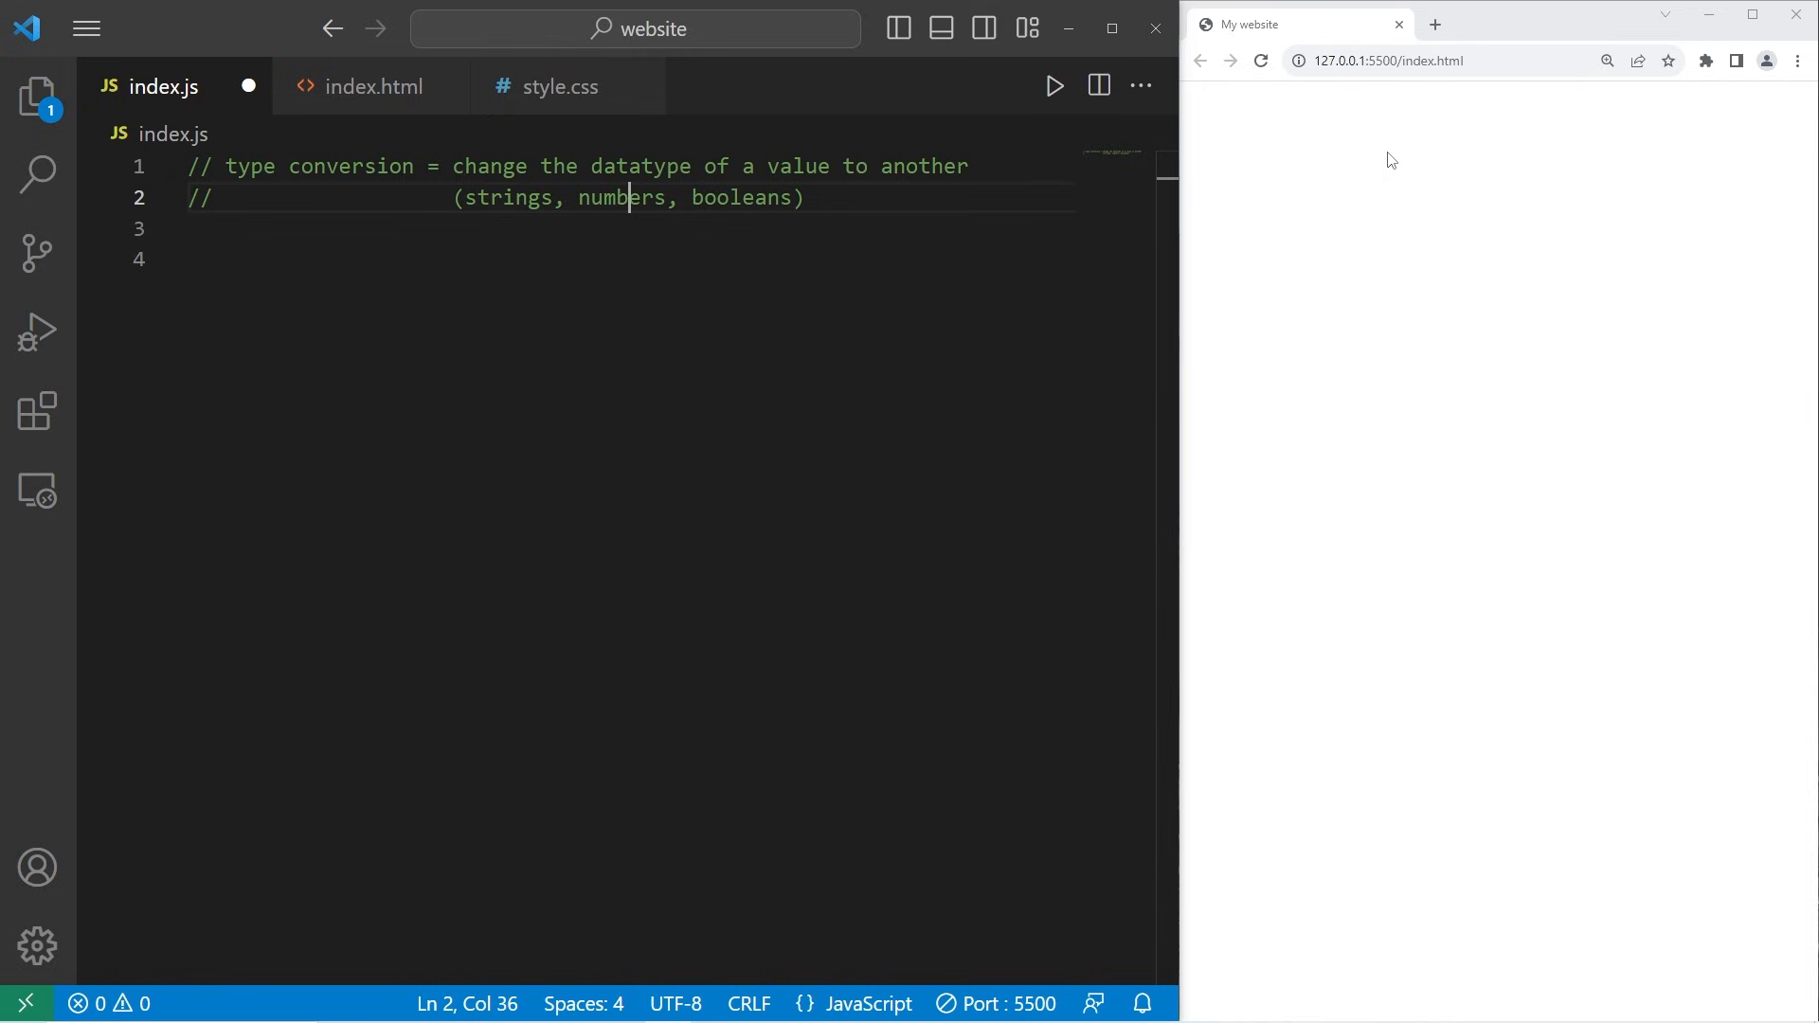
double_click(508, 197)
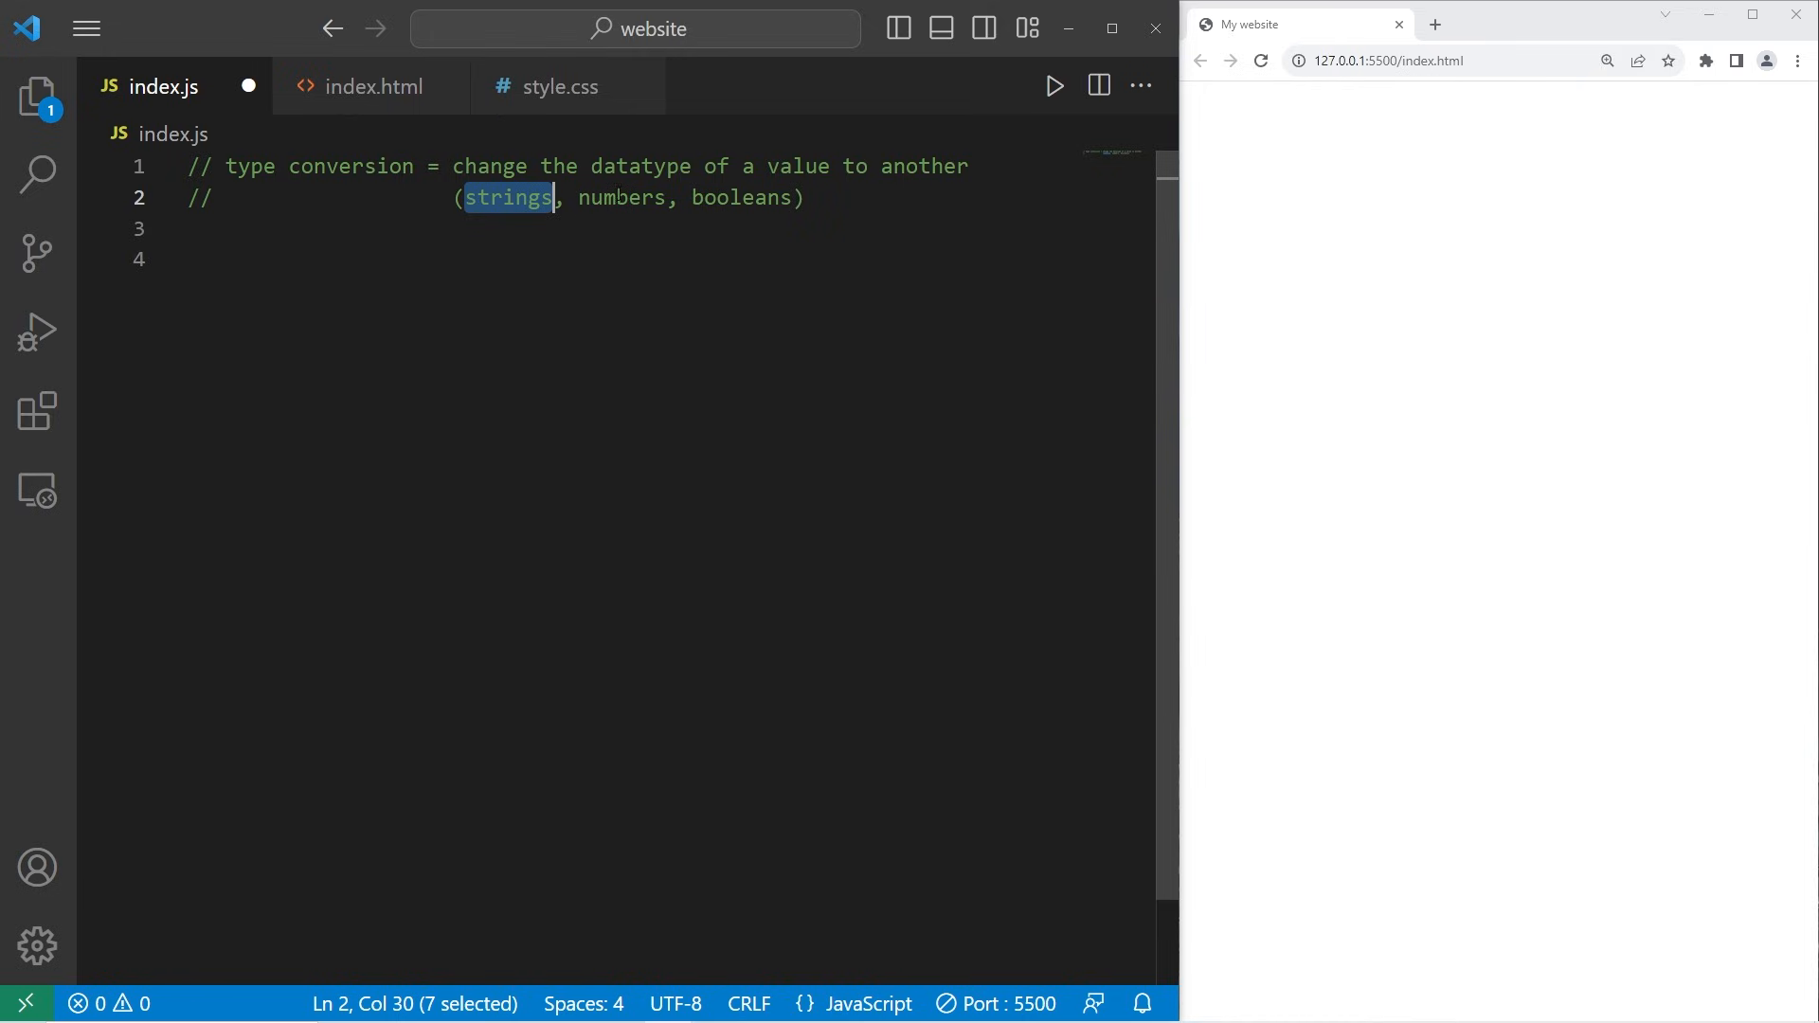
double_click(623, 197)
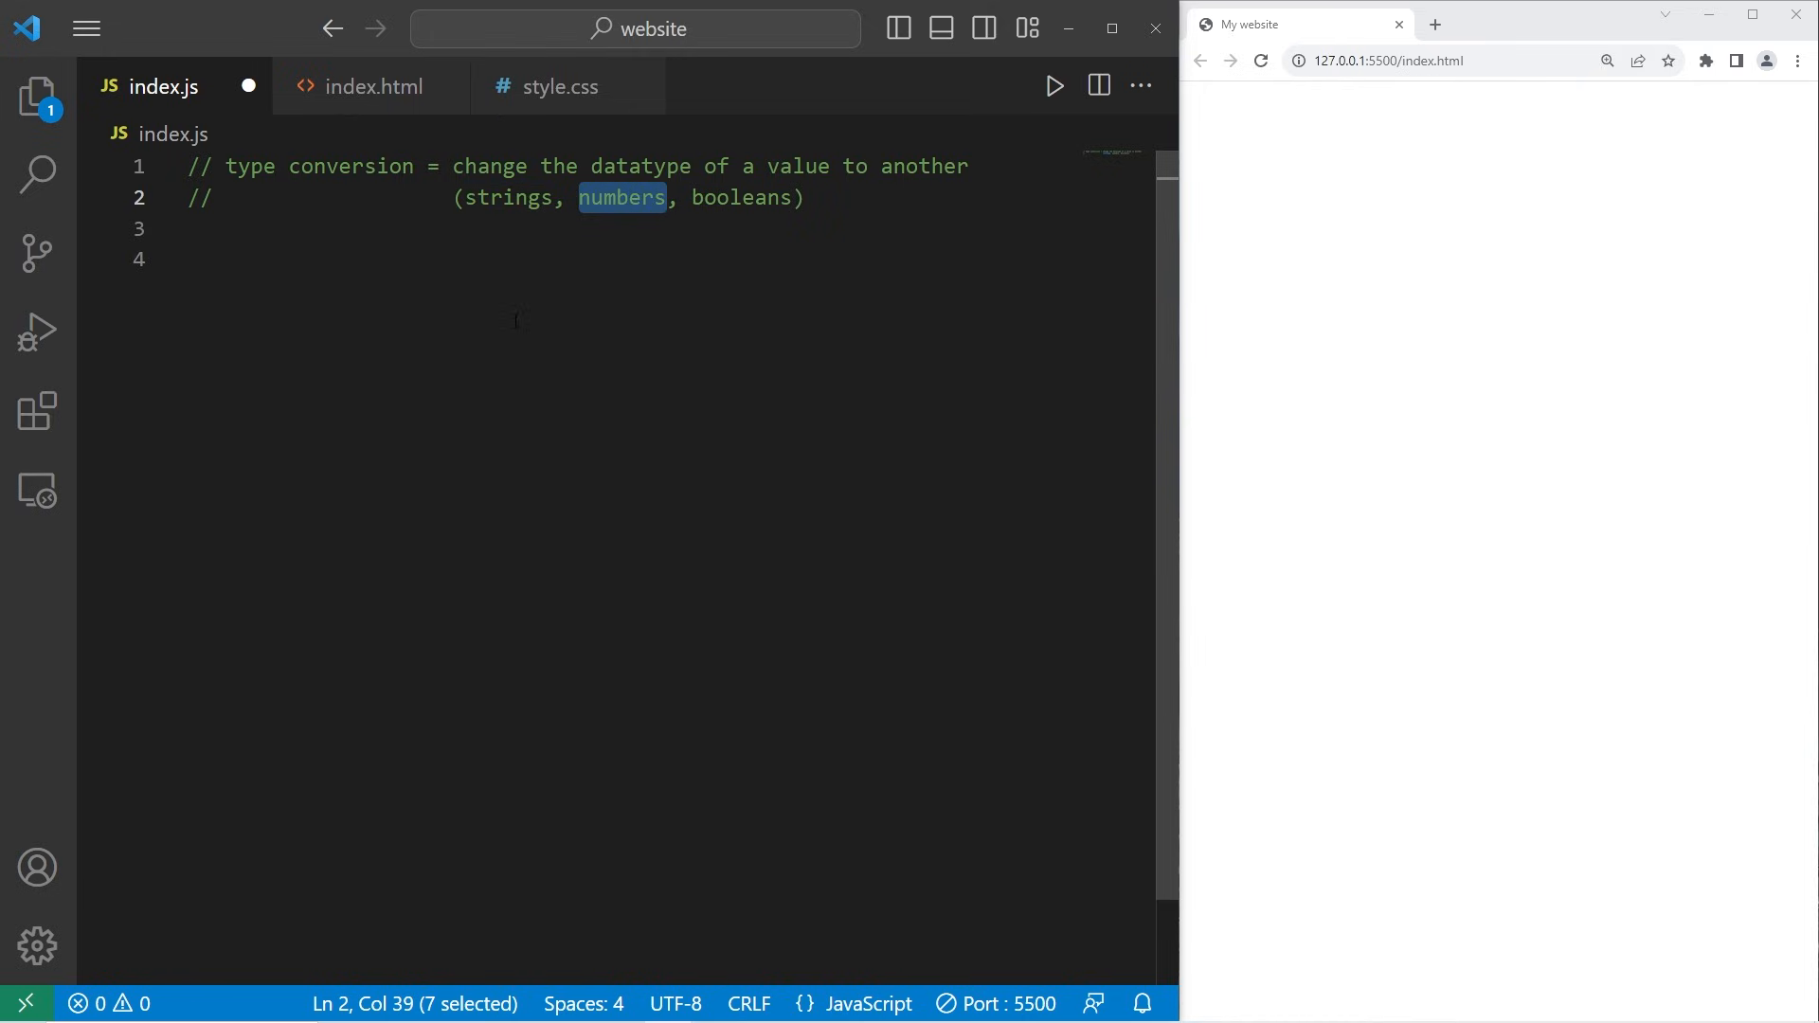
Write let age = window.prompt("How old are you?"); in index.js.
type("let age")
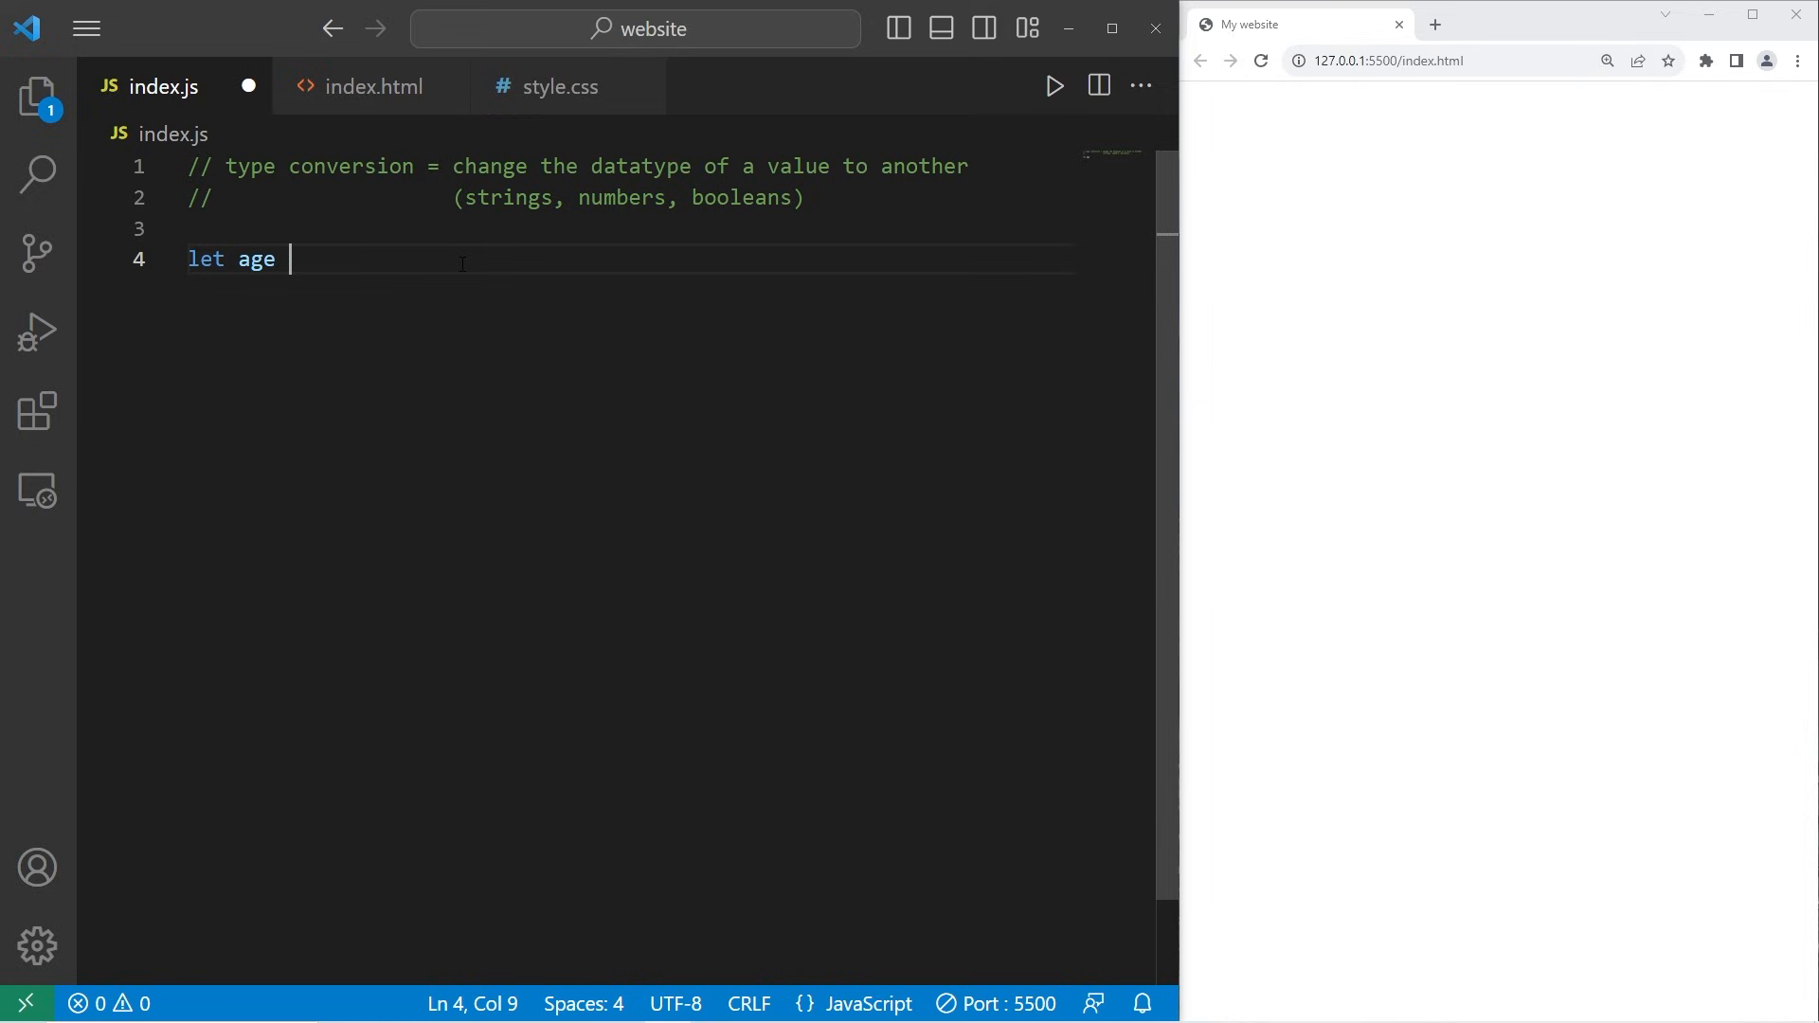
type("= window")
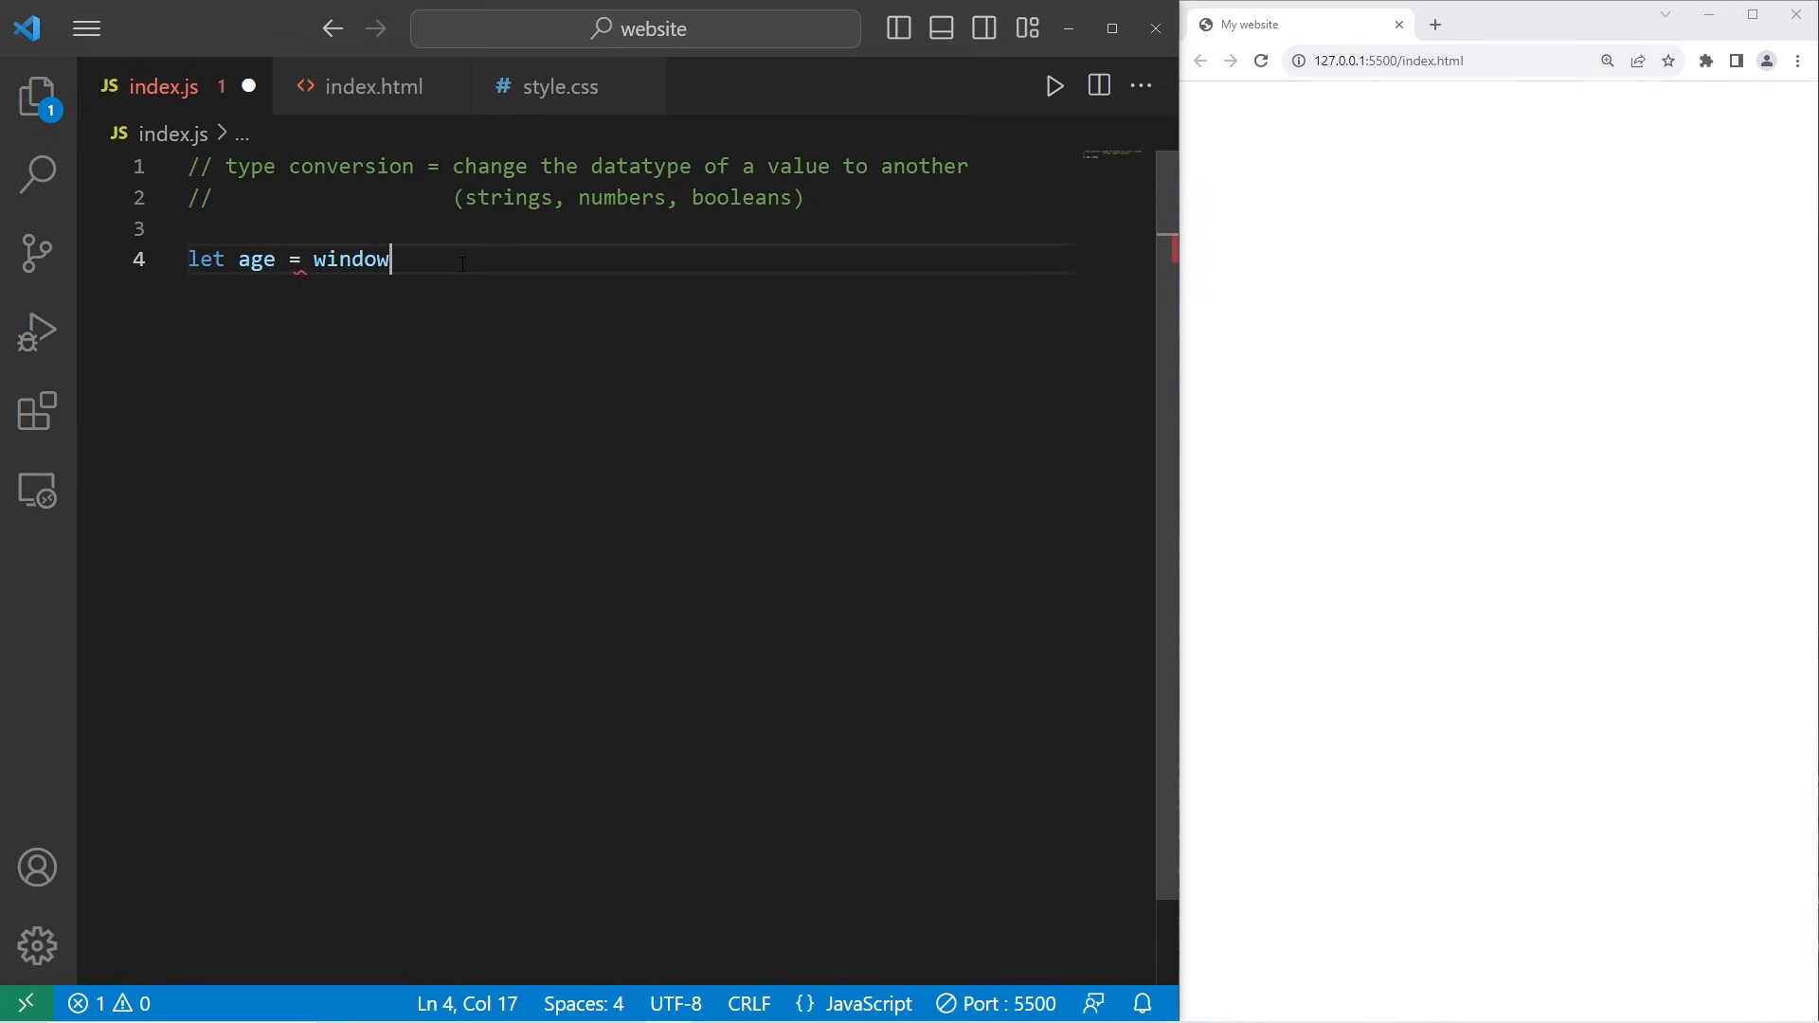
type(".prompt")
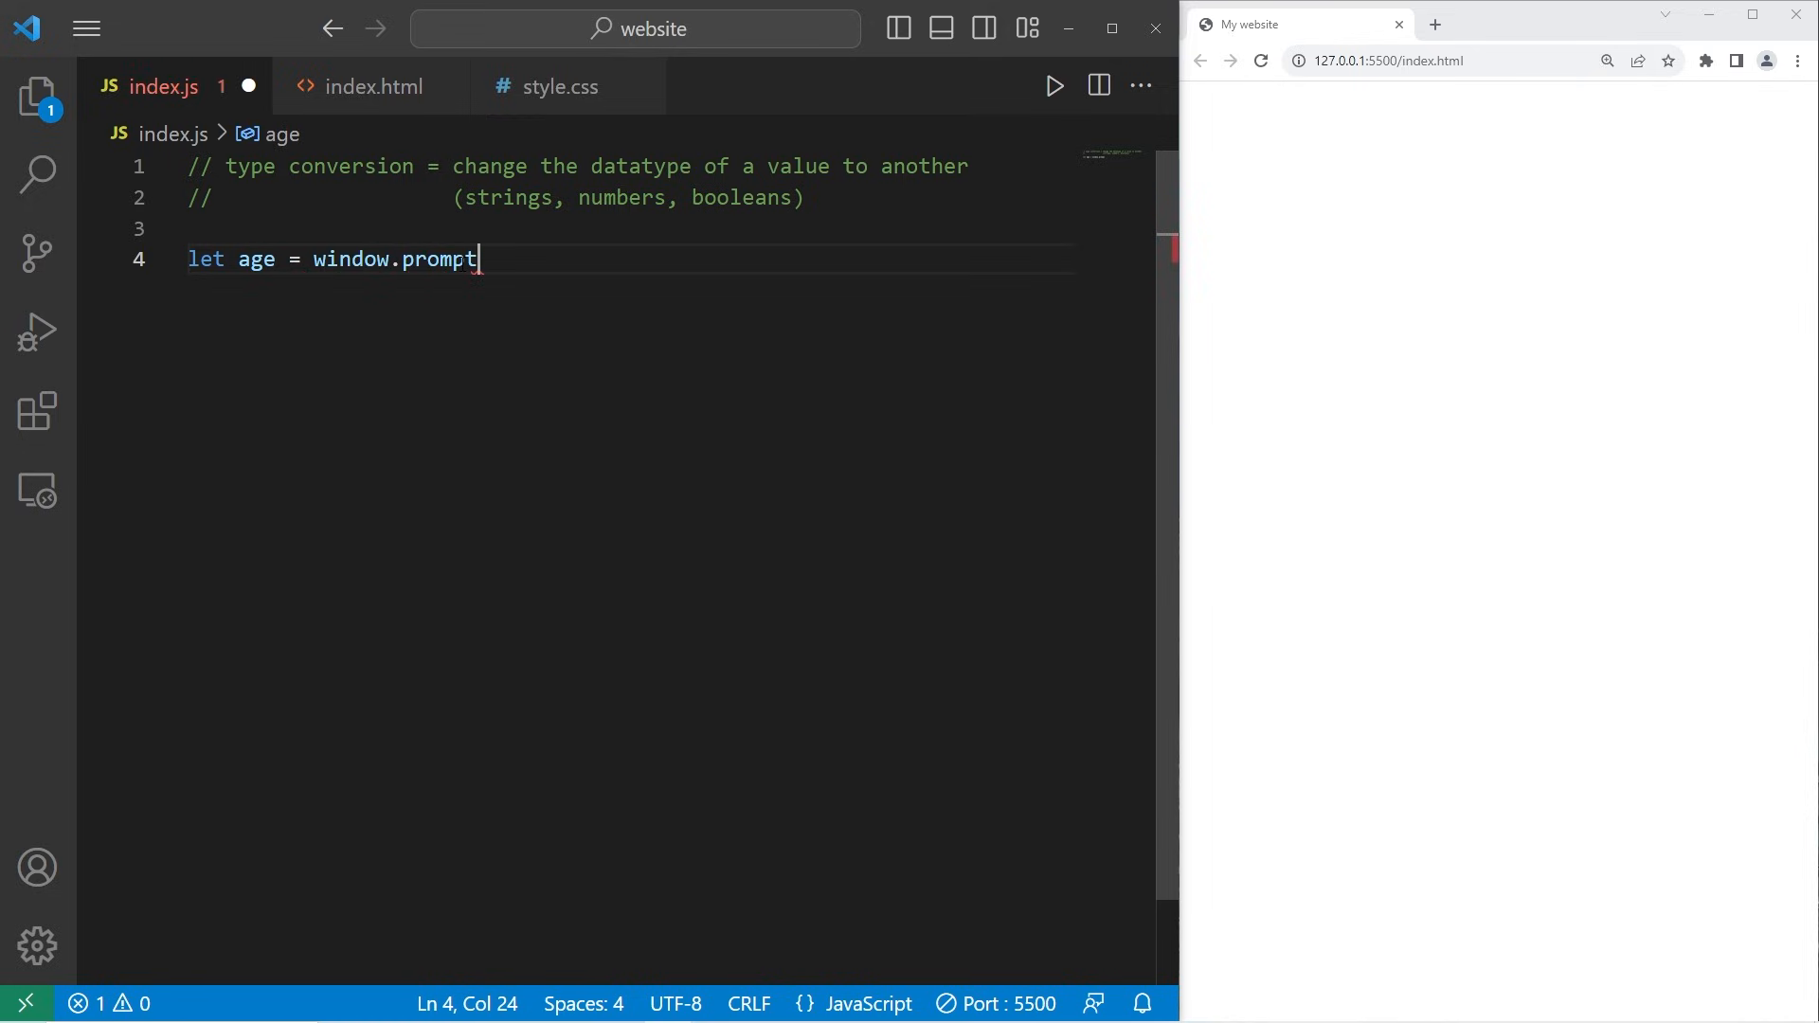
type("();")
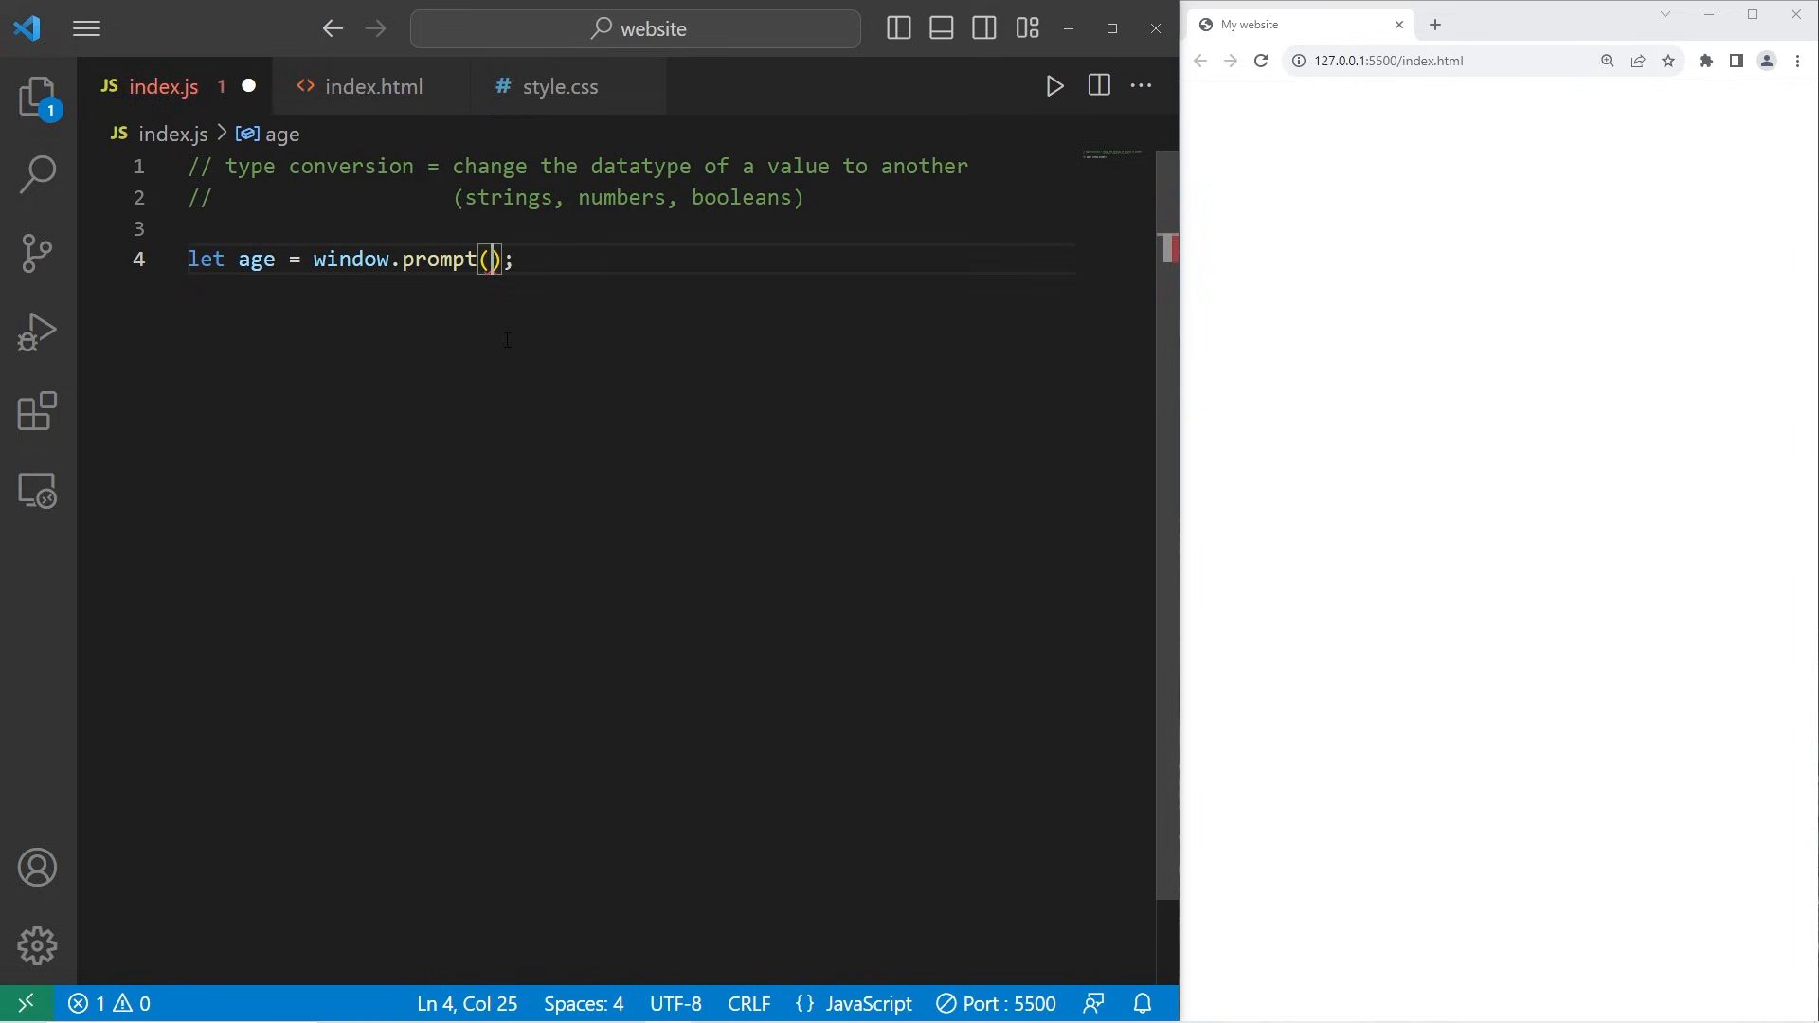
type("\"How o")
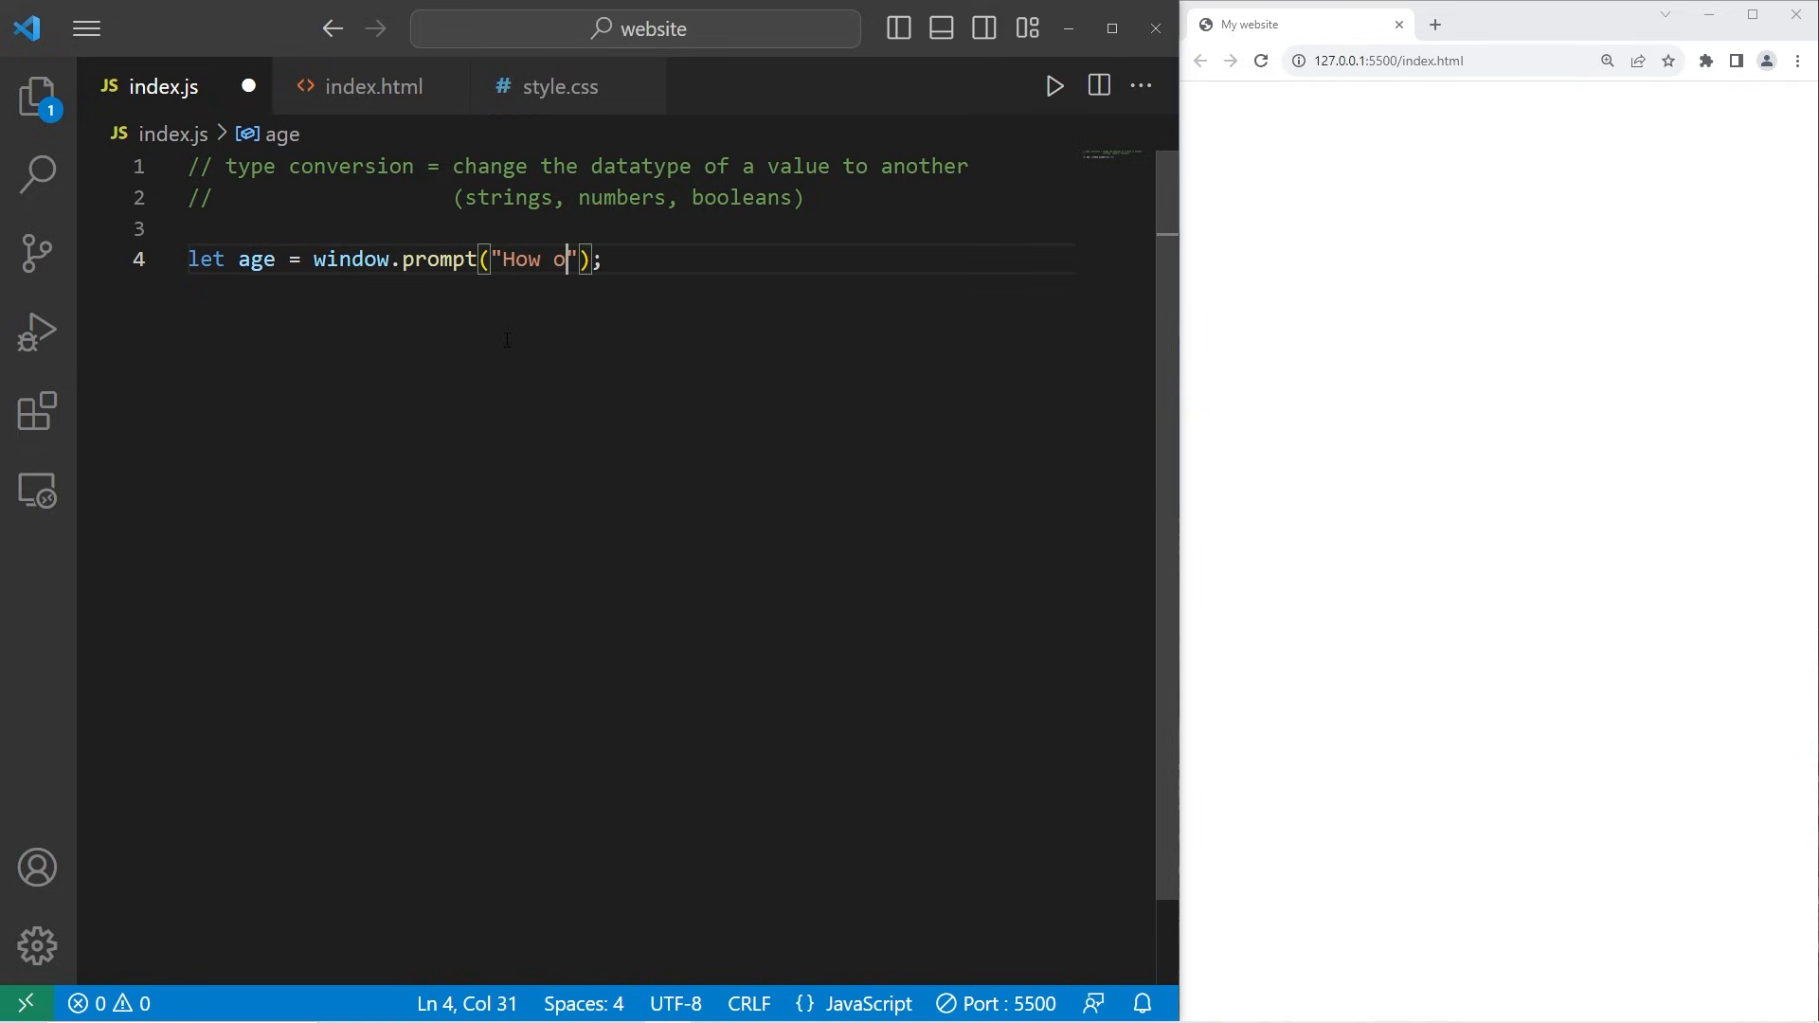
type("ld are you?")
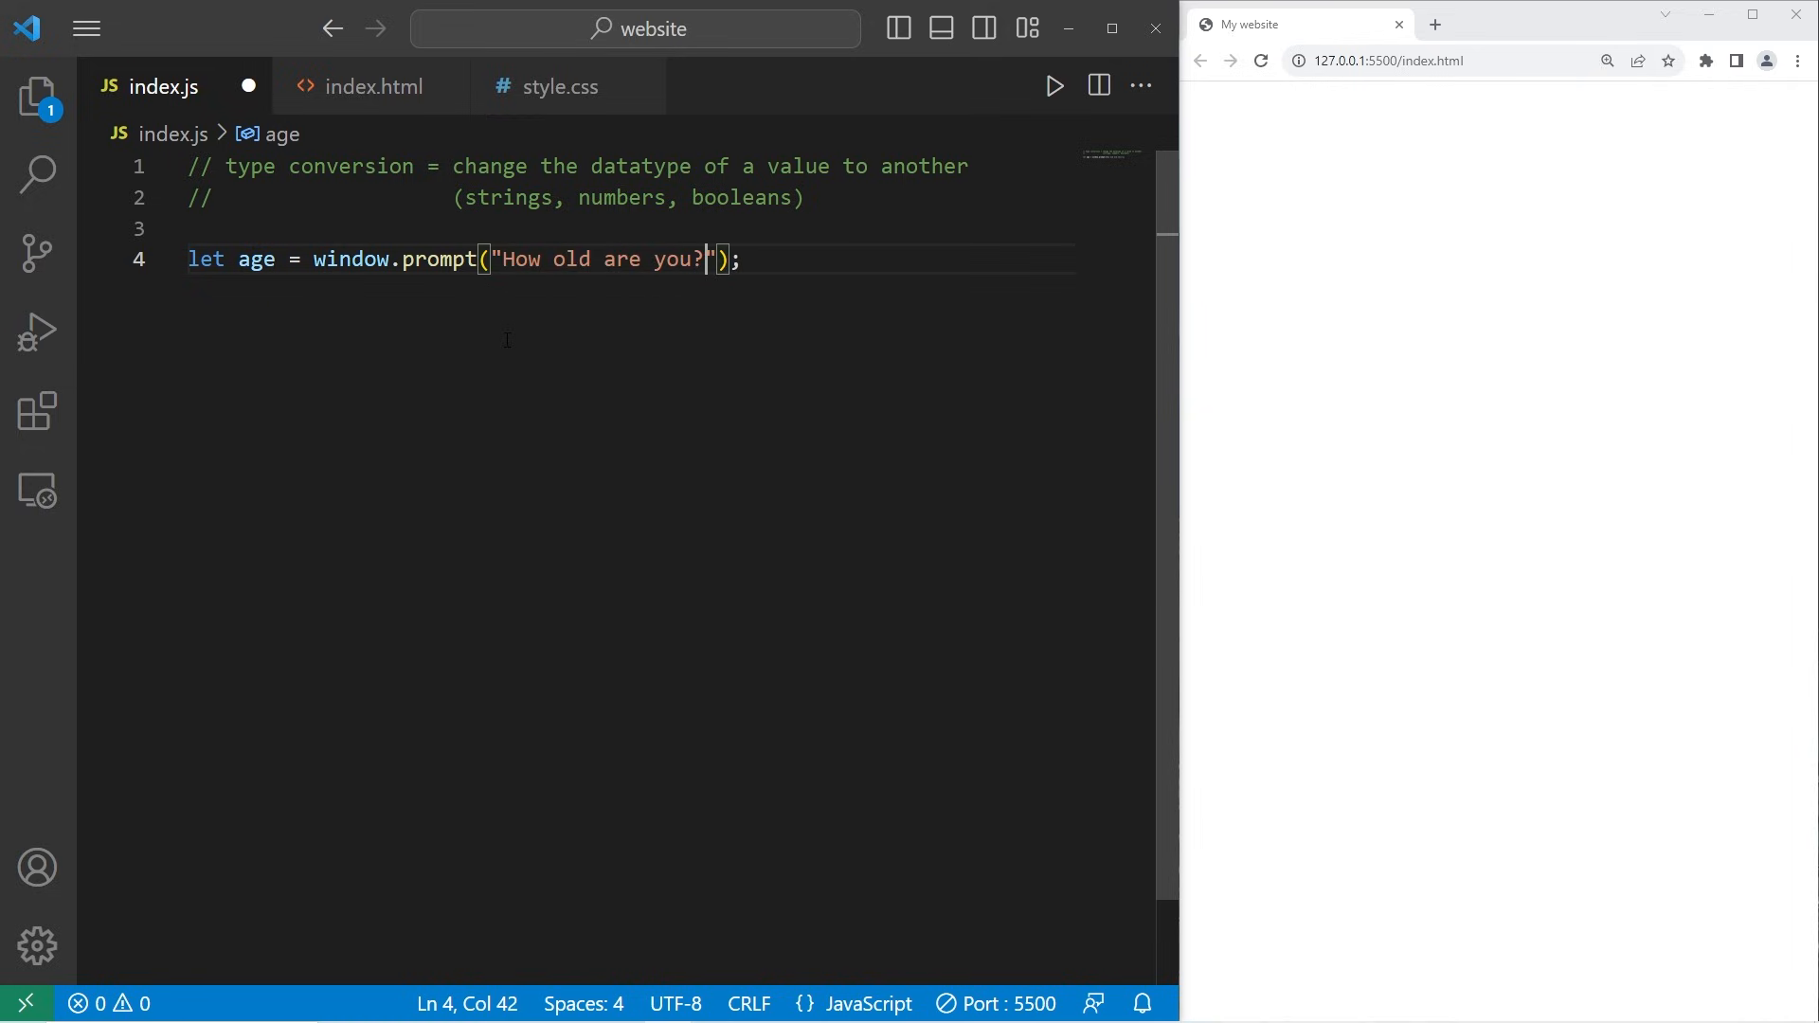
Add age+=1; and an empty console.log(); on new lines.
type("age+")
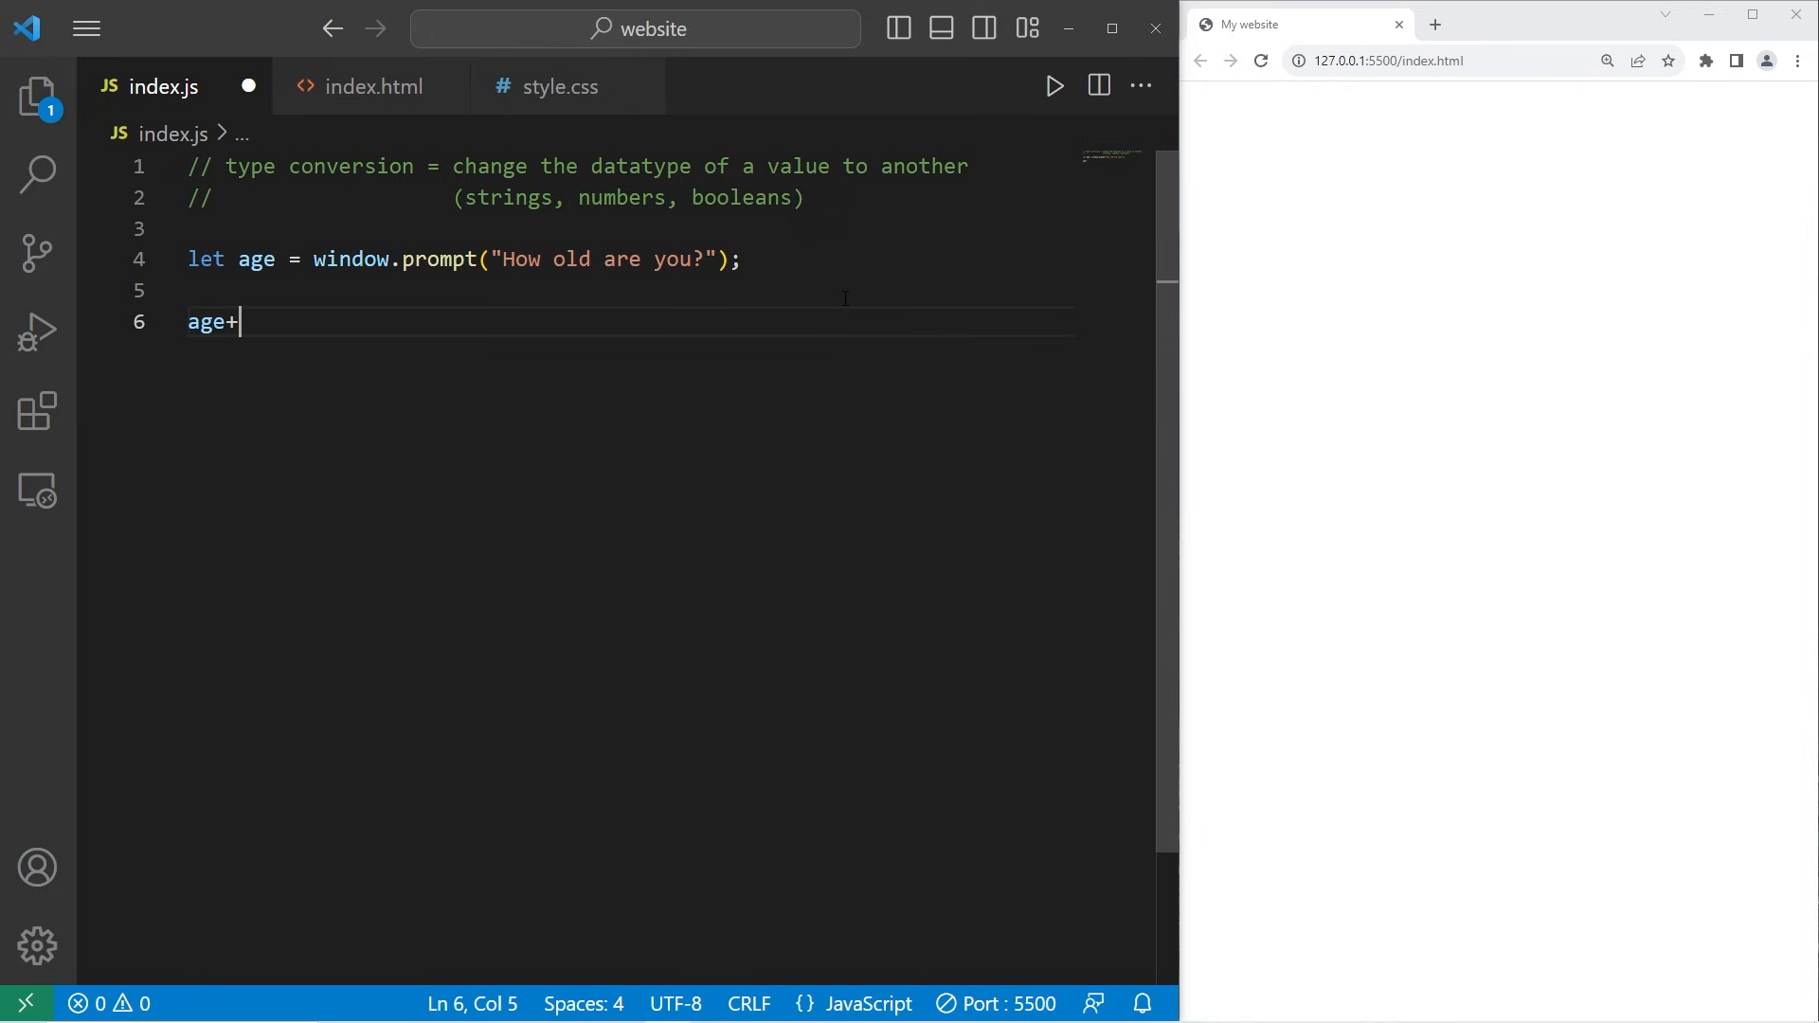
type("=1;")
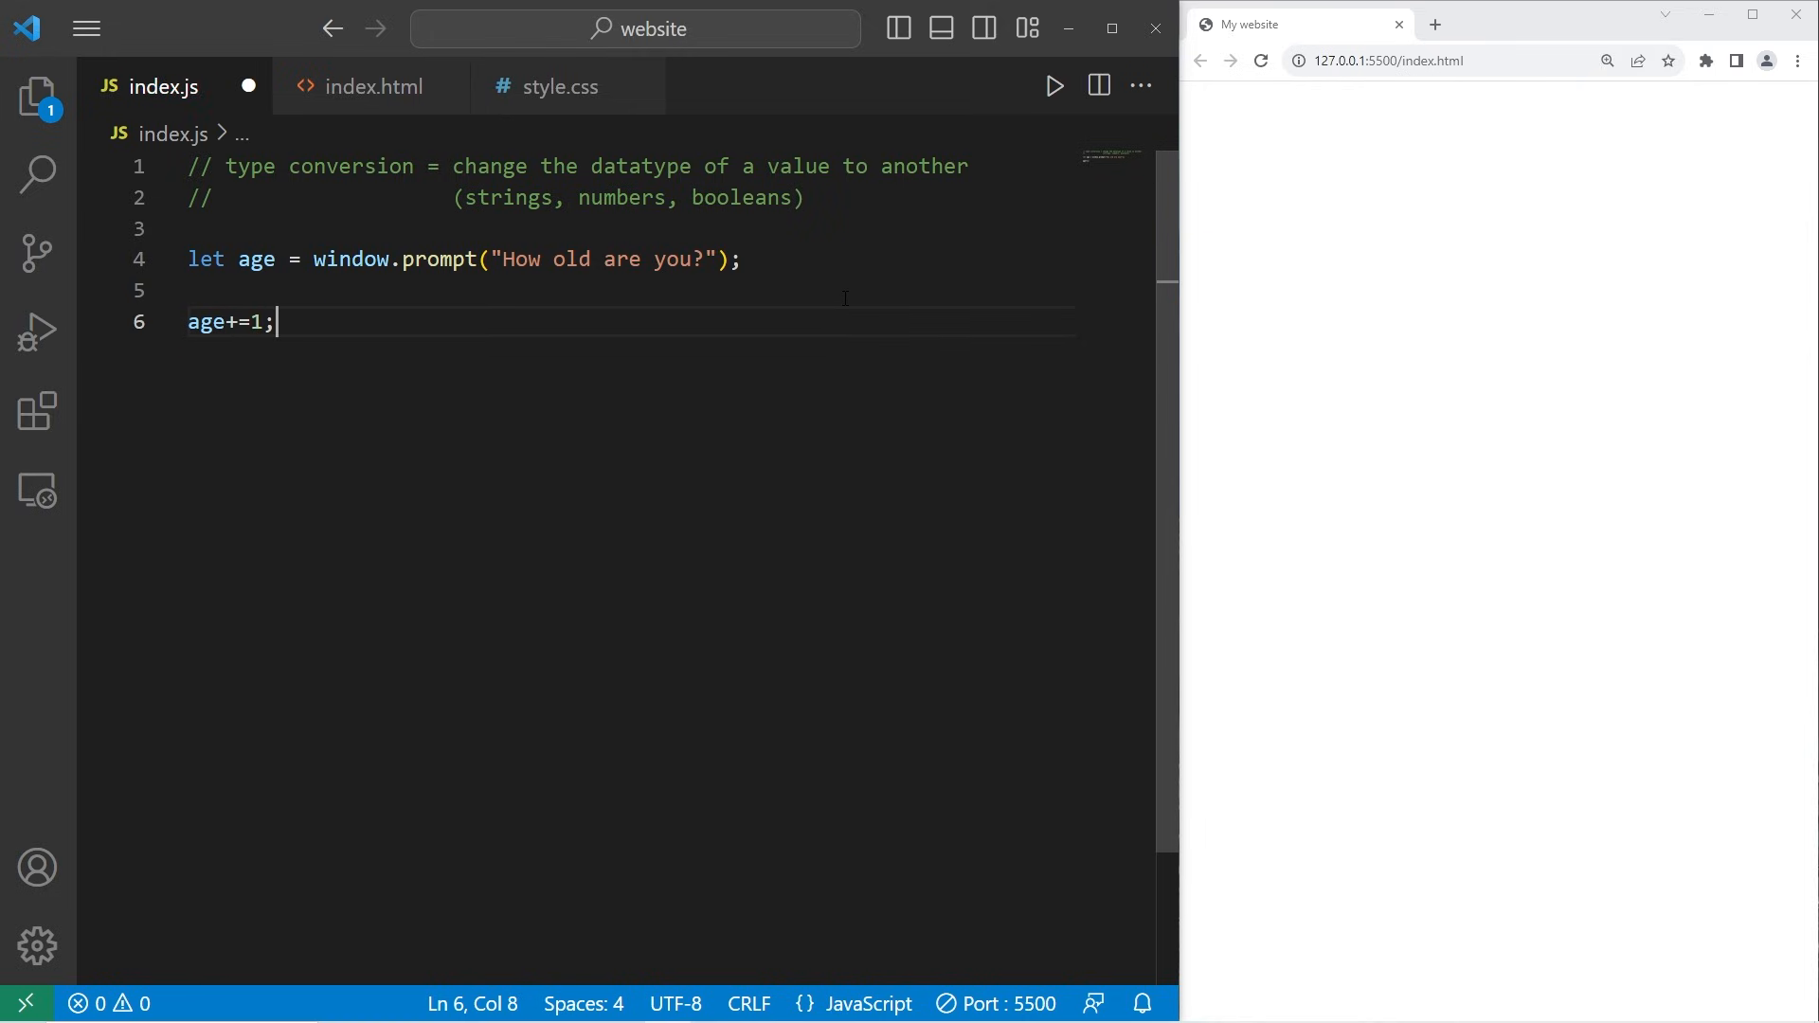
type("console")
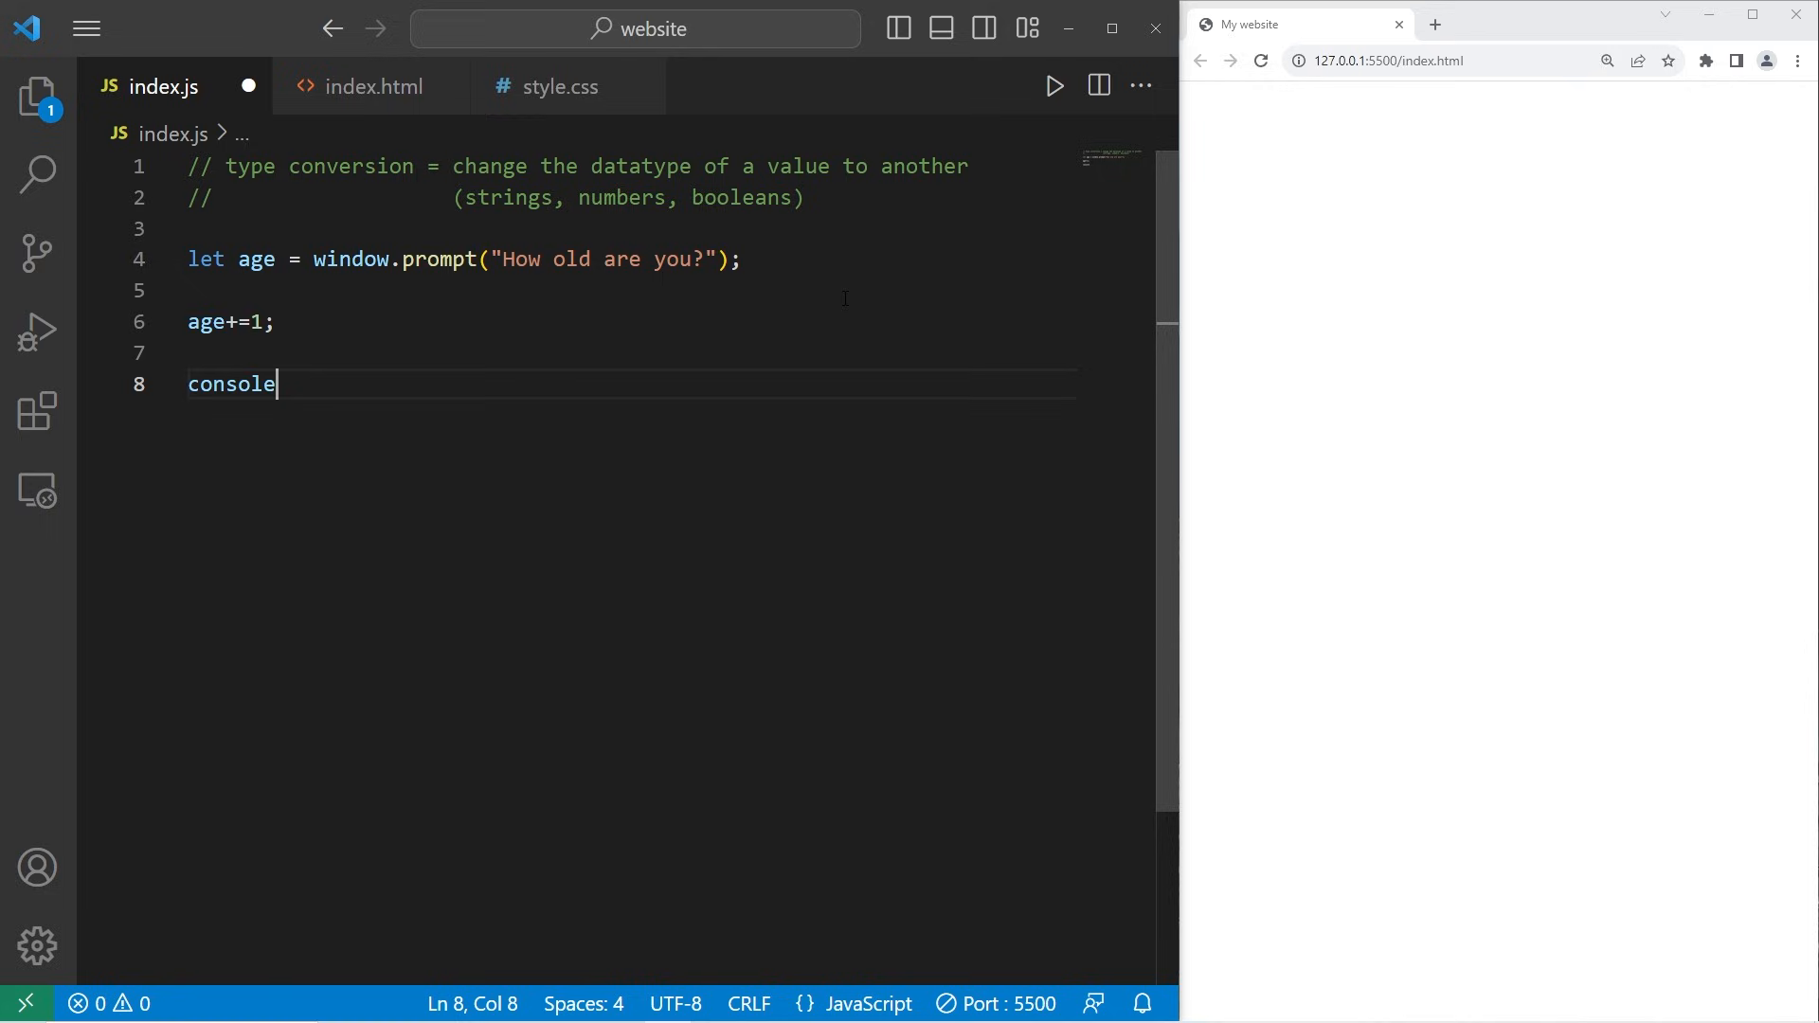
type(".log();")
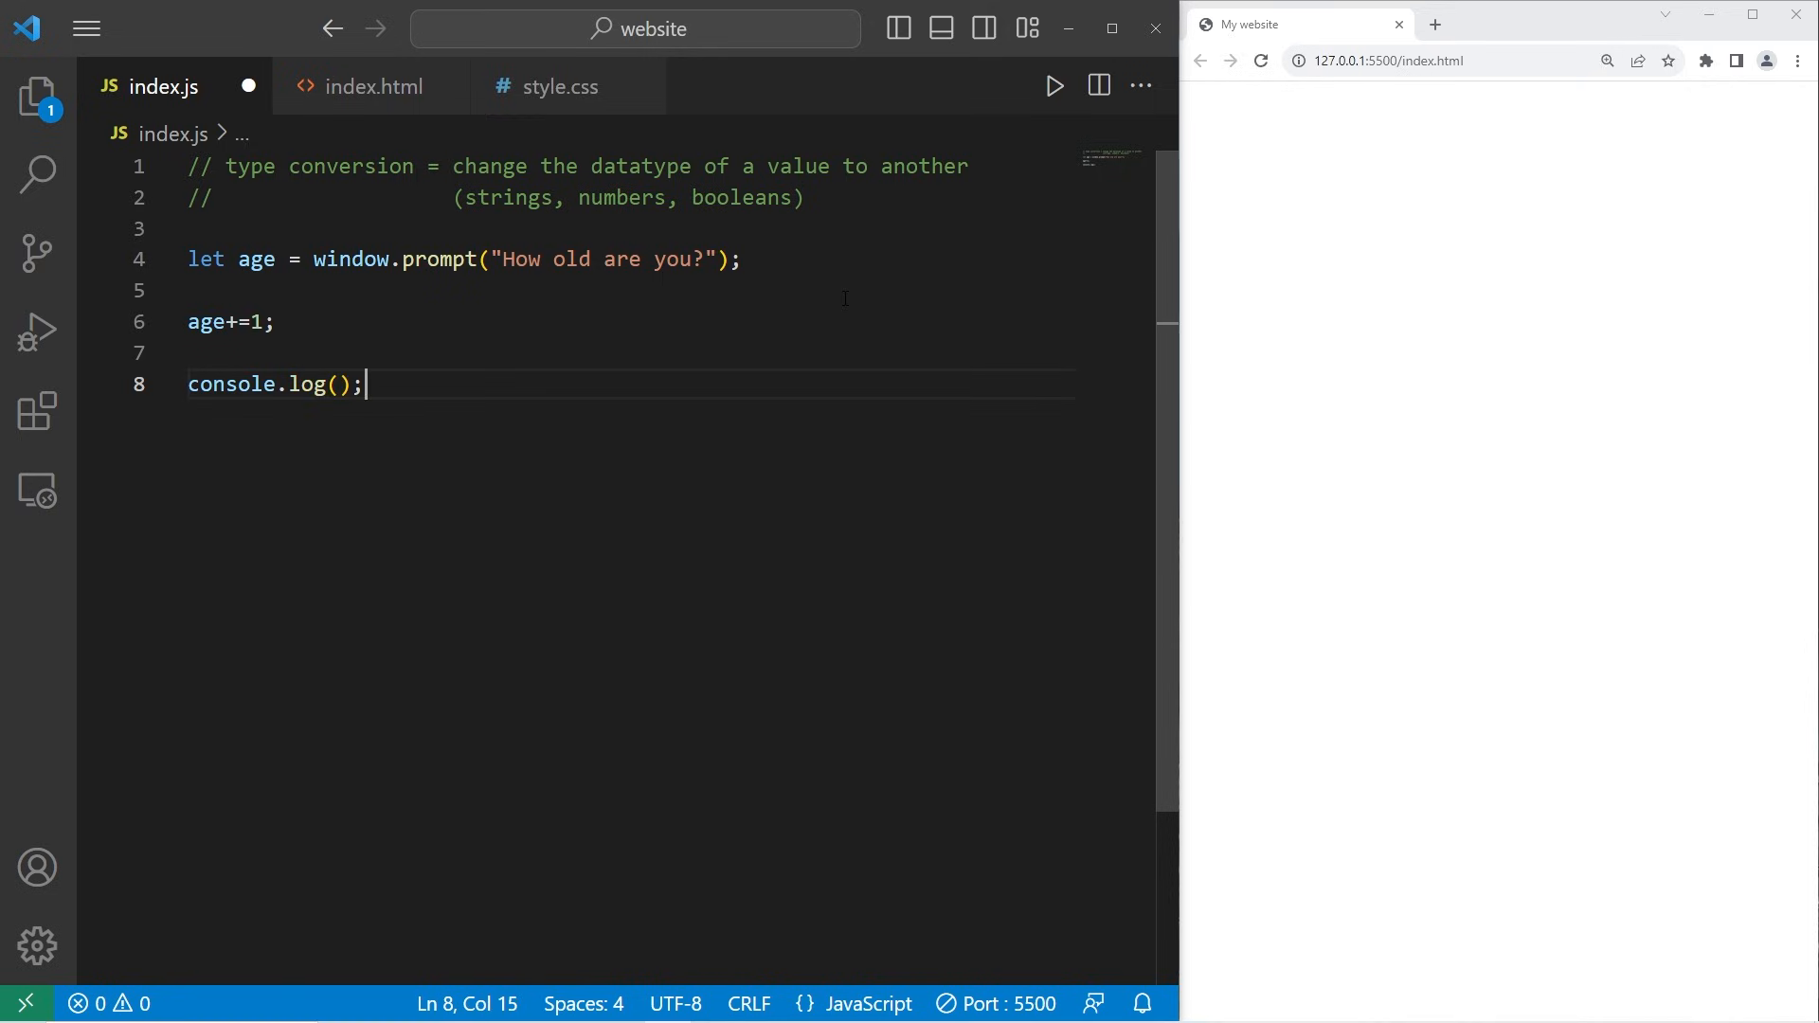
Answer the prompt with 25, open DevTools, and see 251 logged.
left_click(1052, 86)
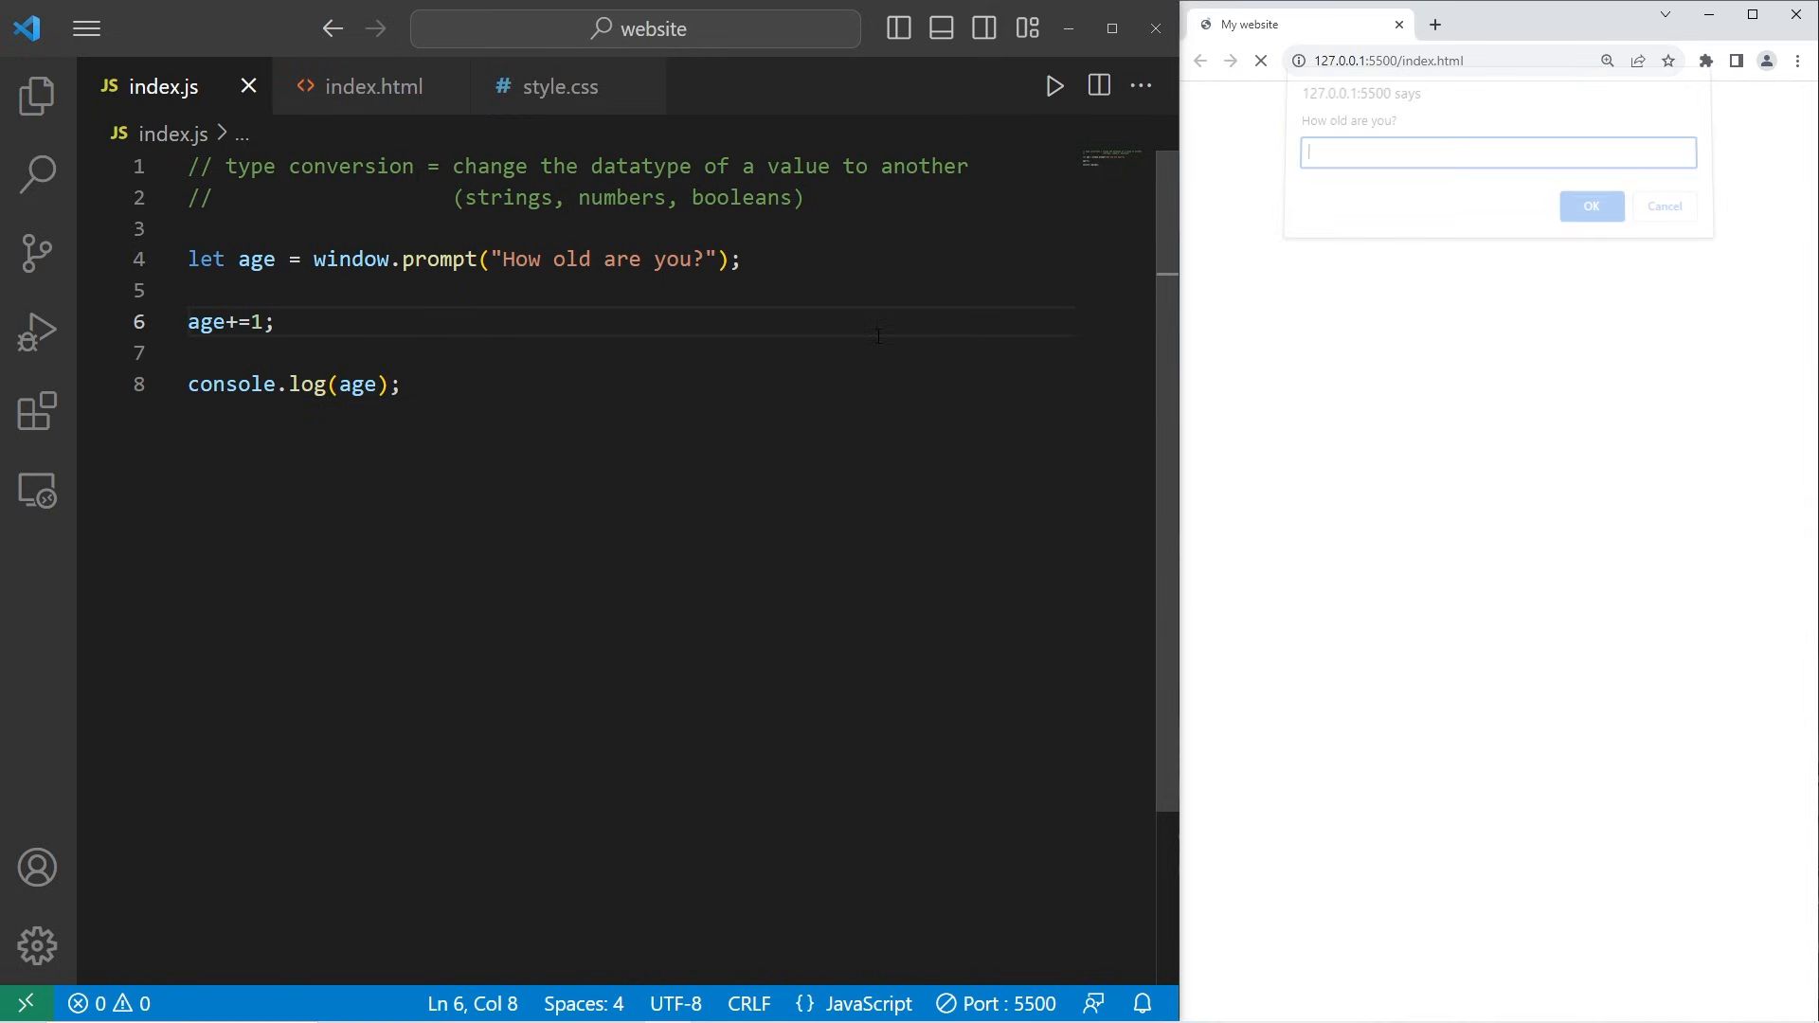
type("25")
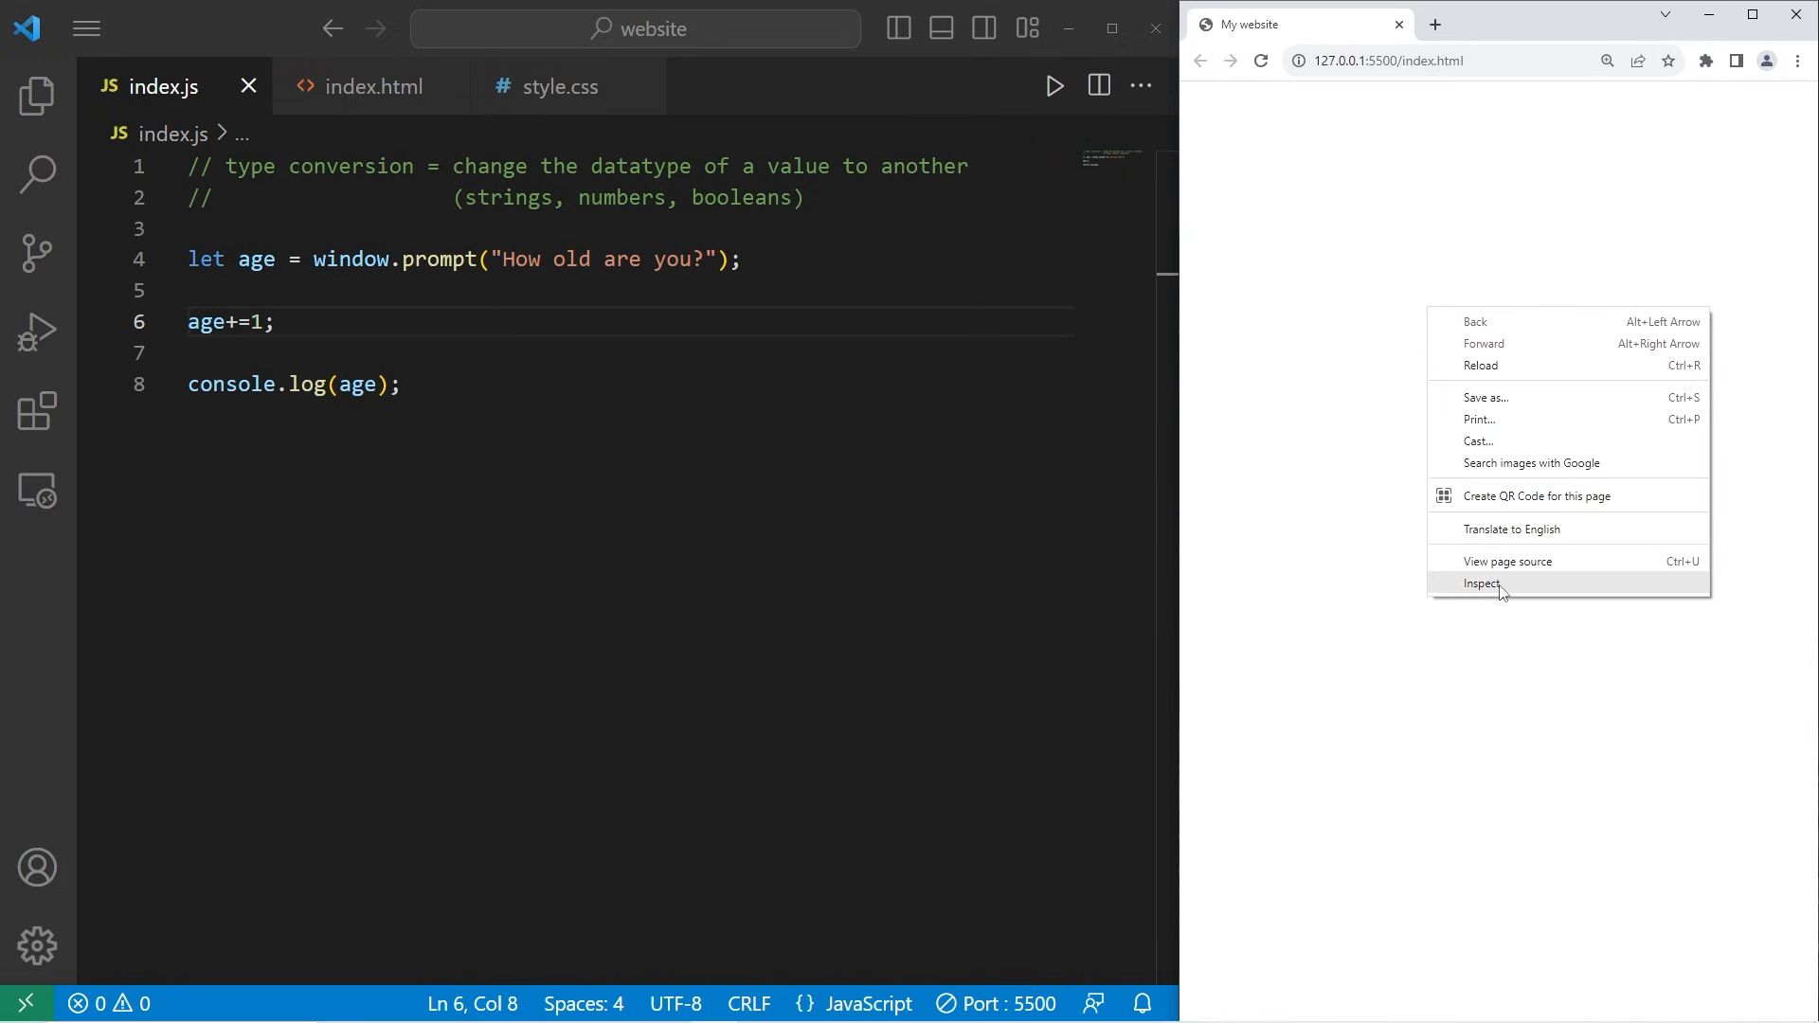
left_click(1482, 584)
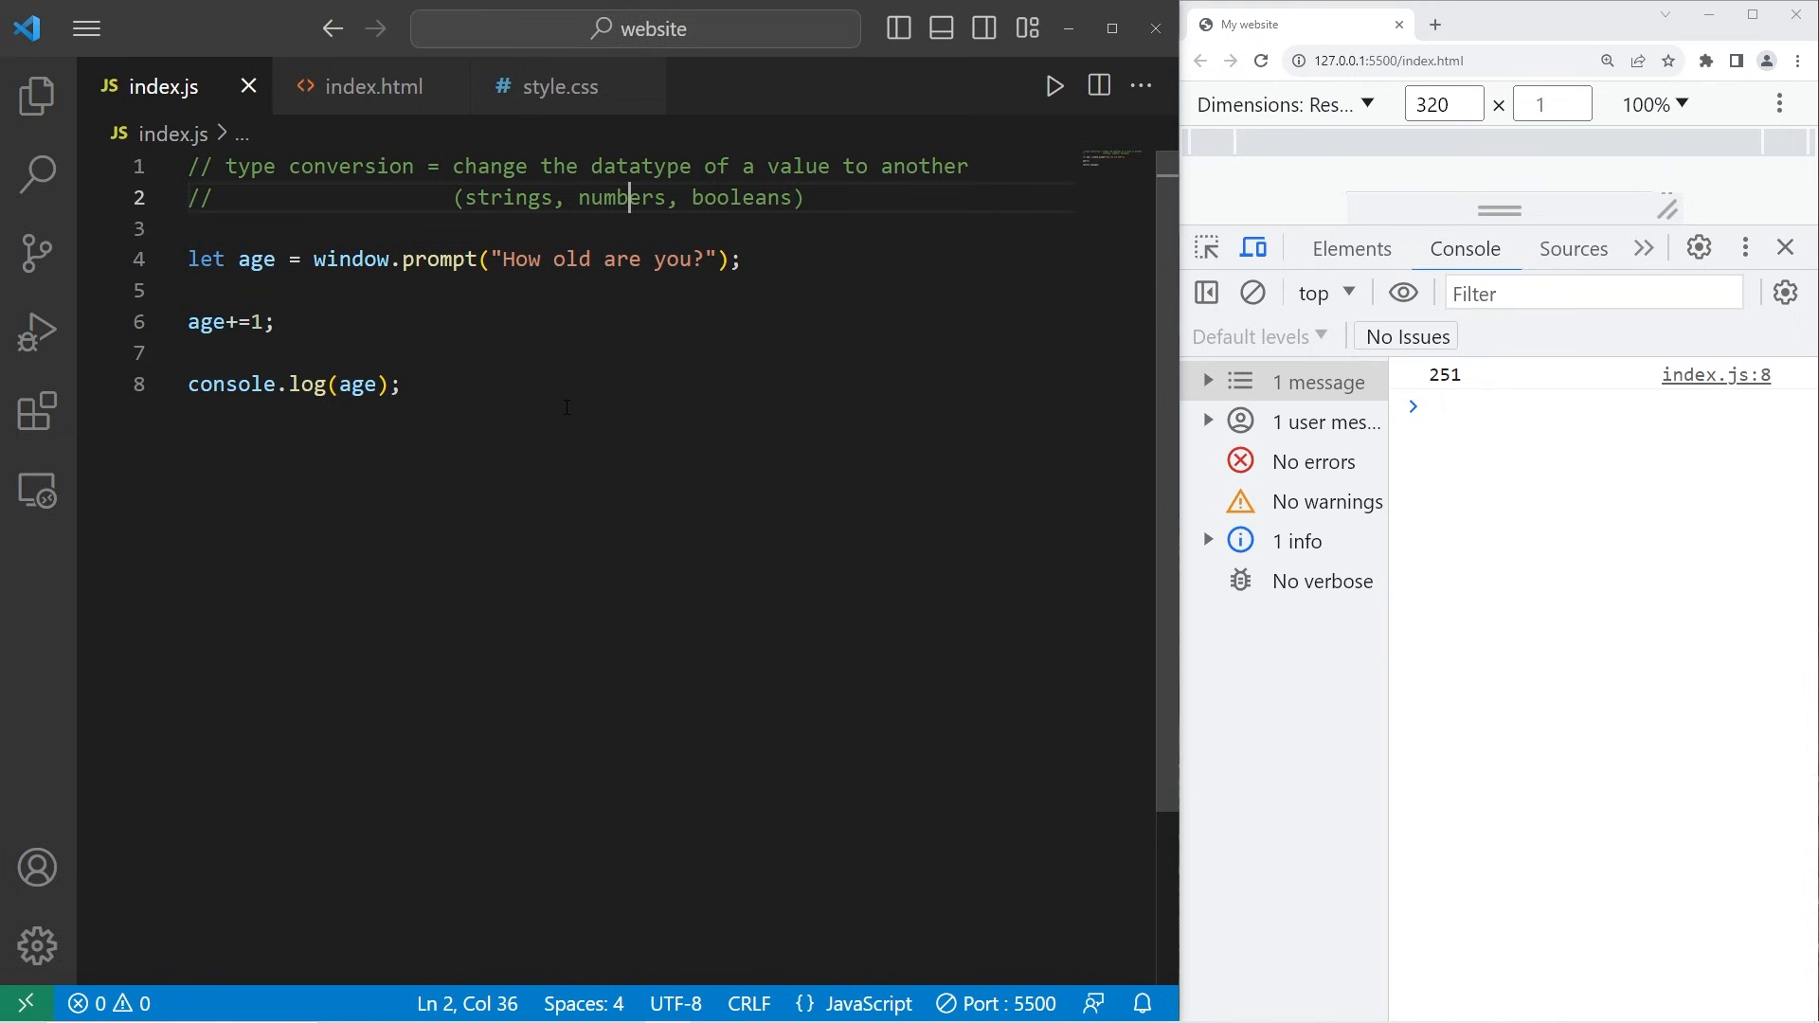
double_click(256, 259)
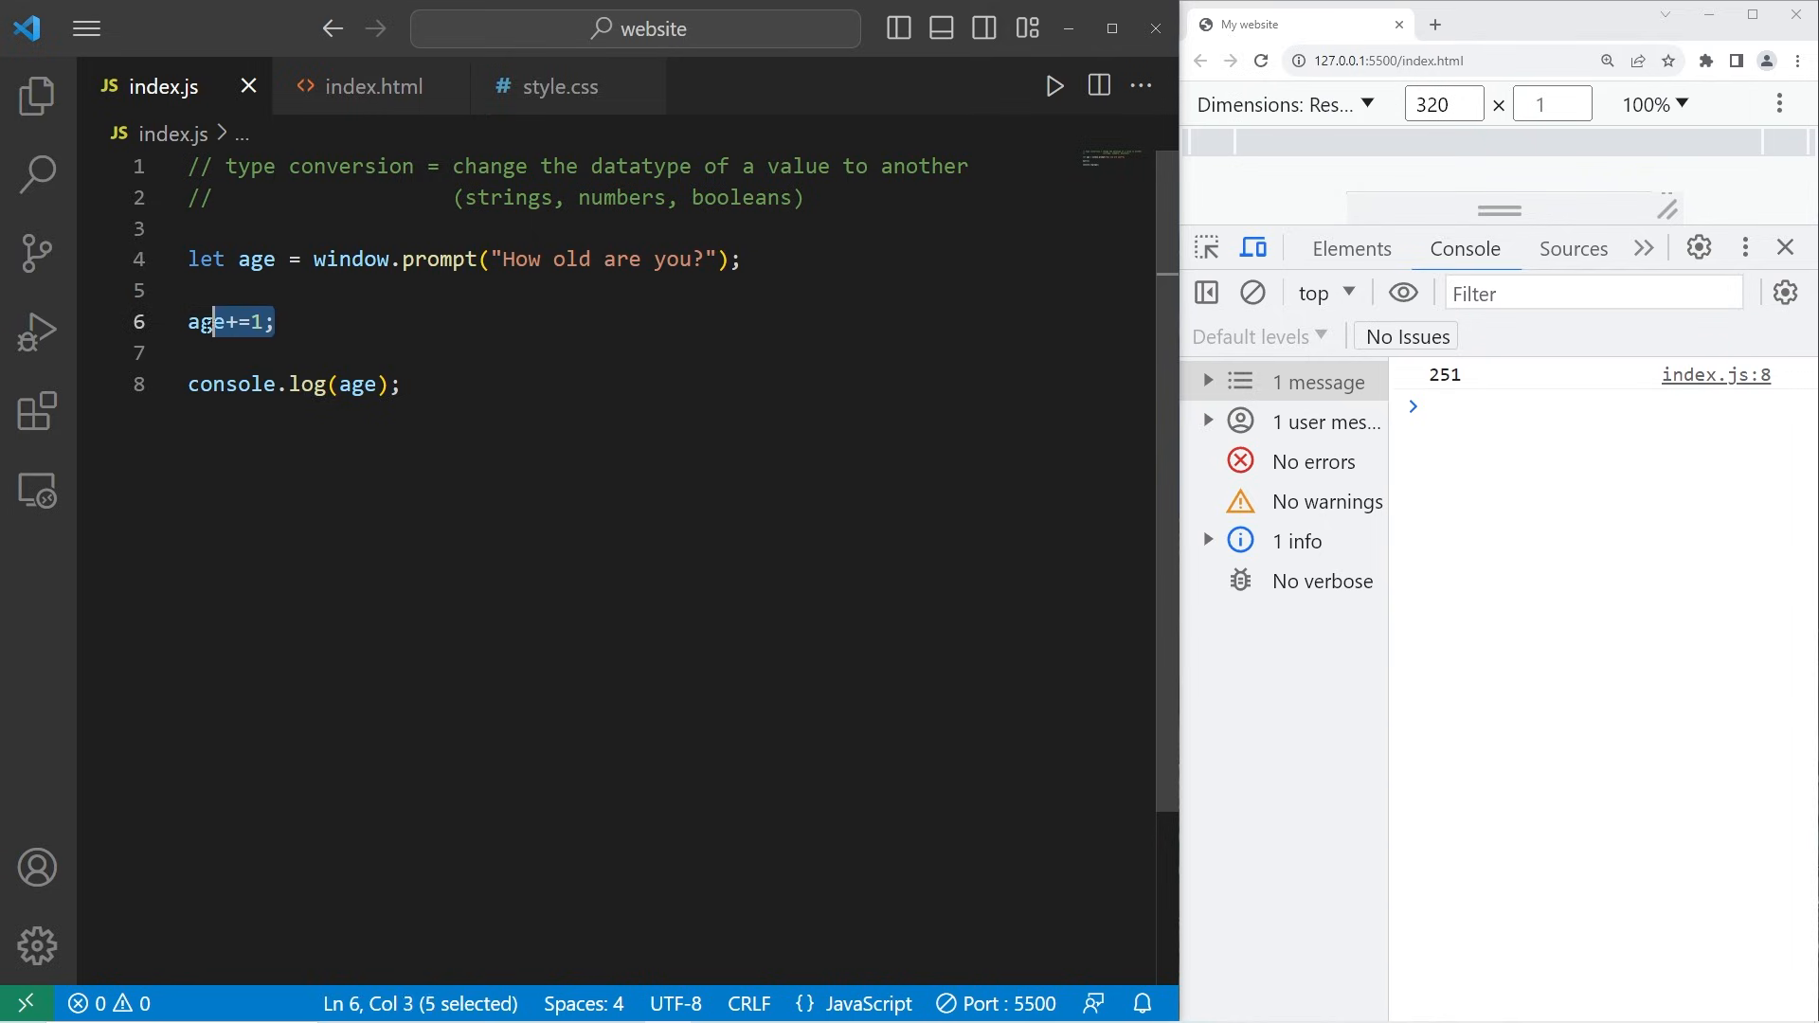
Write age = Number(age); on line 5 before the increment.
type("age =")
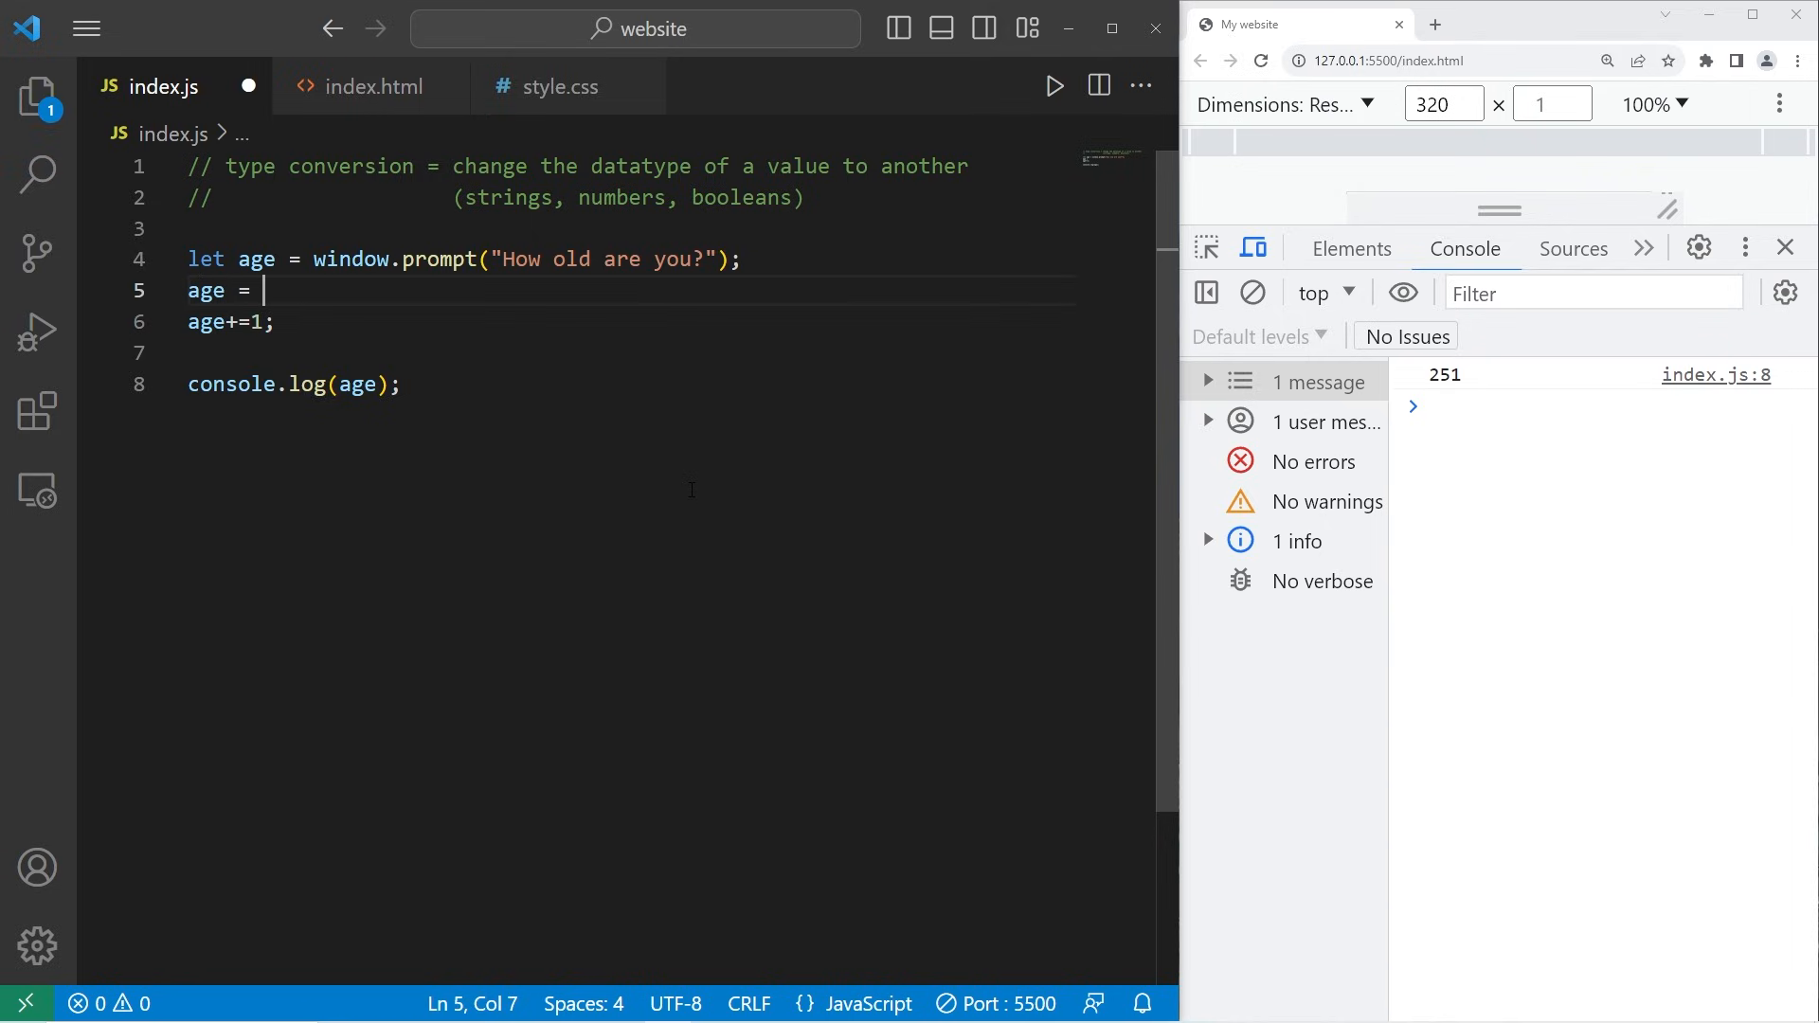
type("Num")
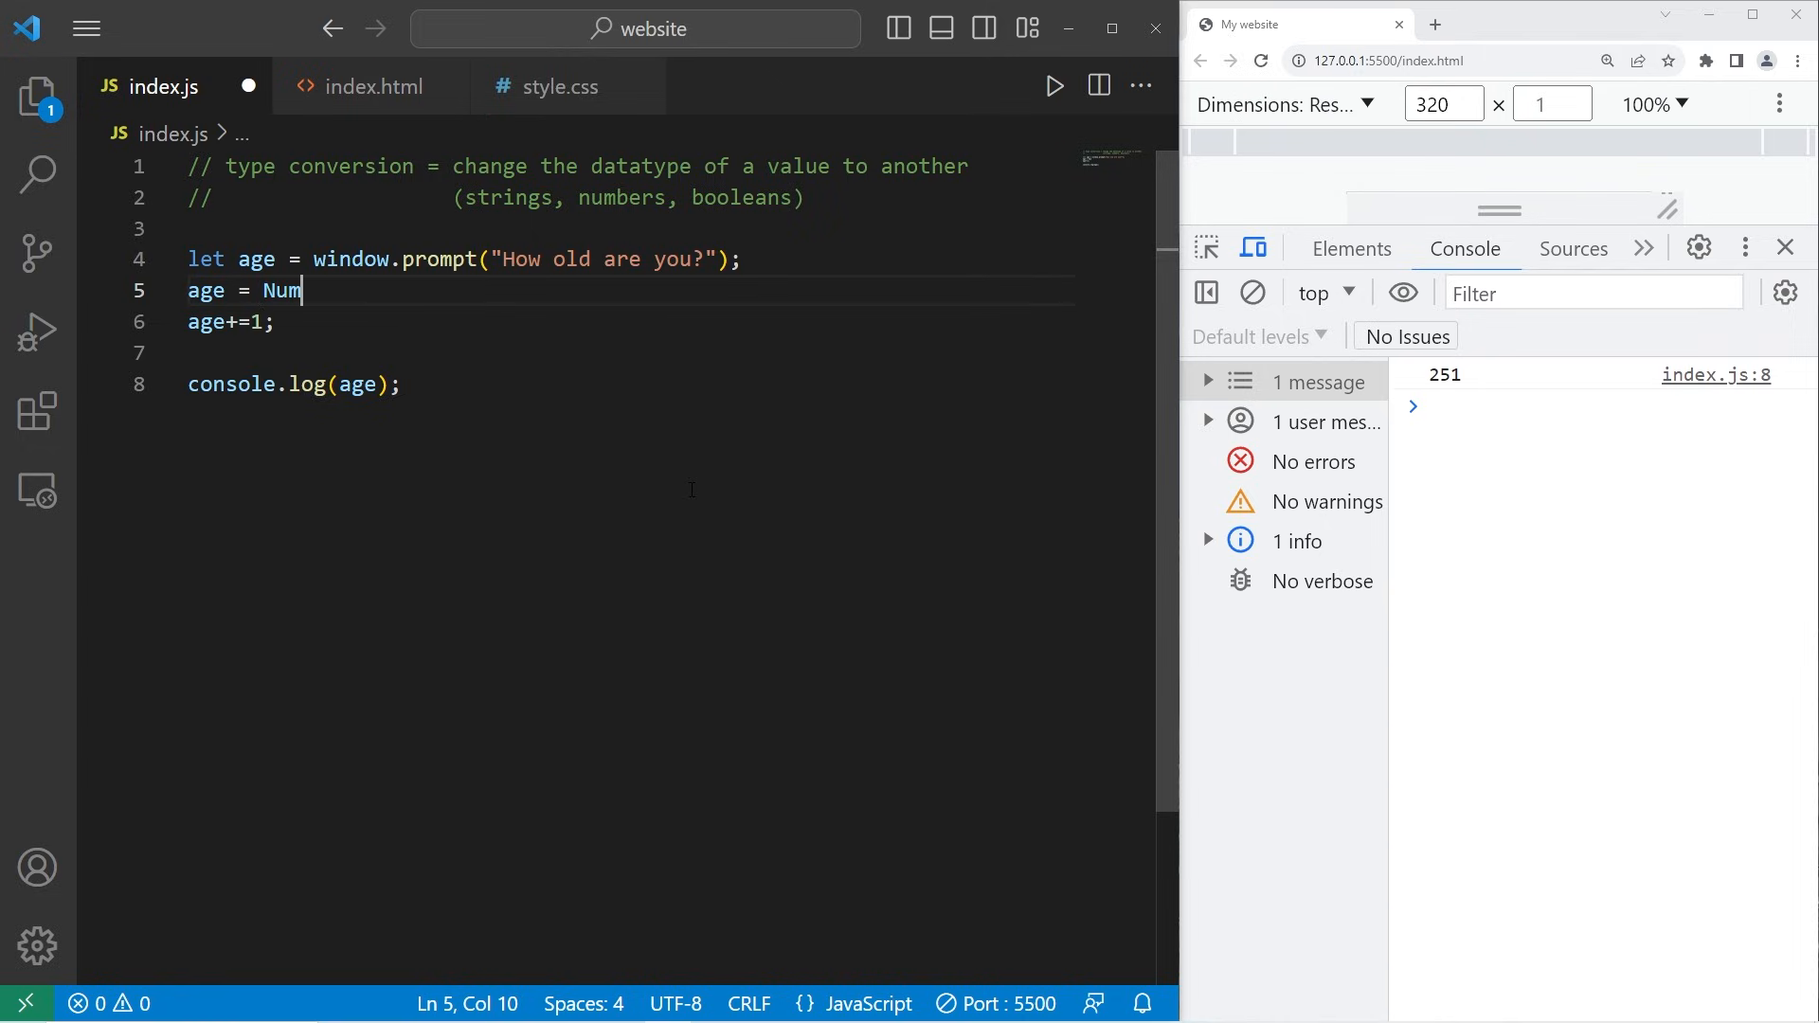
type("ber()")
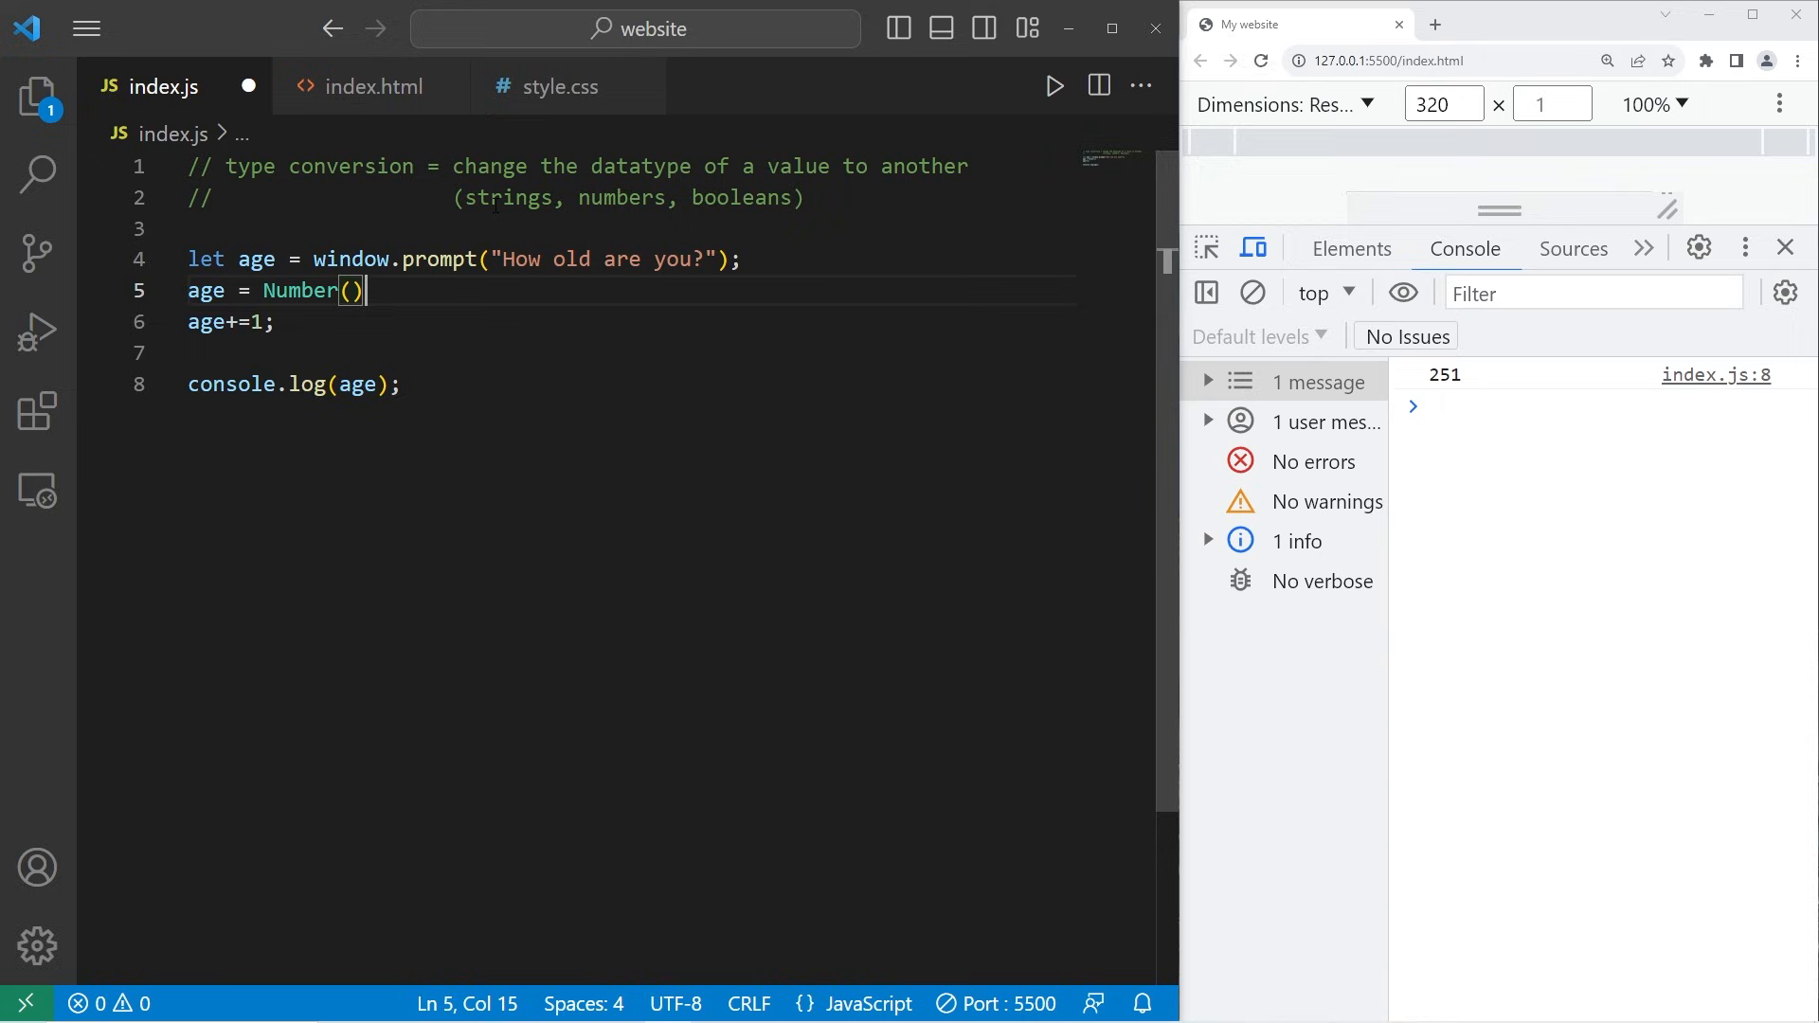
double_click(299, 290)
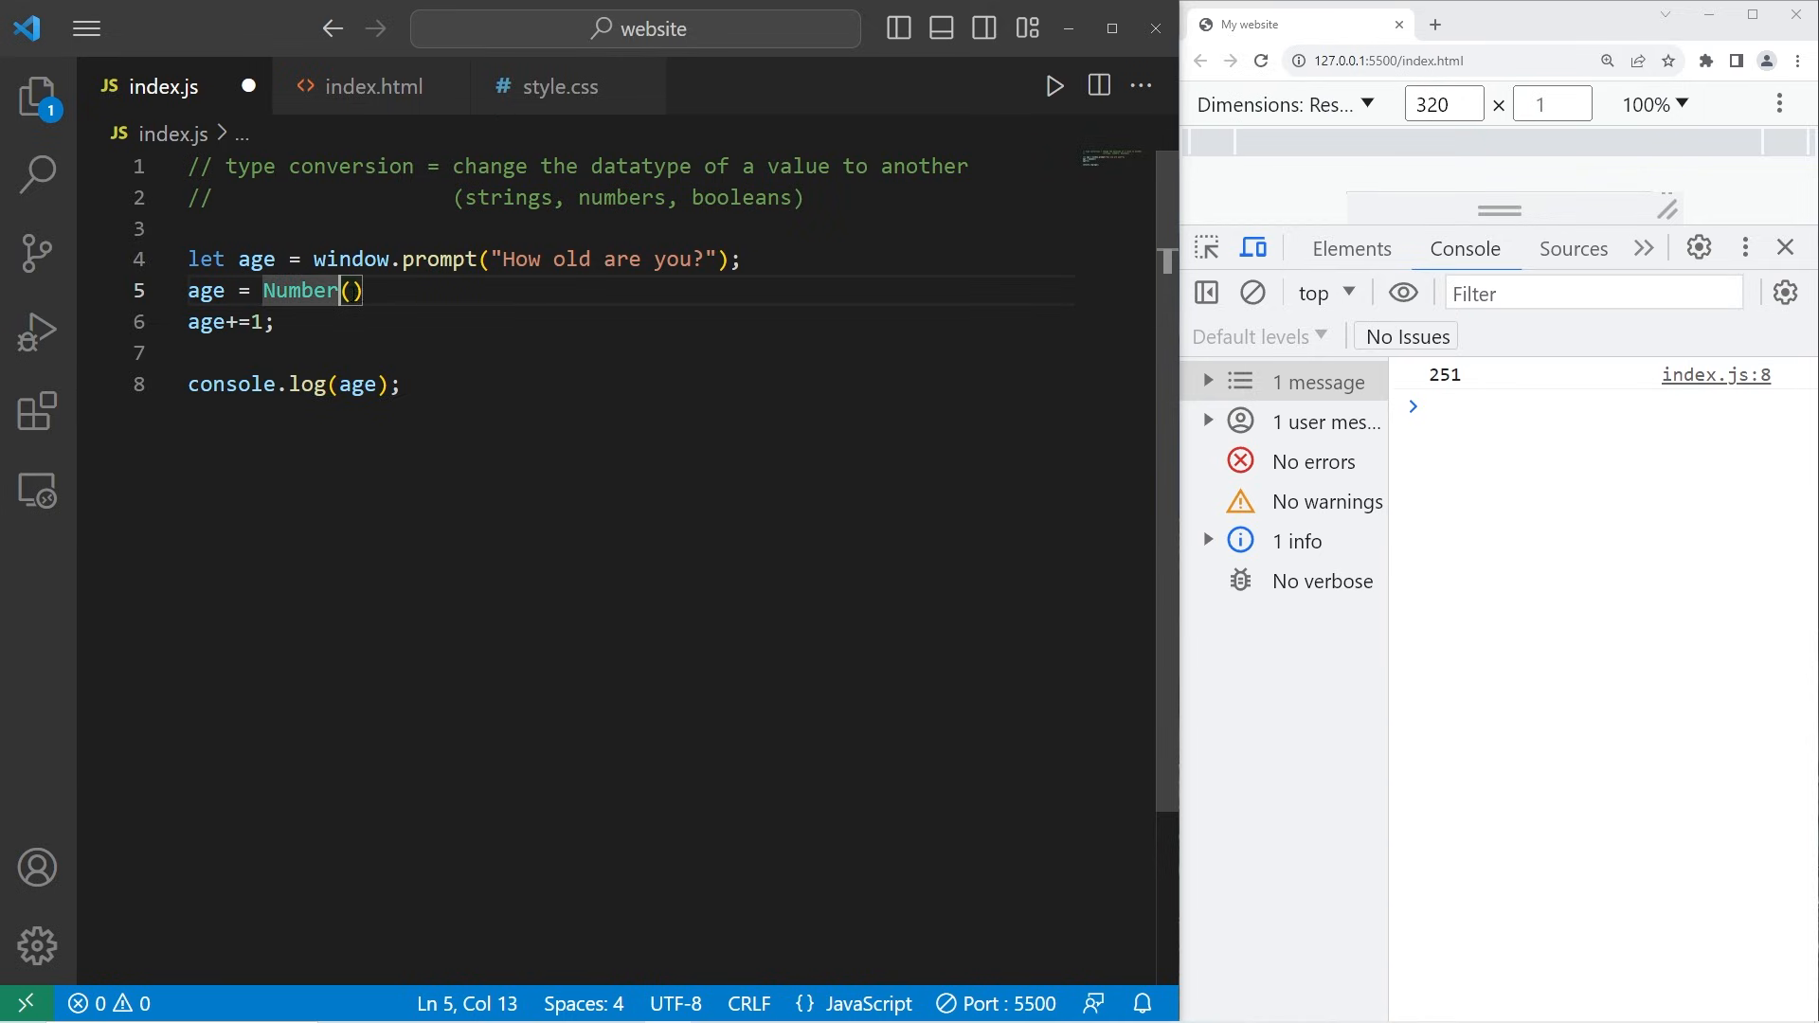
type("age")
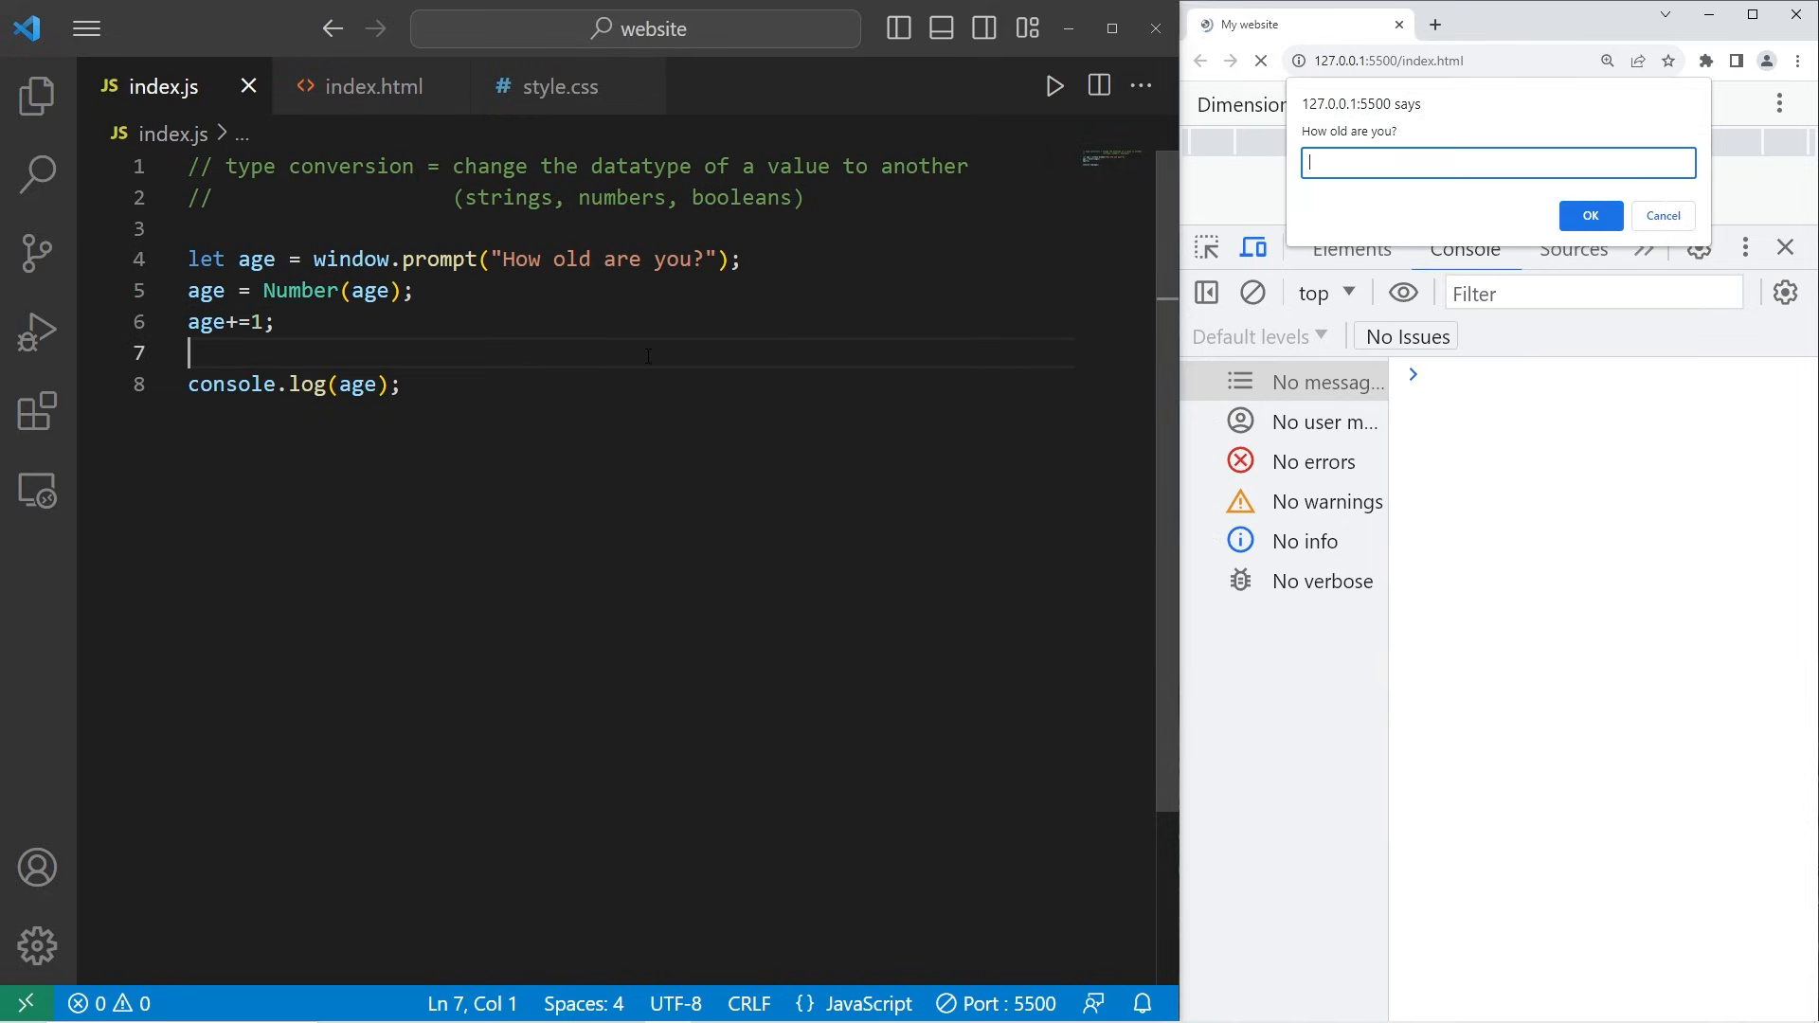
Enter 25 in the age prompt and submit it, logging 26.
type("25")
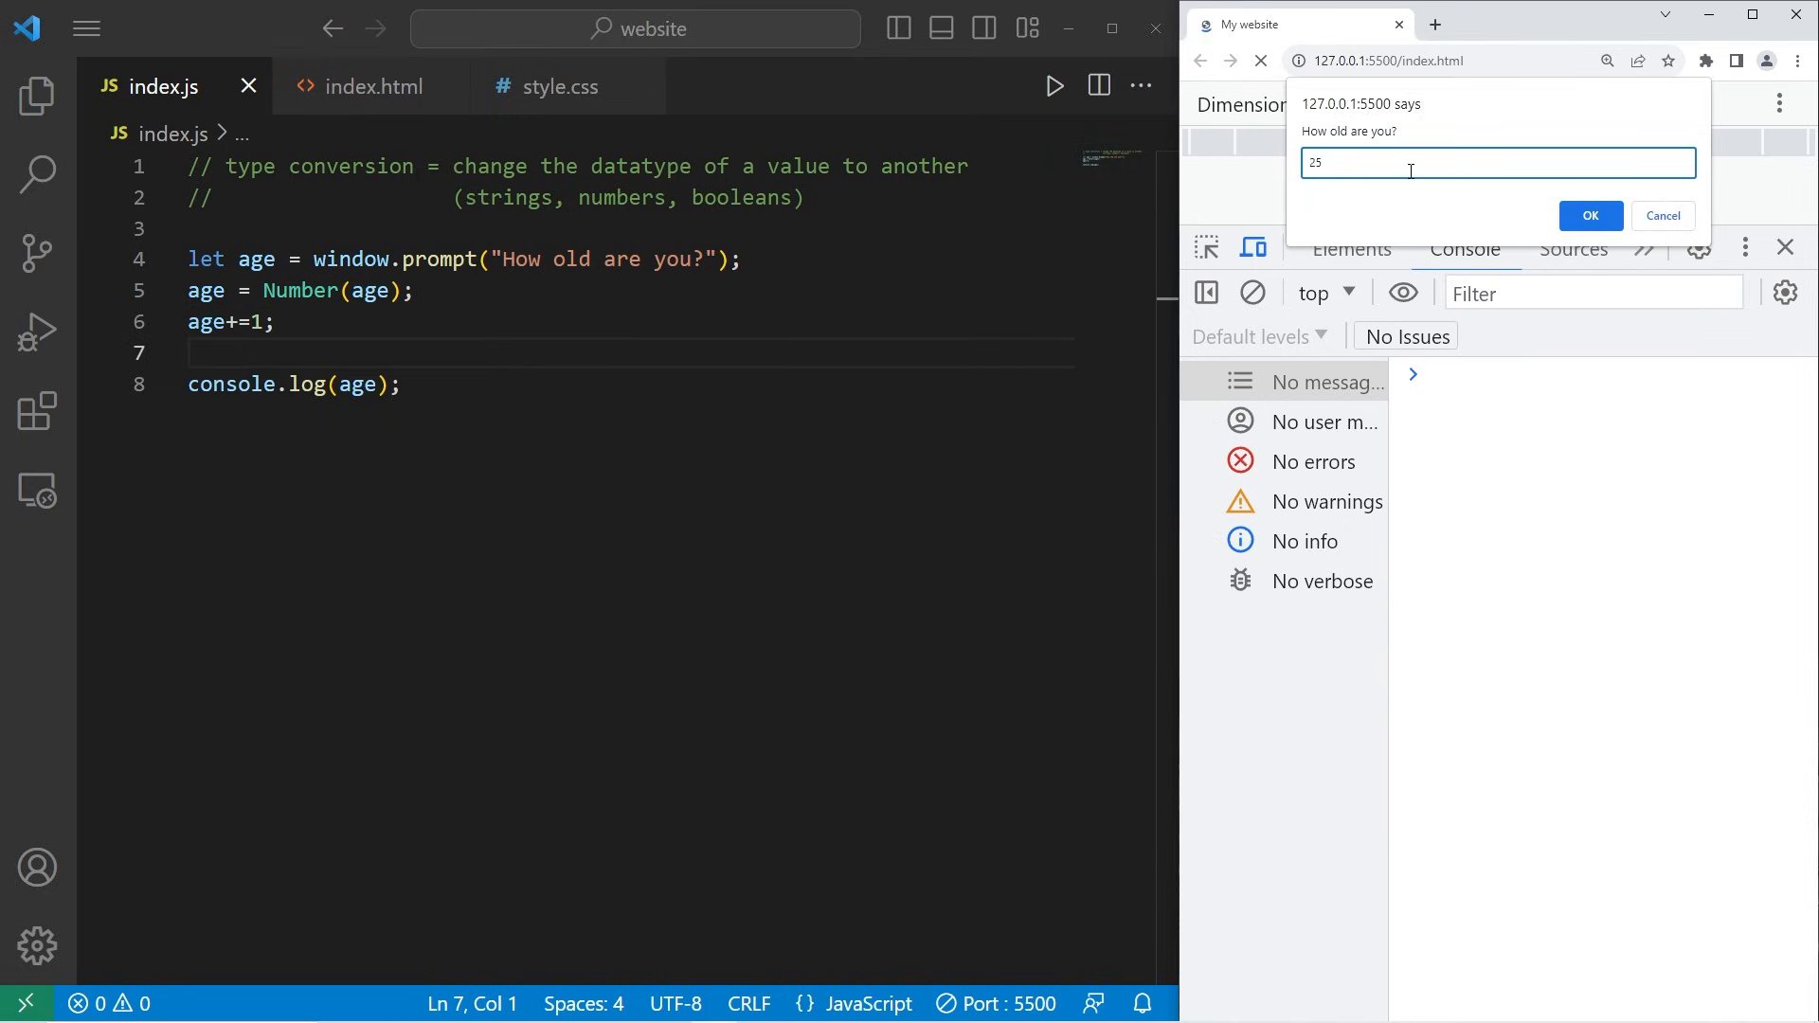
left_click(1590, 216)
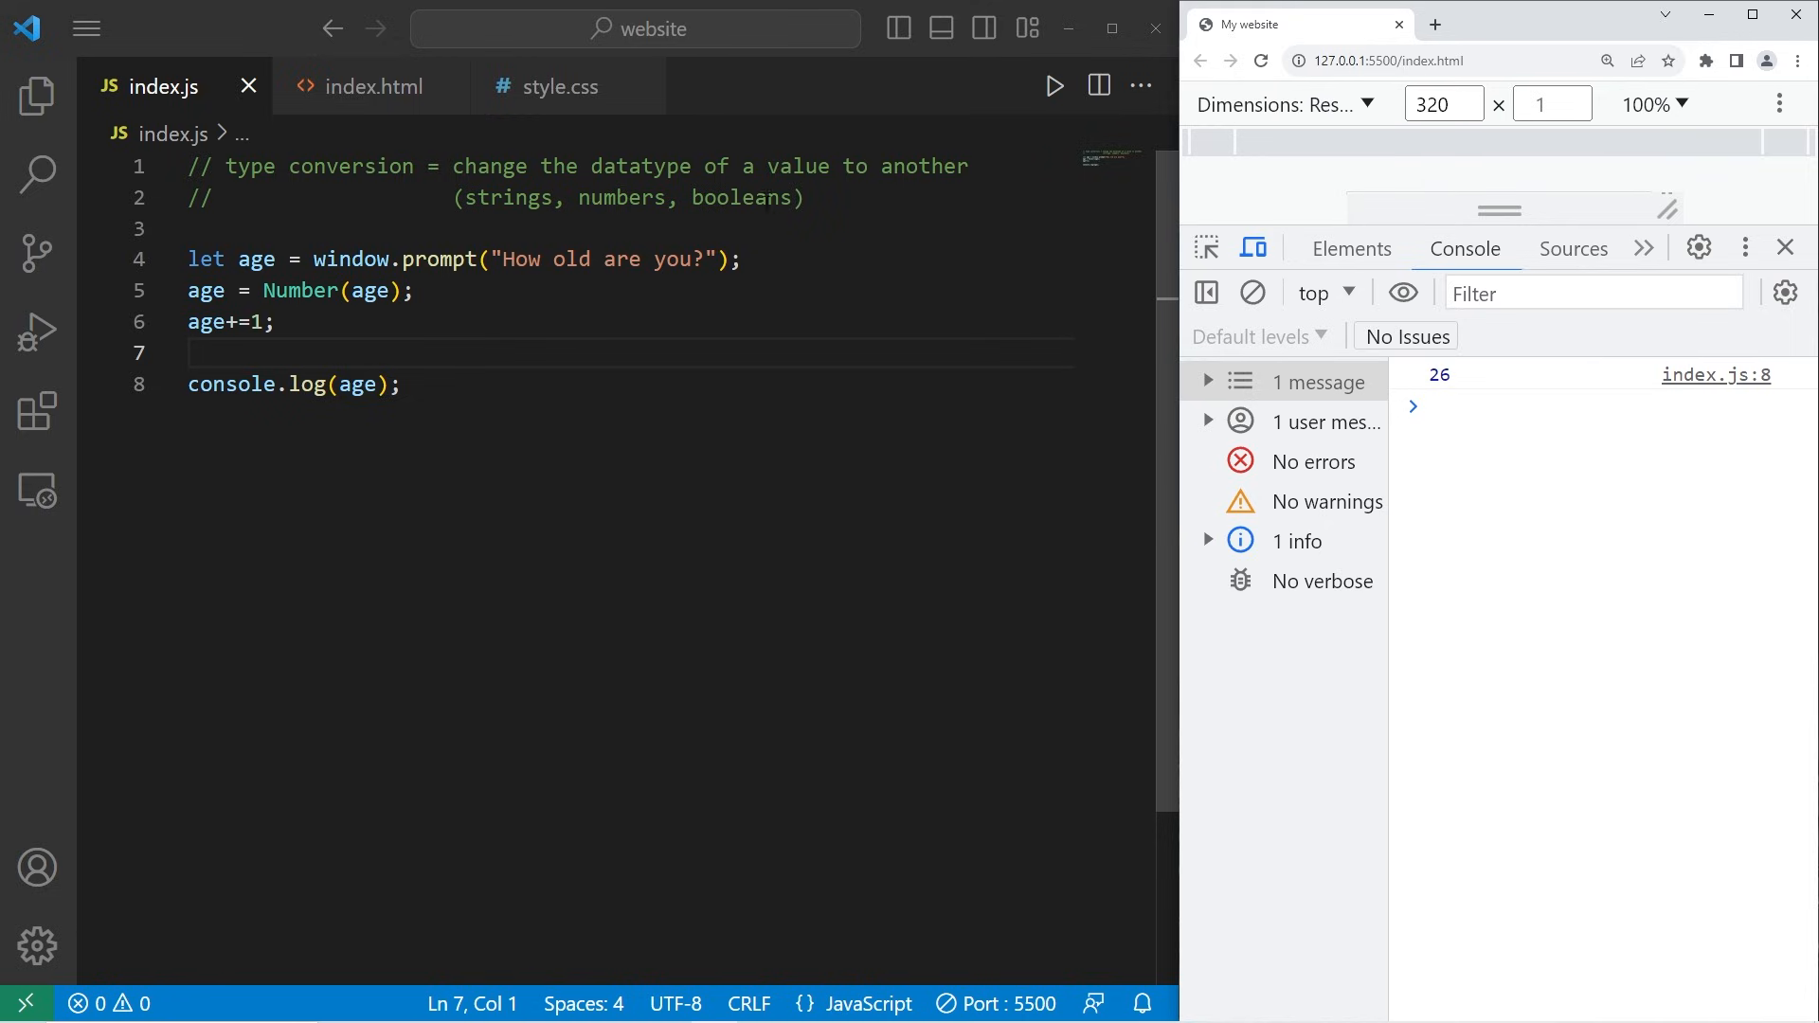
Change the log statement to console.log(age, typeof age).
type(",")
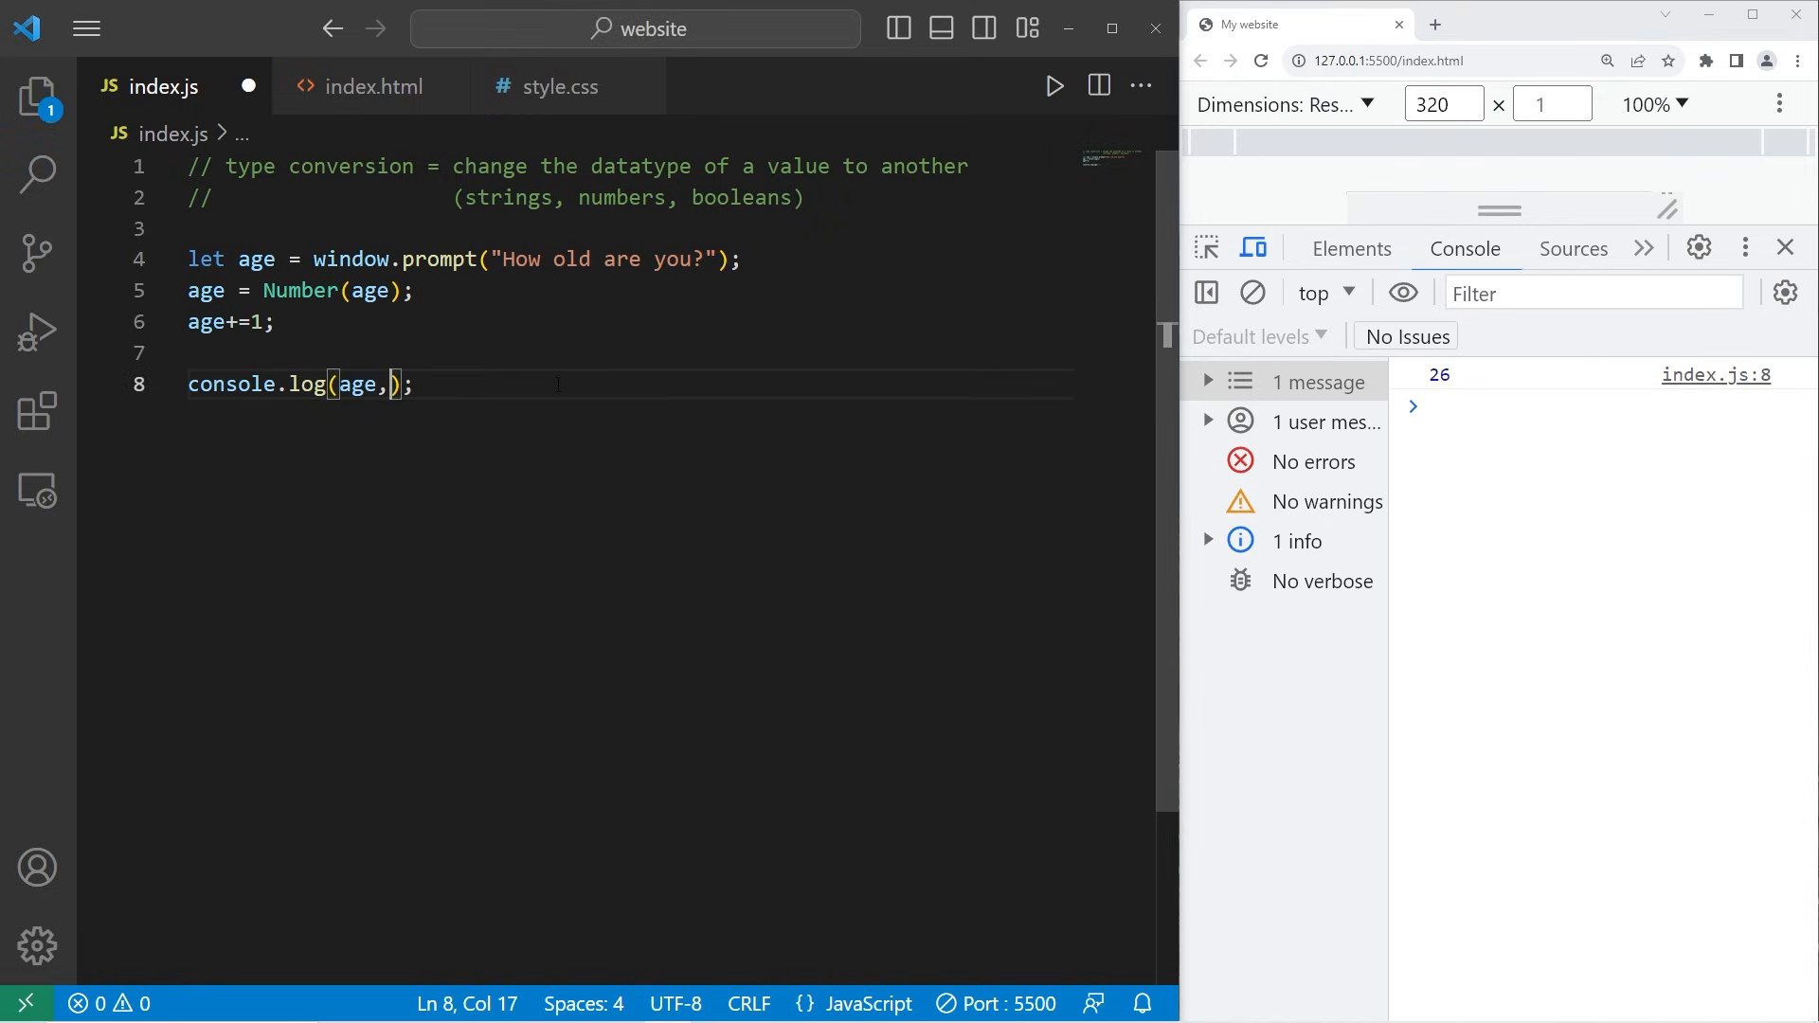
type("typeof")
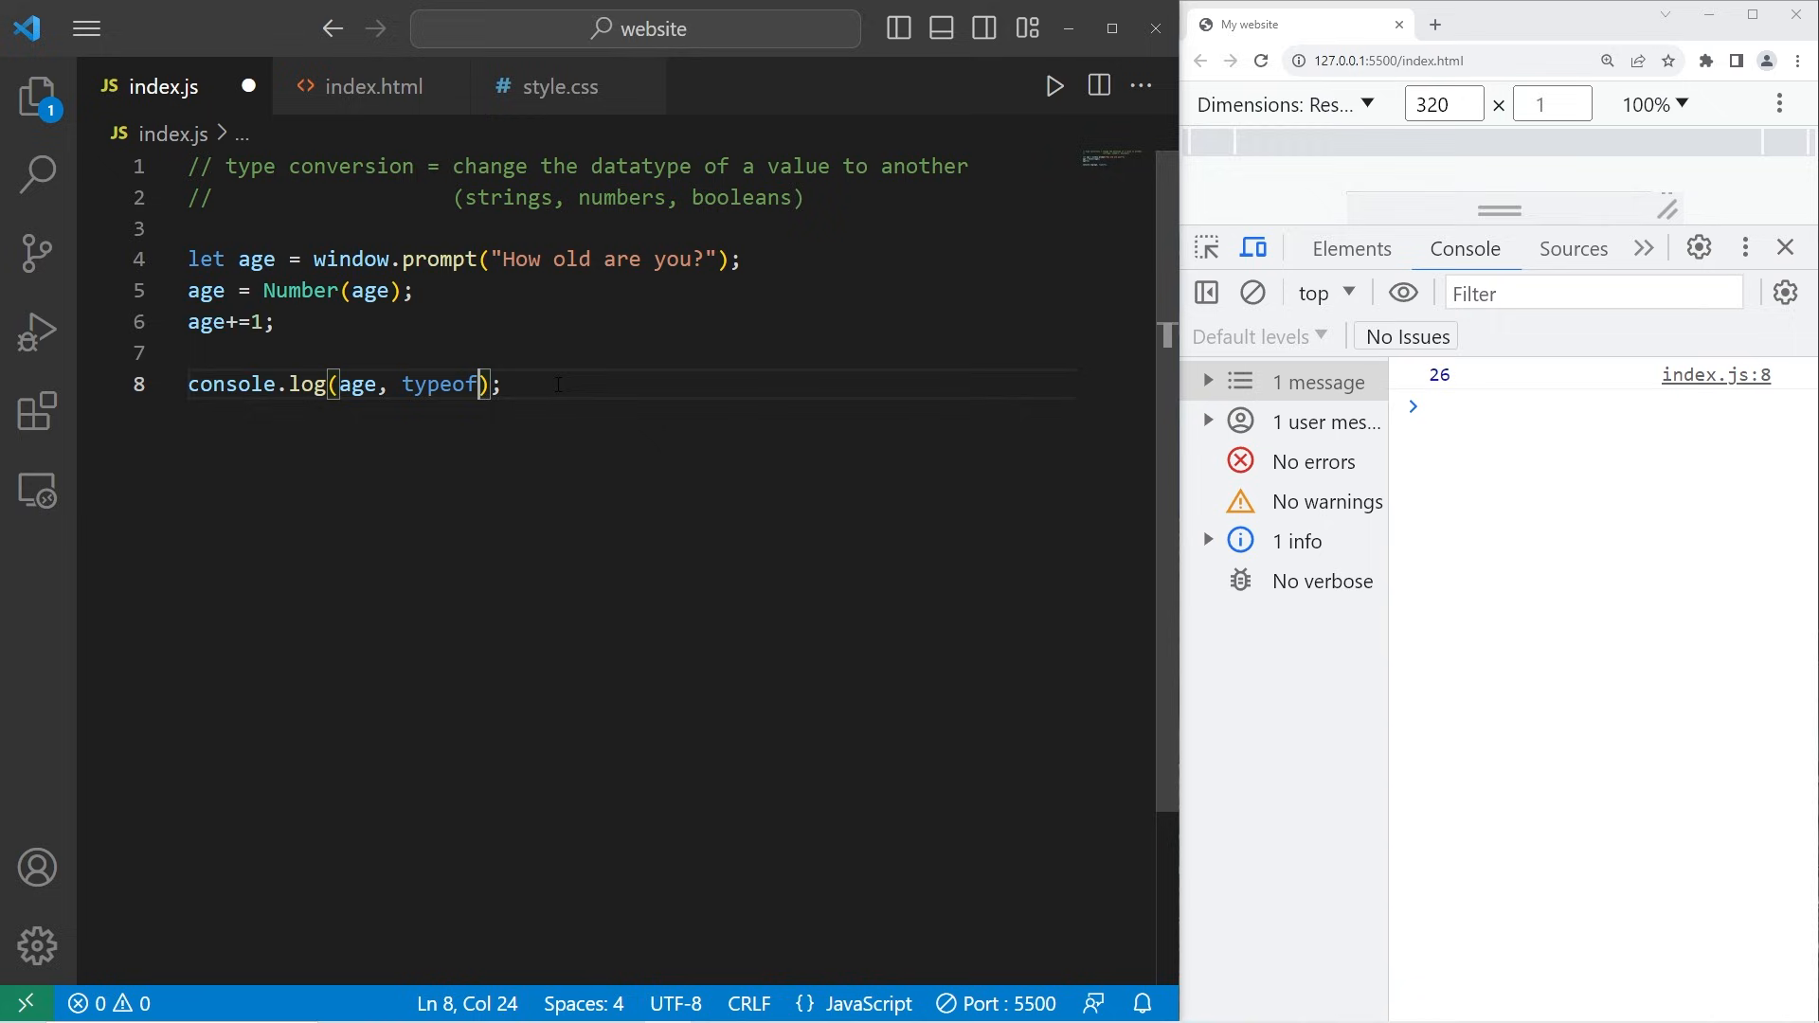
type("age")
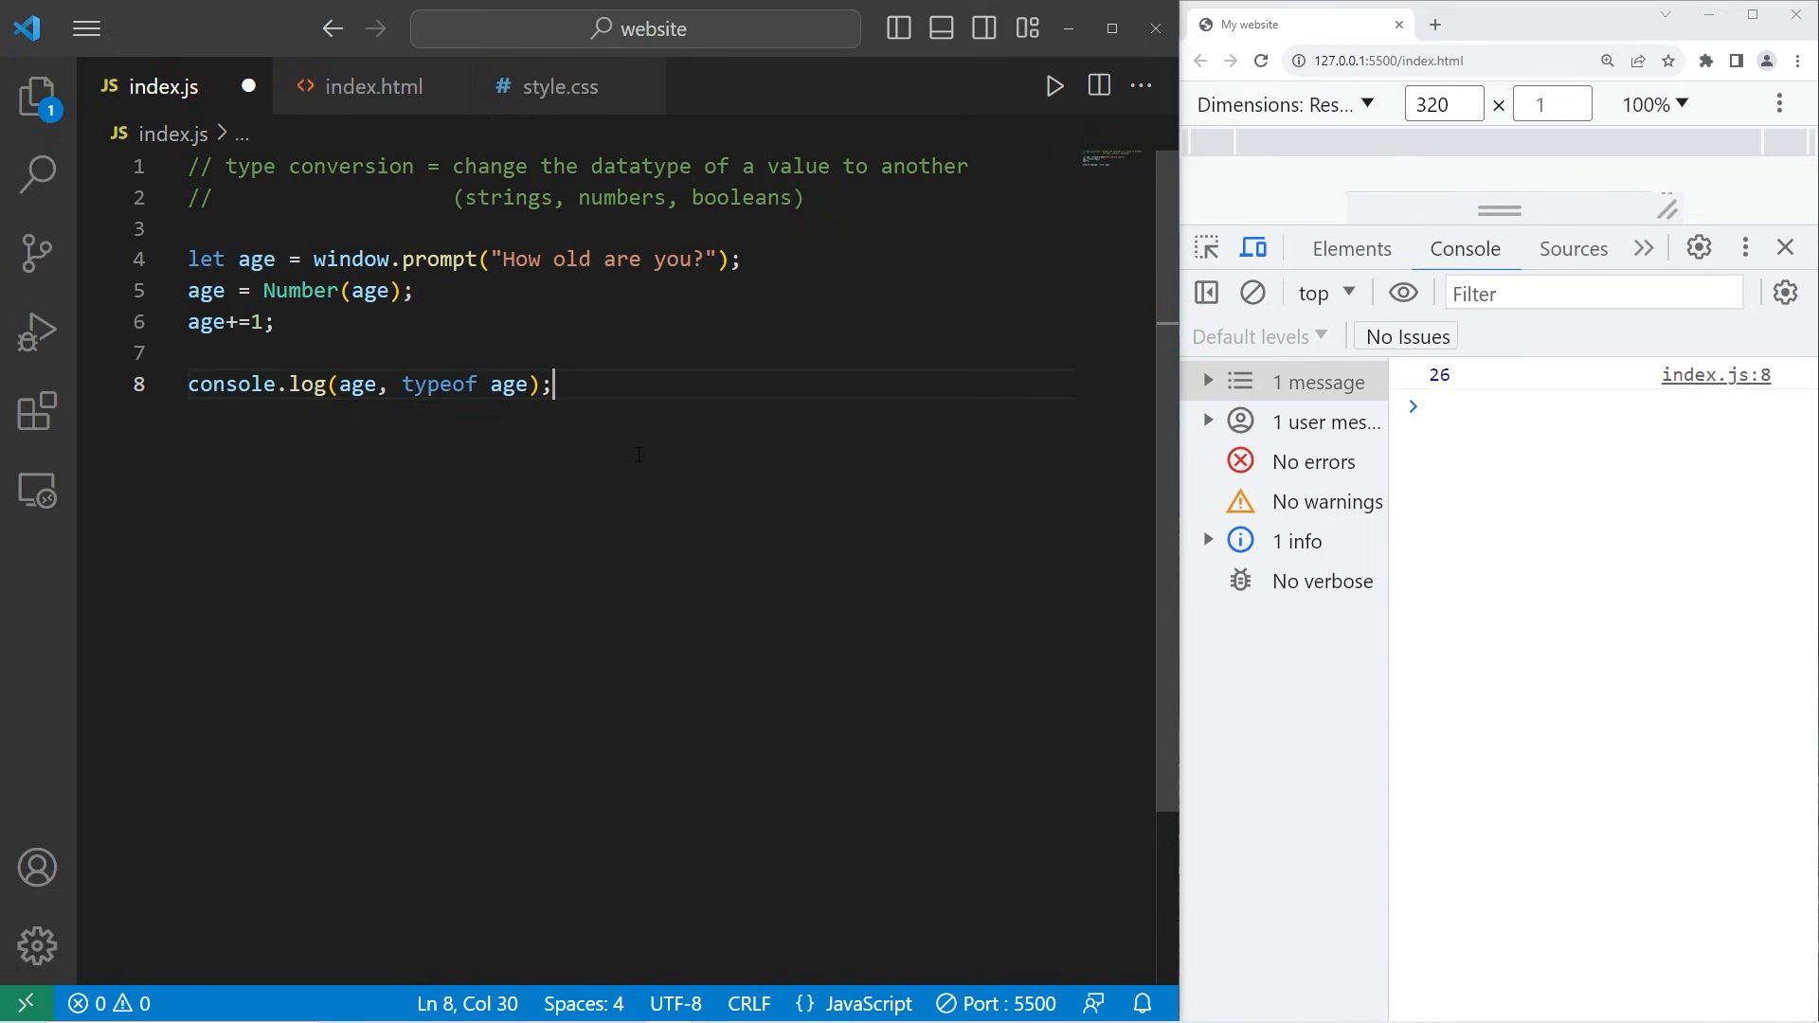
Remove the Number conversion and answer 25, showing 251 string.
left_click(1054, 84)
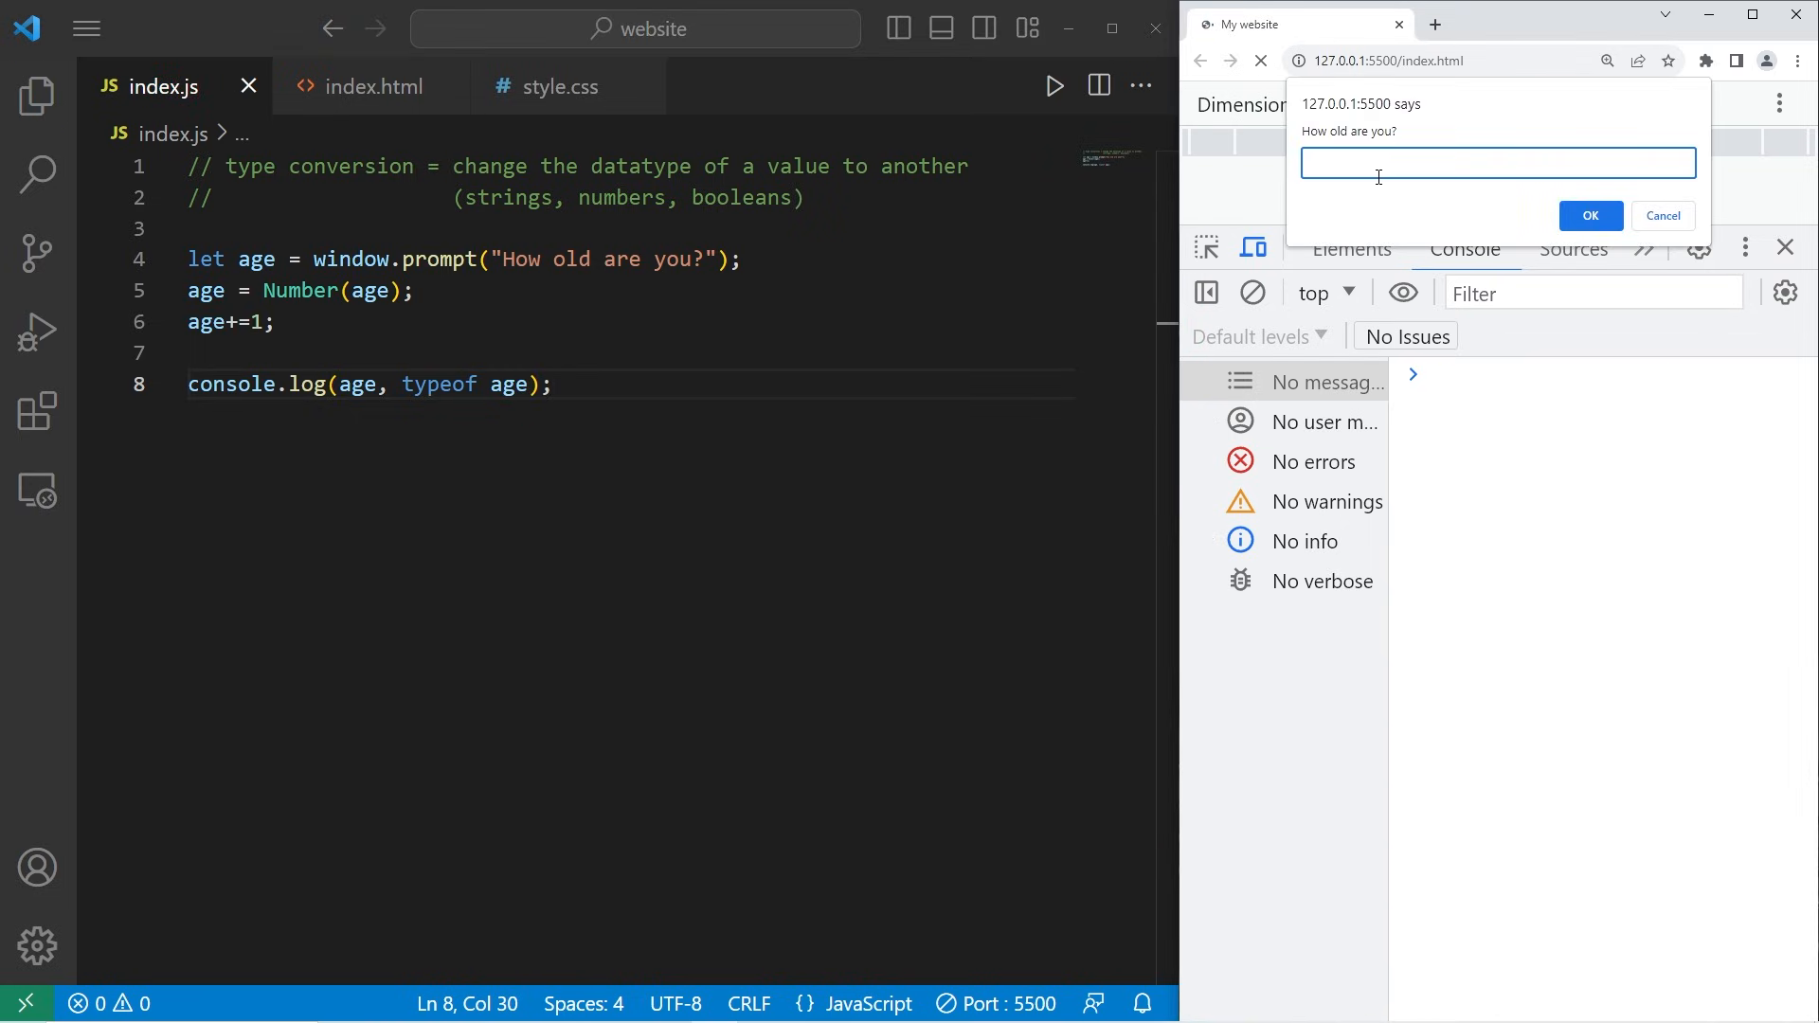
left_click(1589, 216)
type("25")
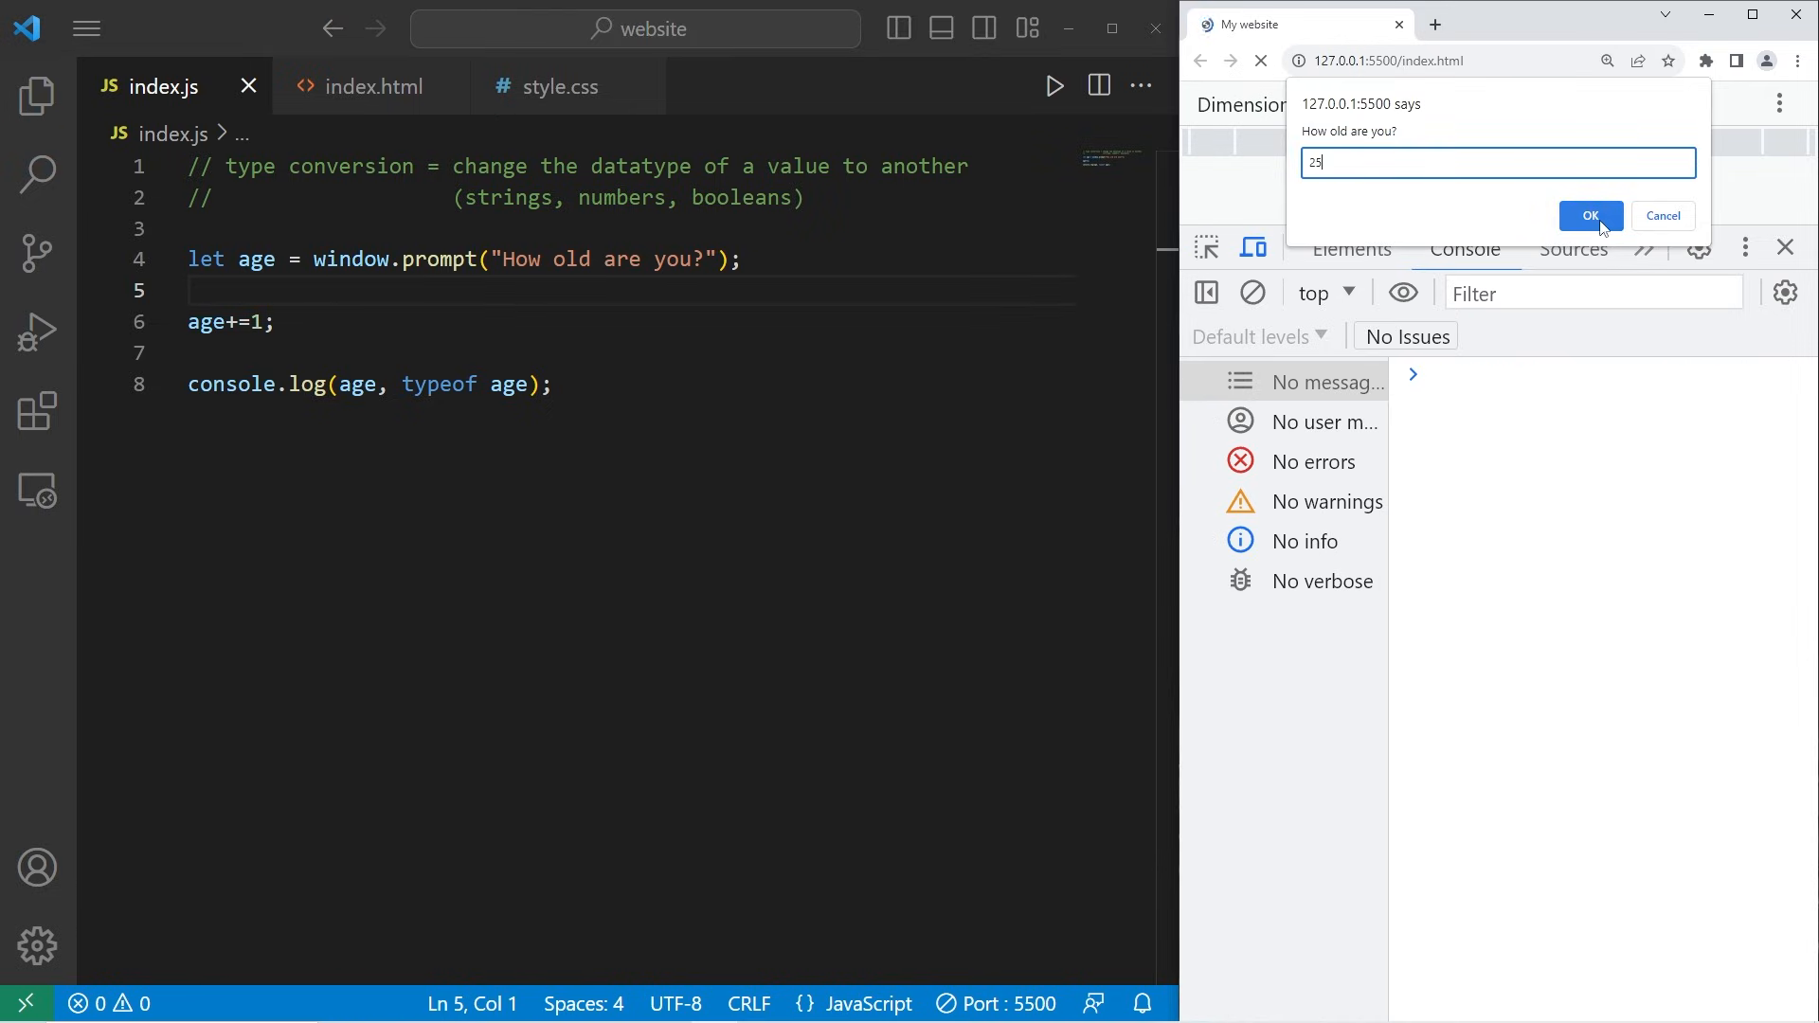
left_click(1588, 216)
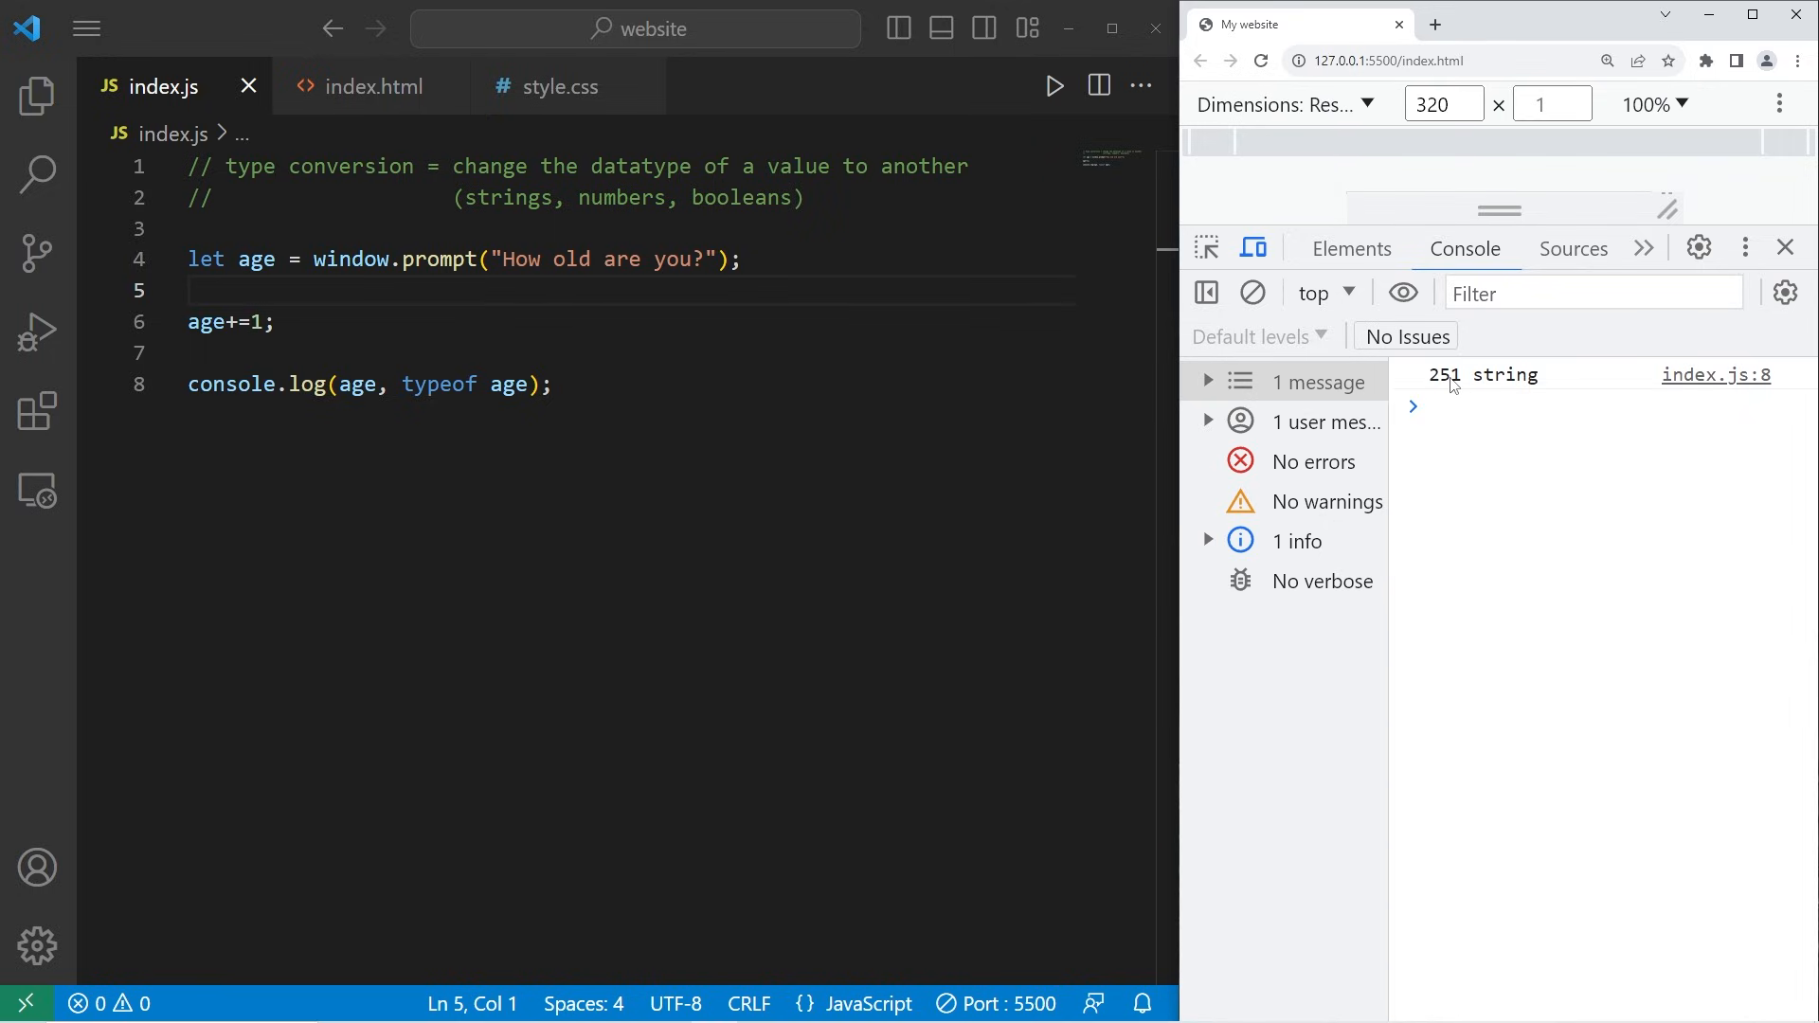
mouse_move(1535, 398)
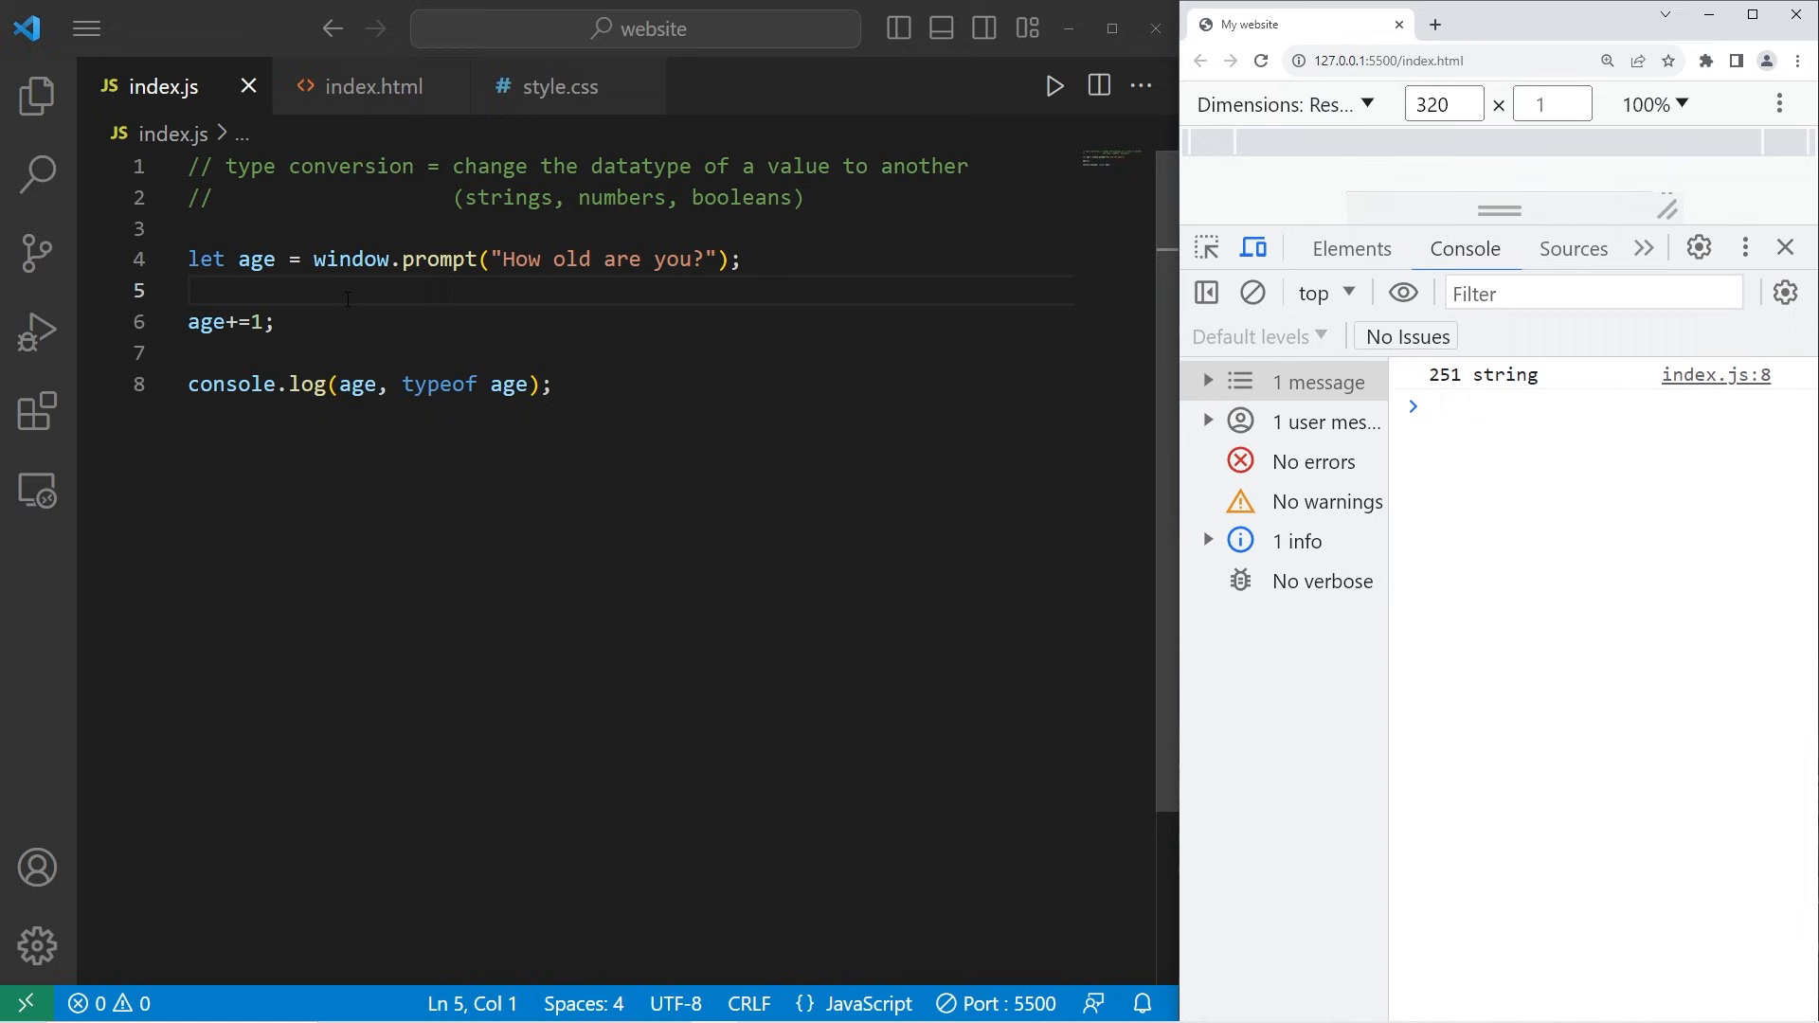
Replace the age code with let x, y, z = "pizza";.
type("age = Number(age);")
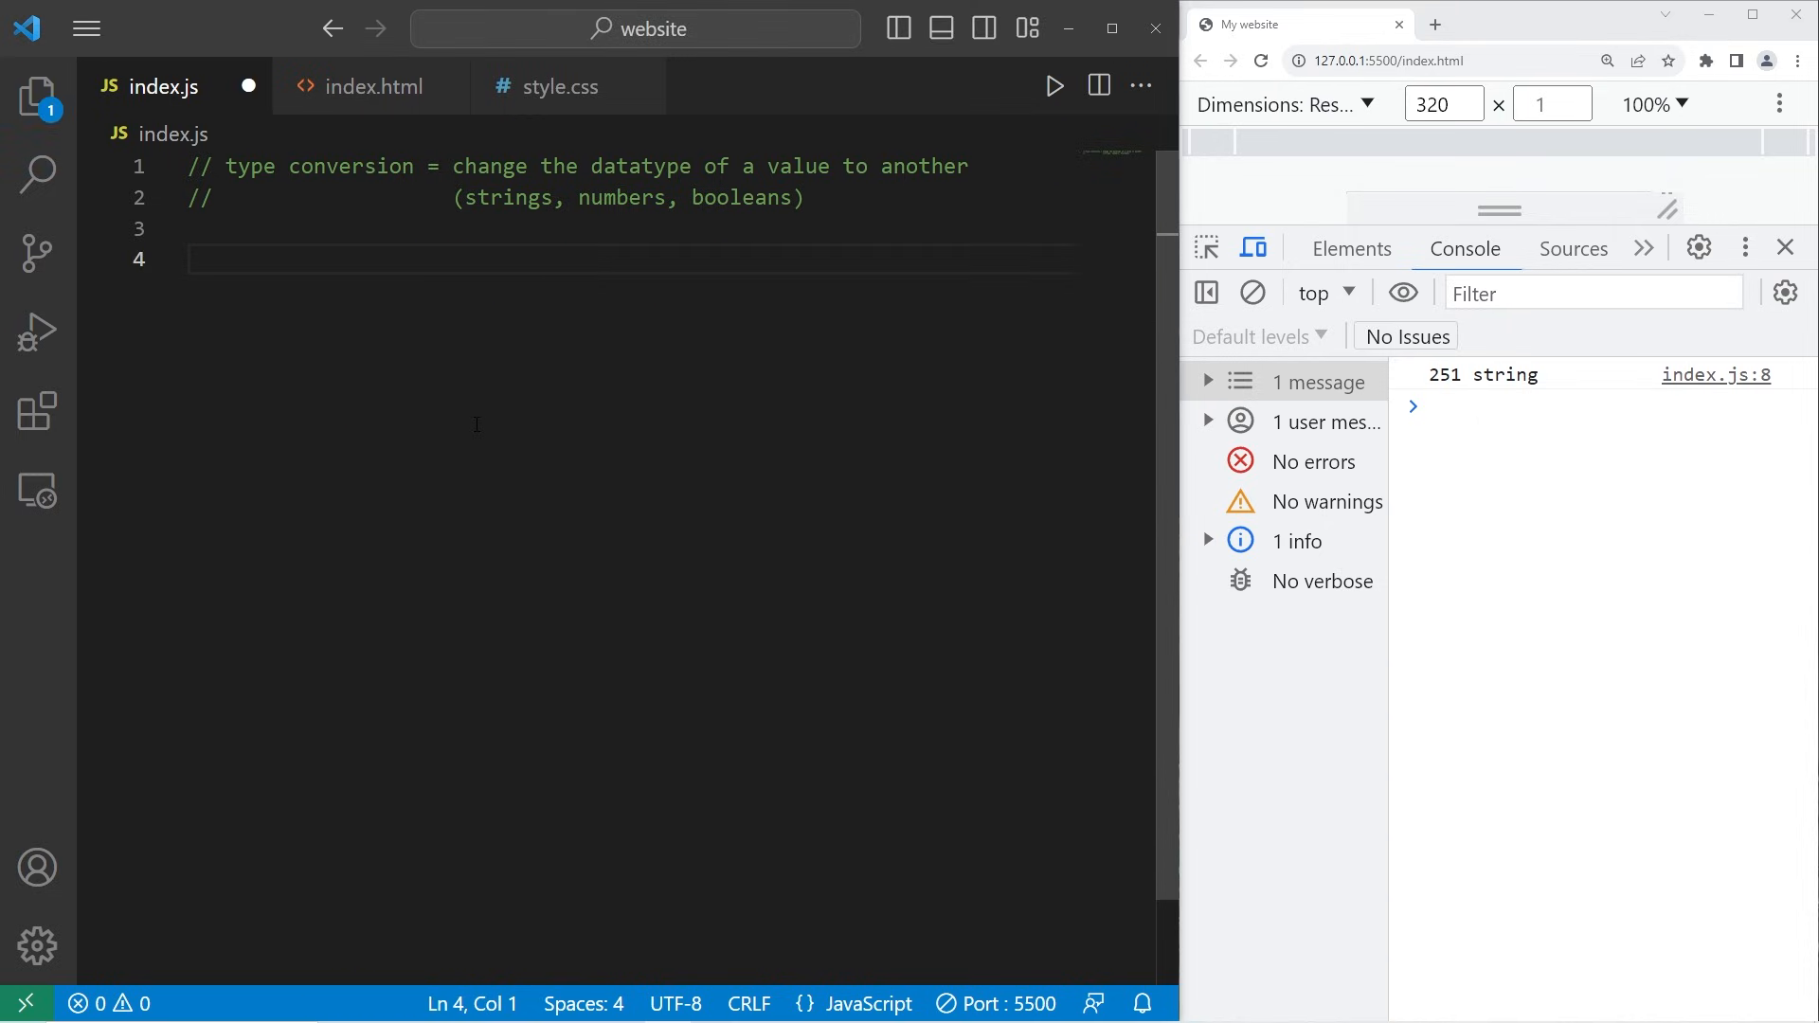
type("let y;")
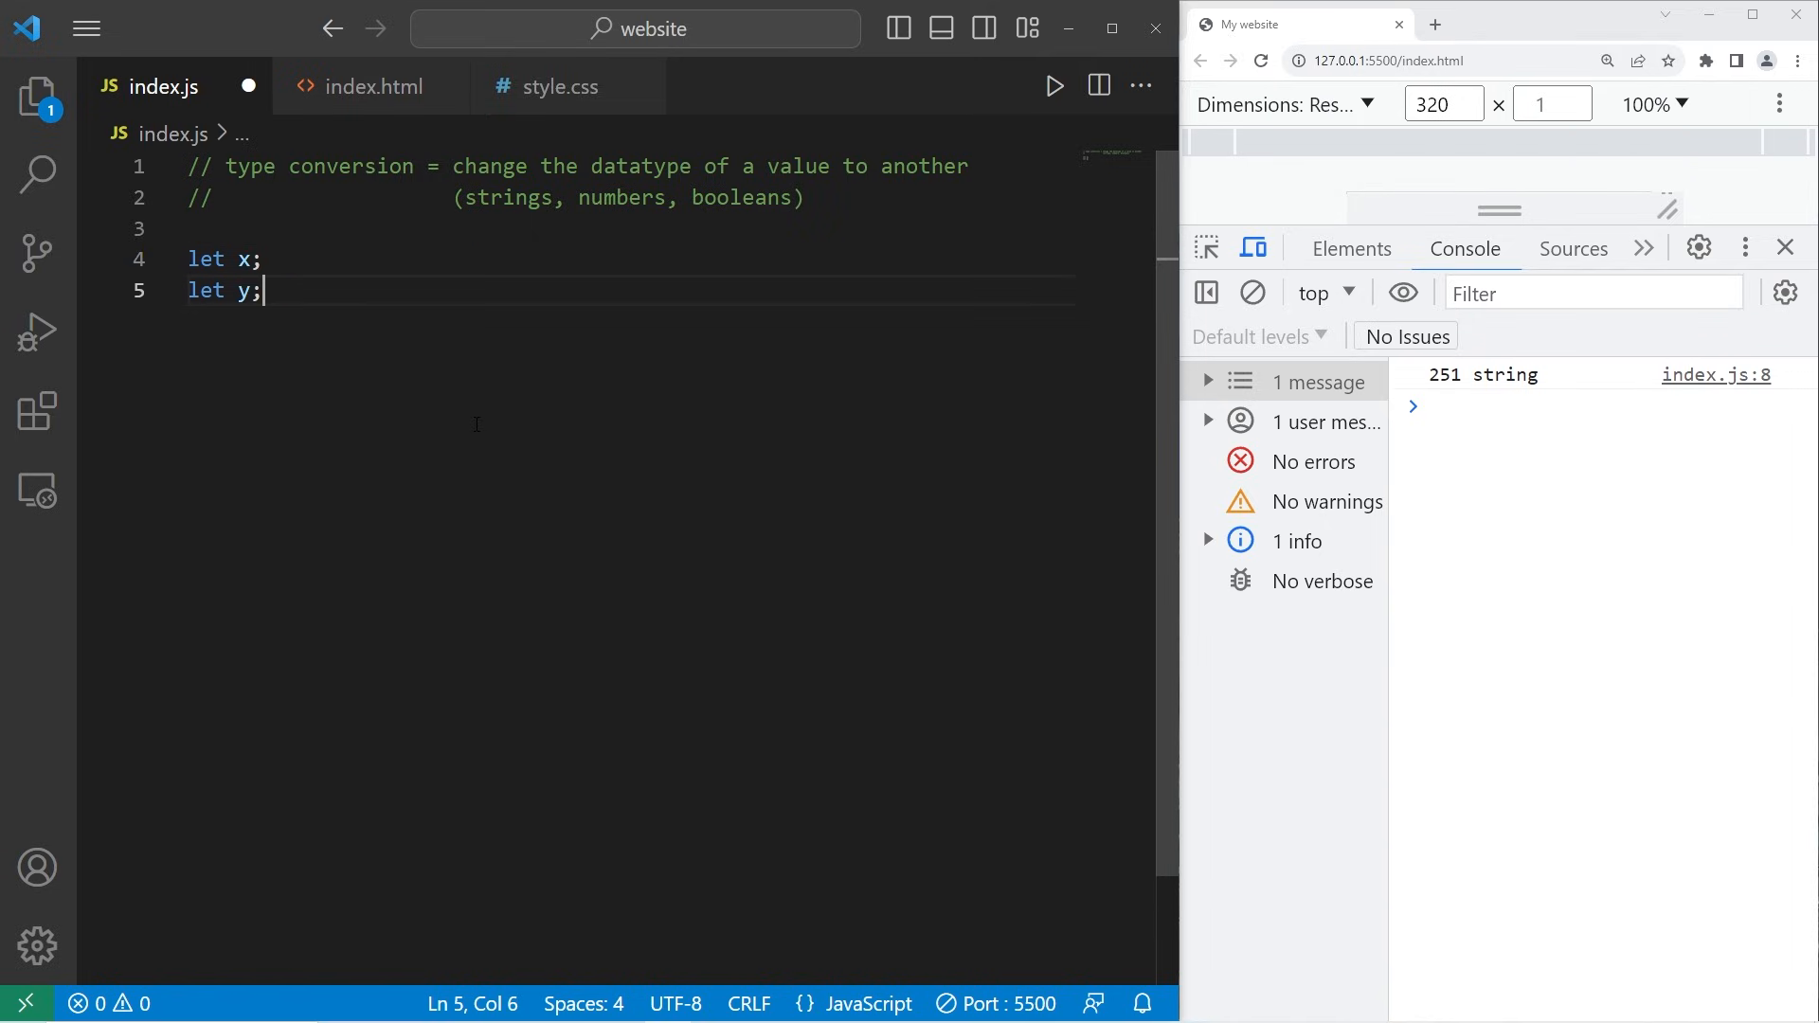
type("let z;")
left_click(633, 258)
type(" = \"")
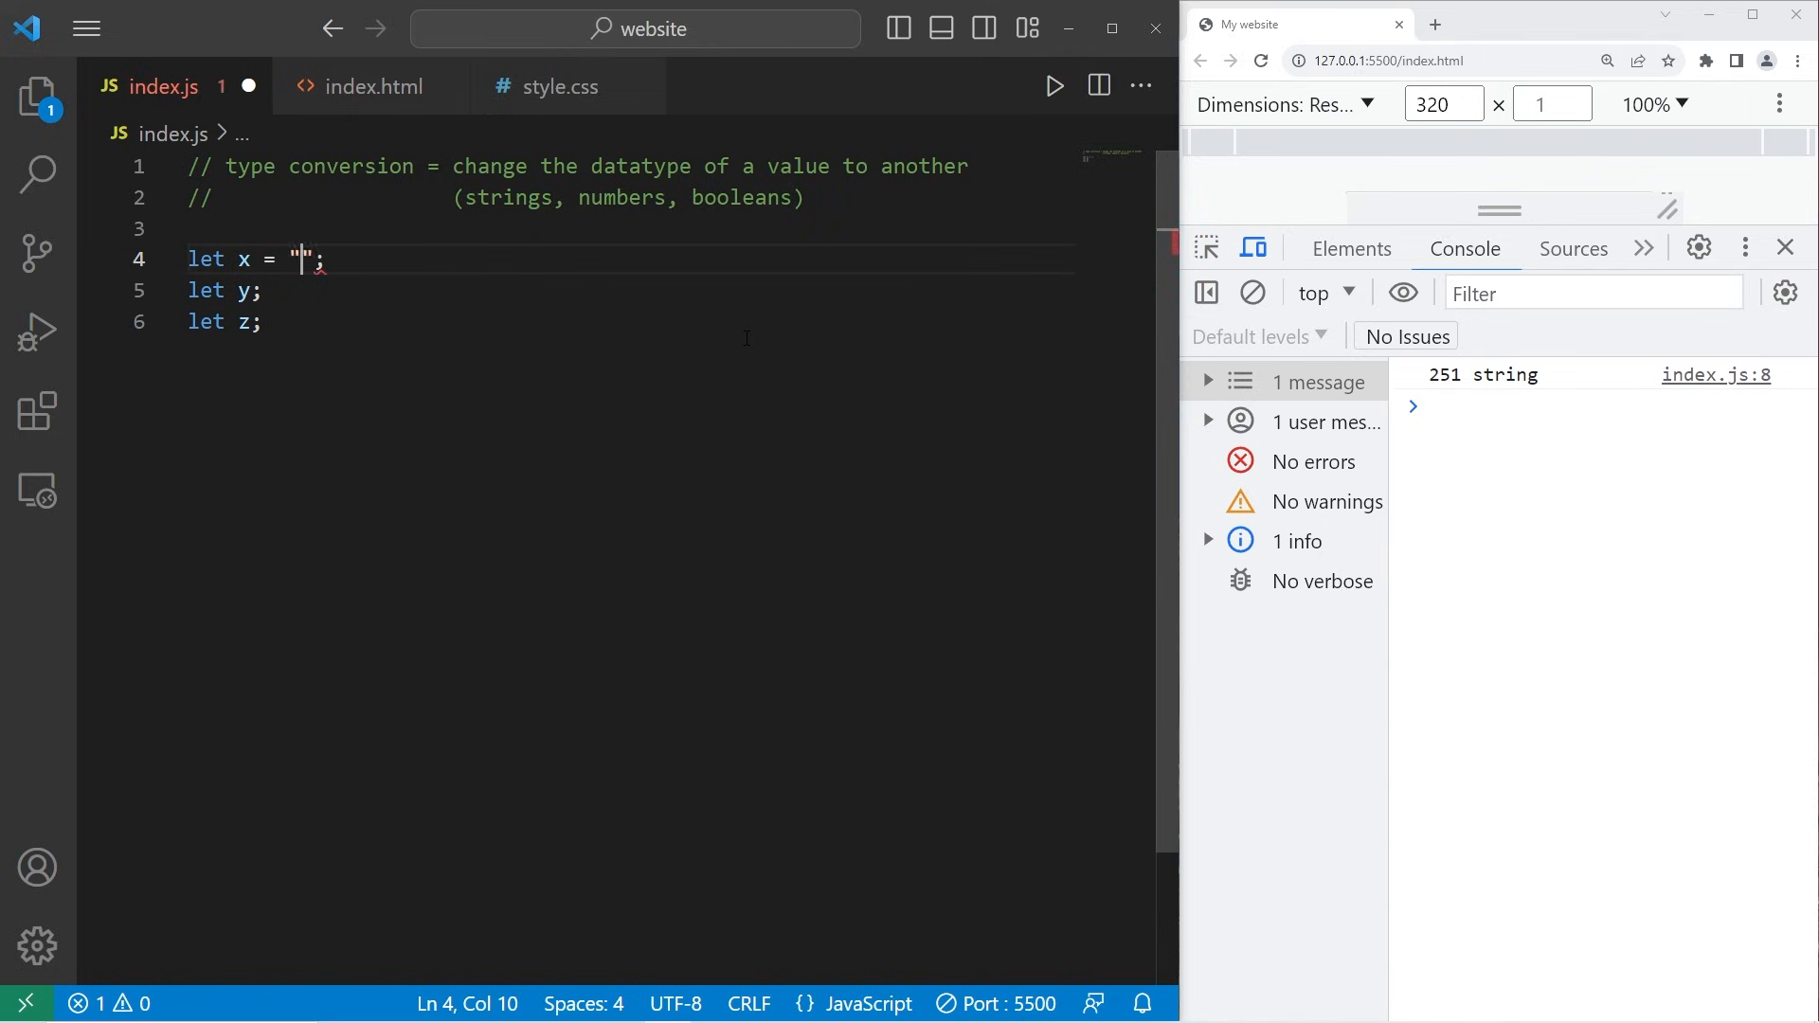
type("pizza")
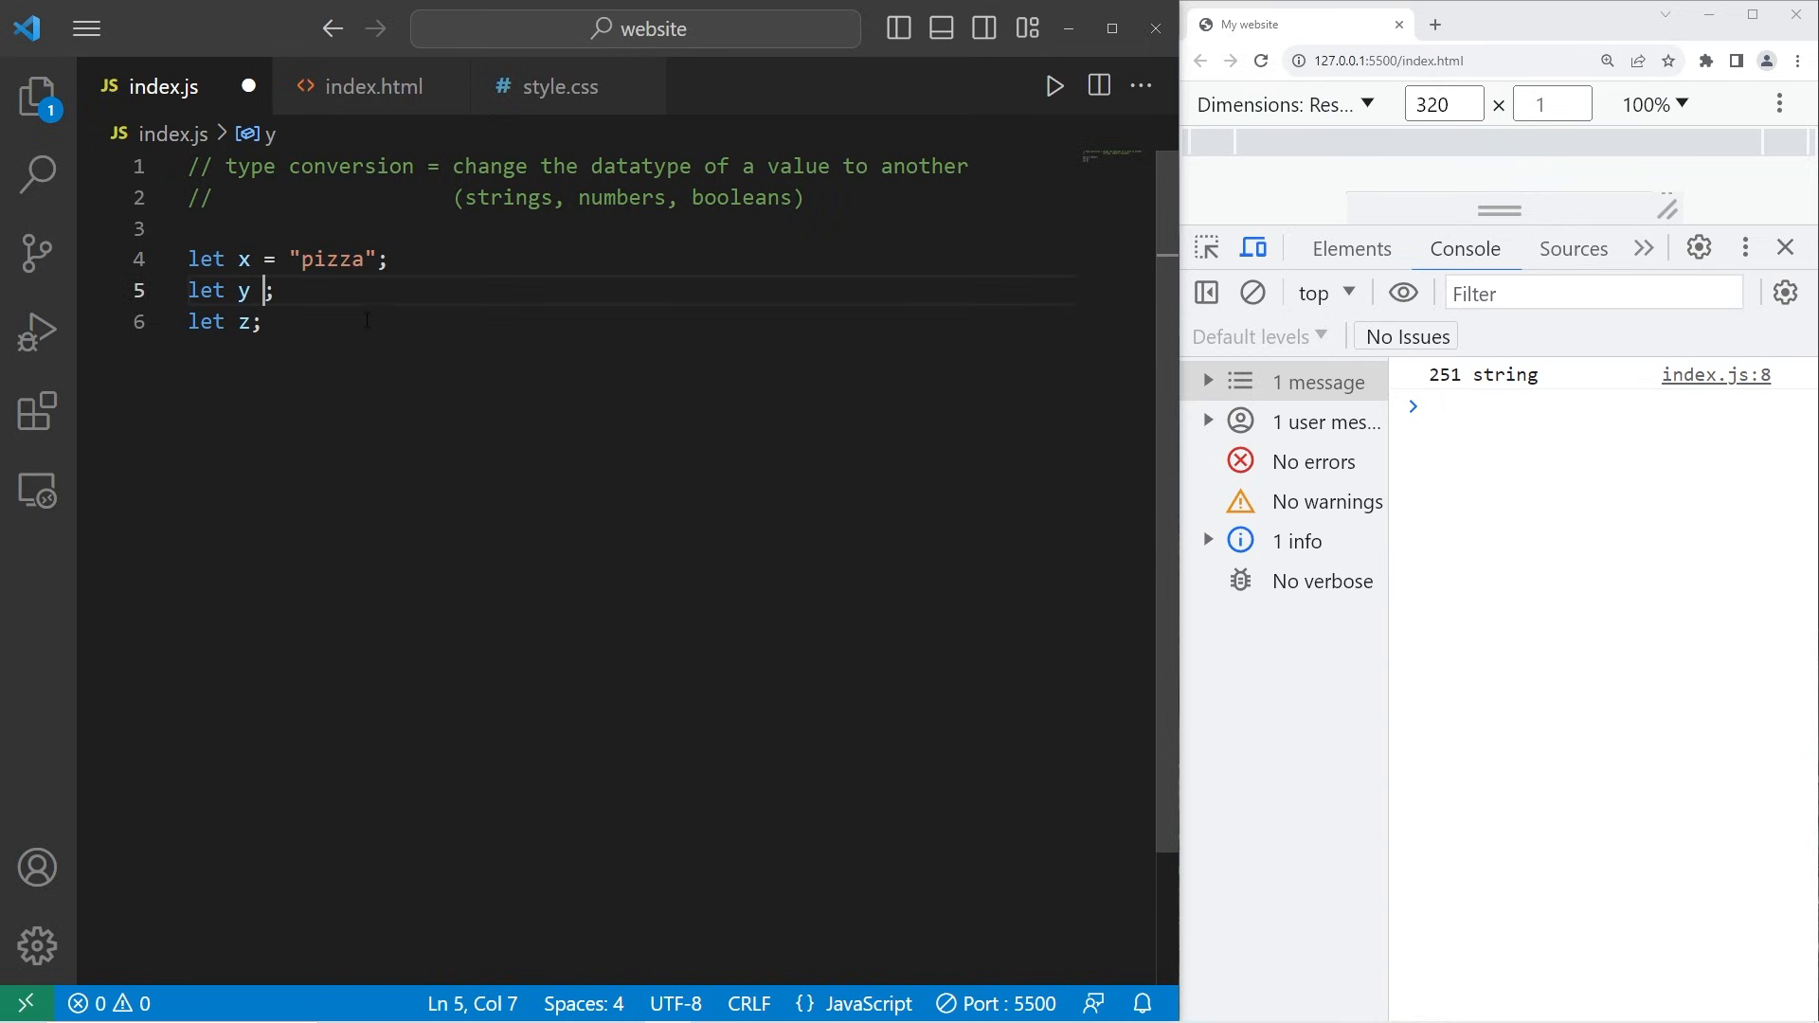
type("= \"pizza\"")
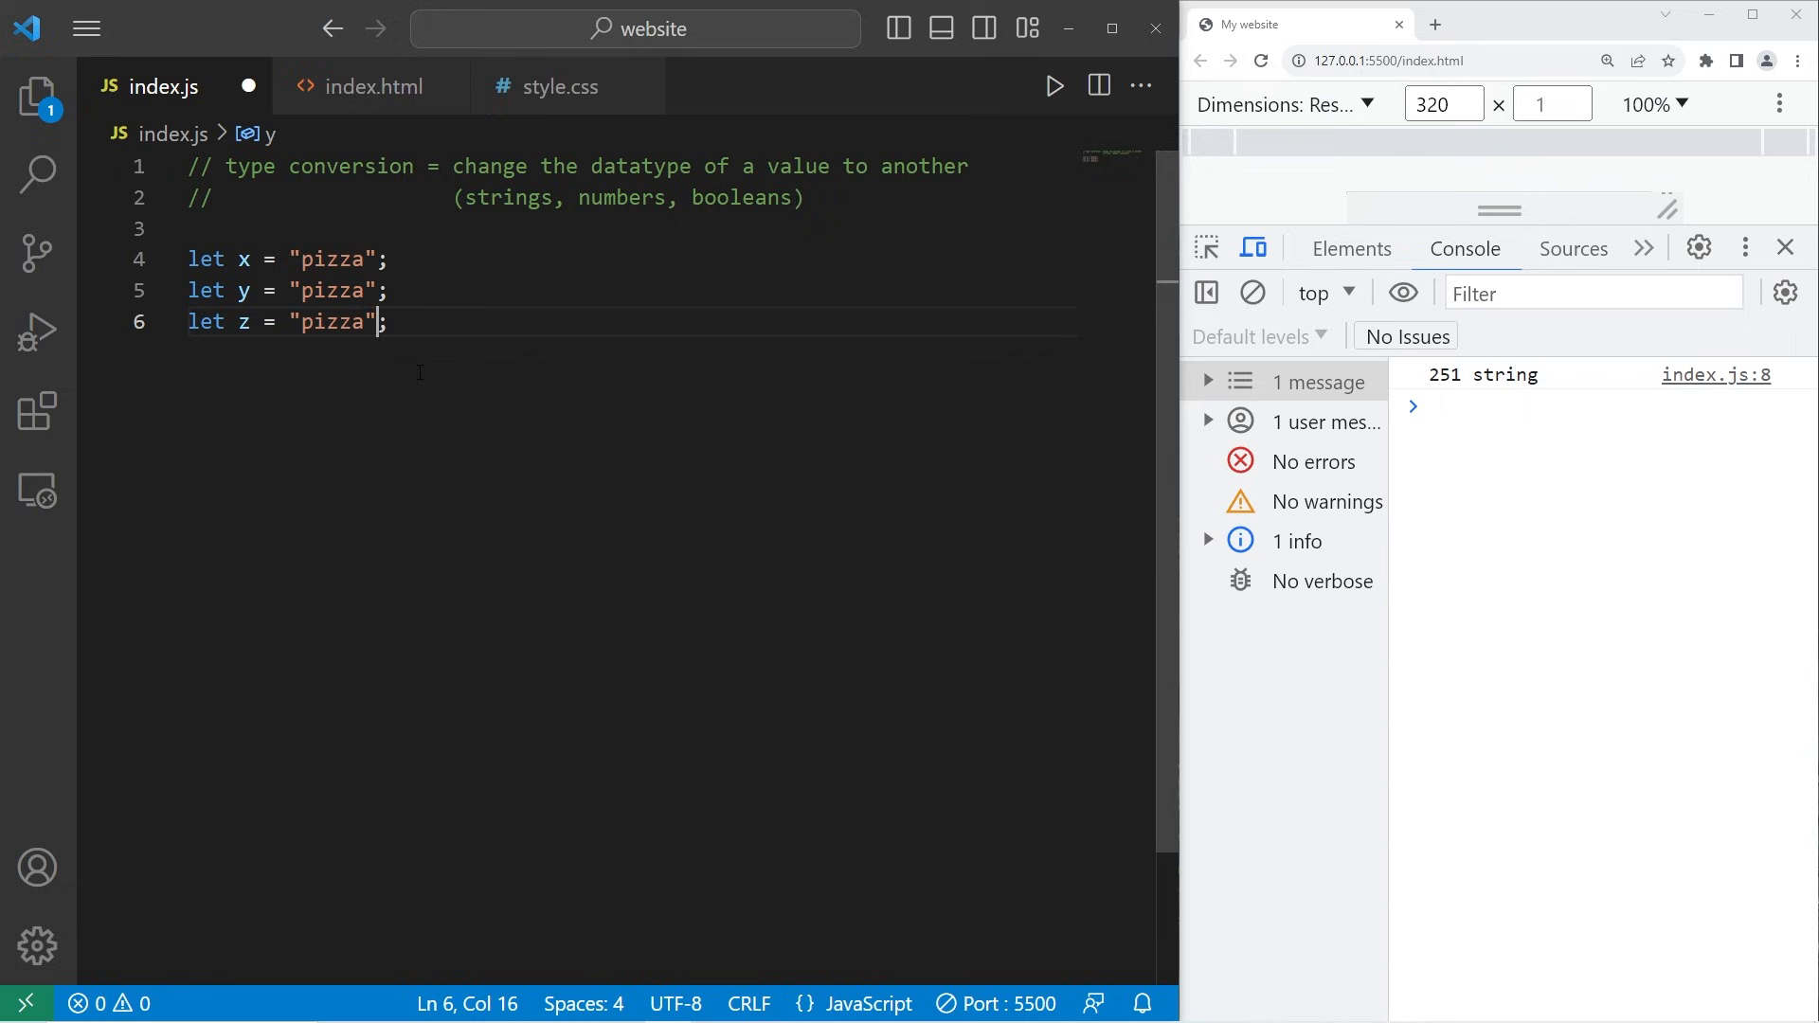
Add x = Number(x); on line 8.
type("x =")
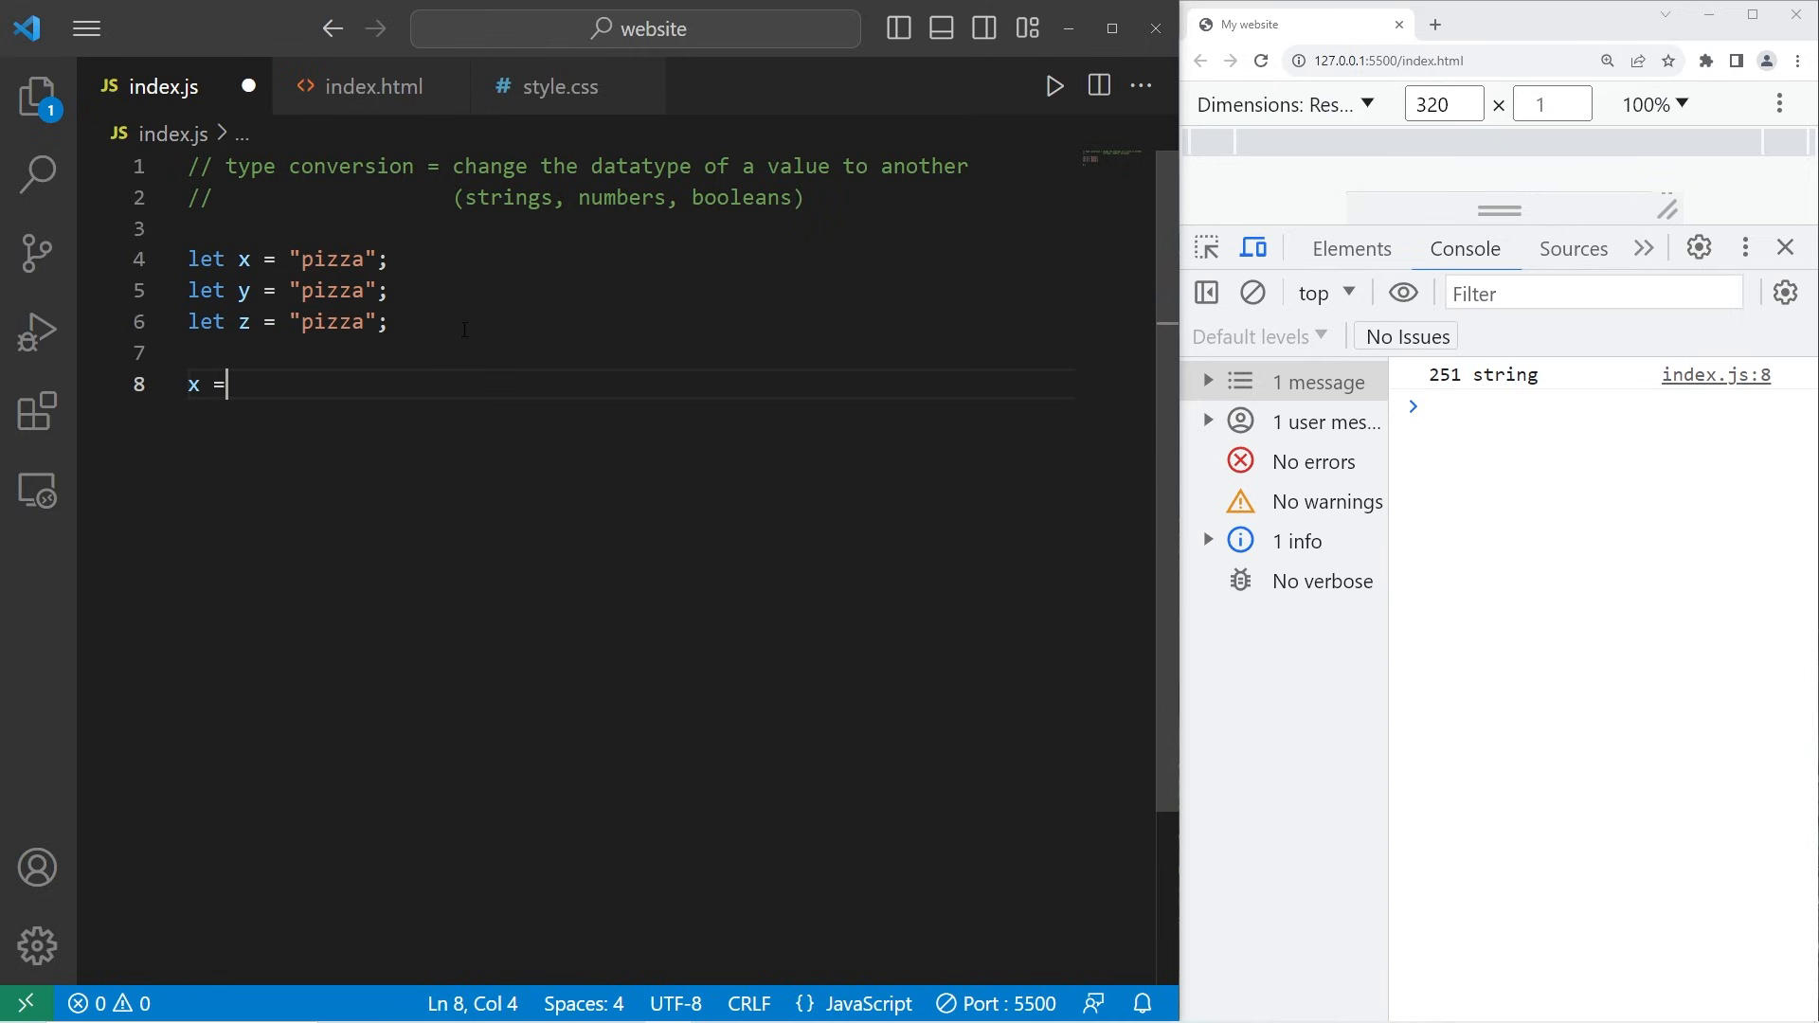
type("N")
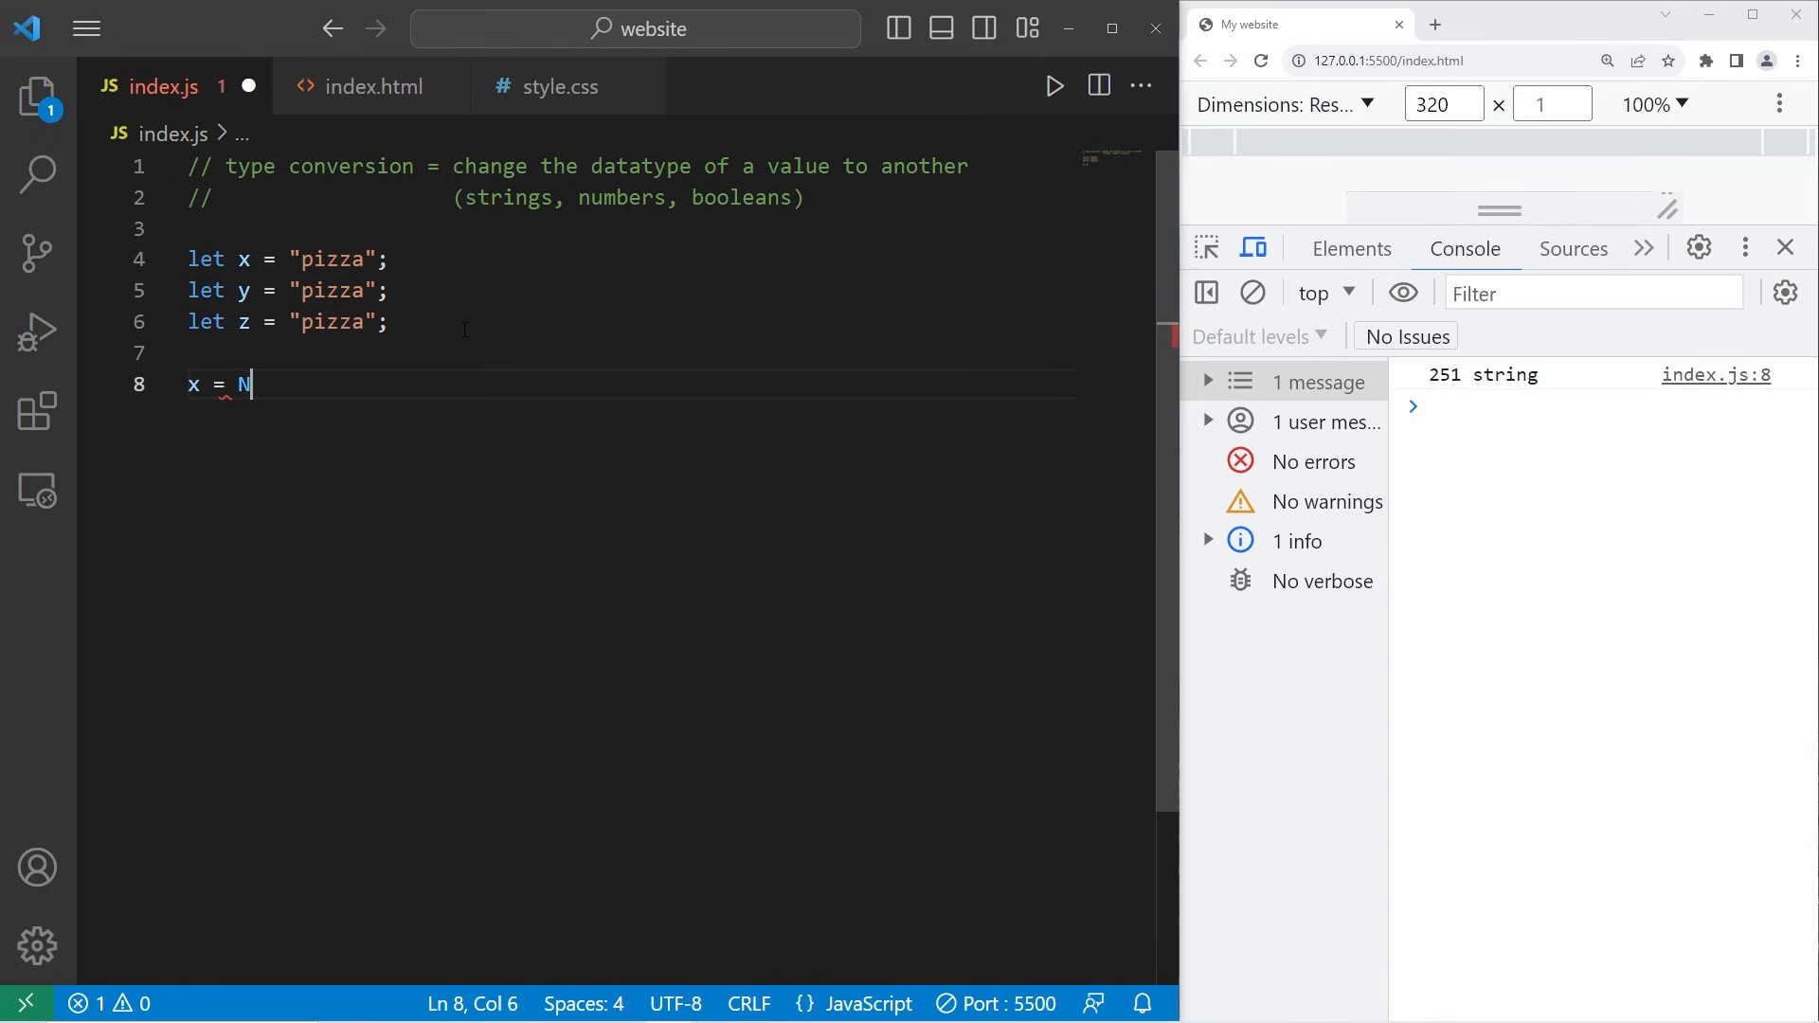
type("umber();")
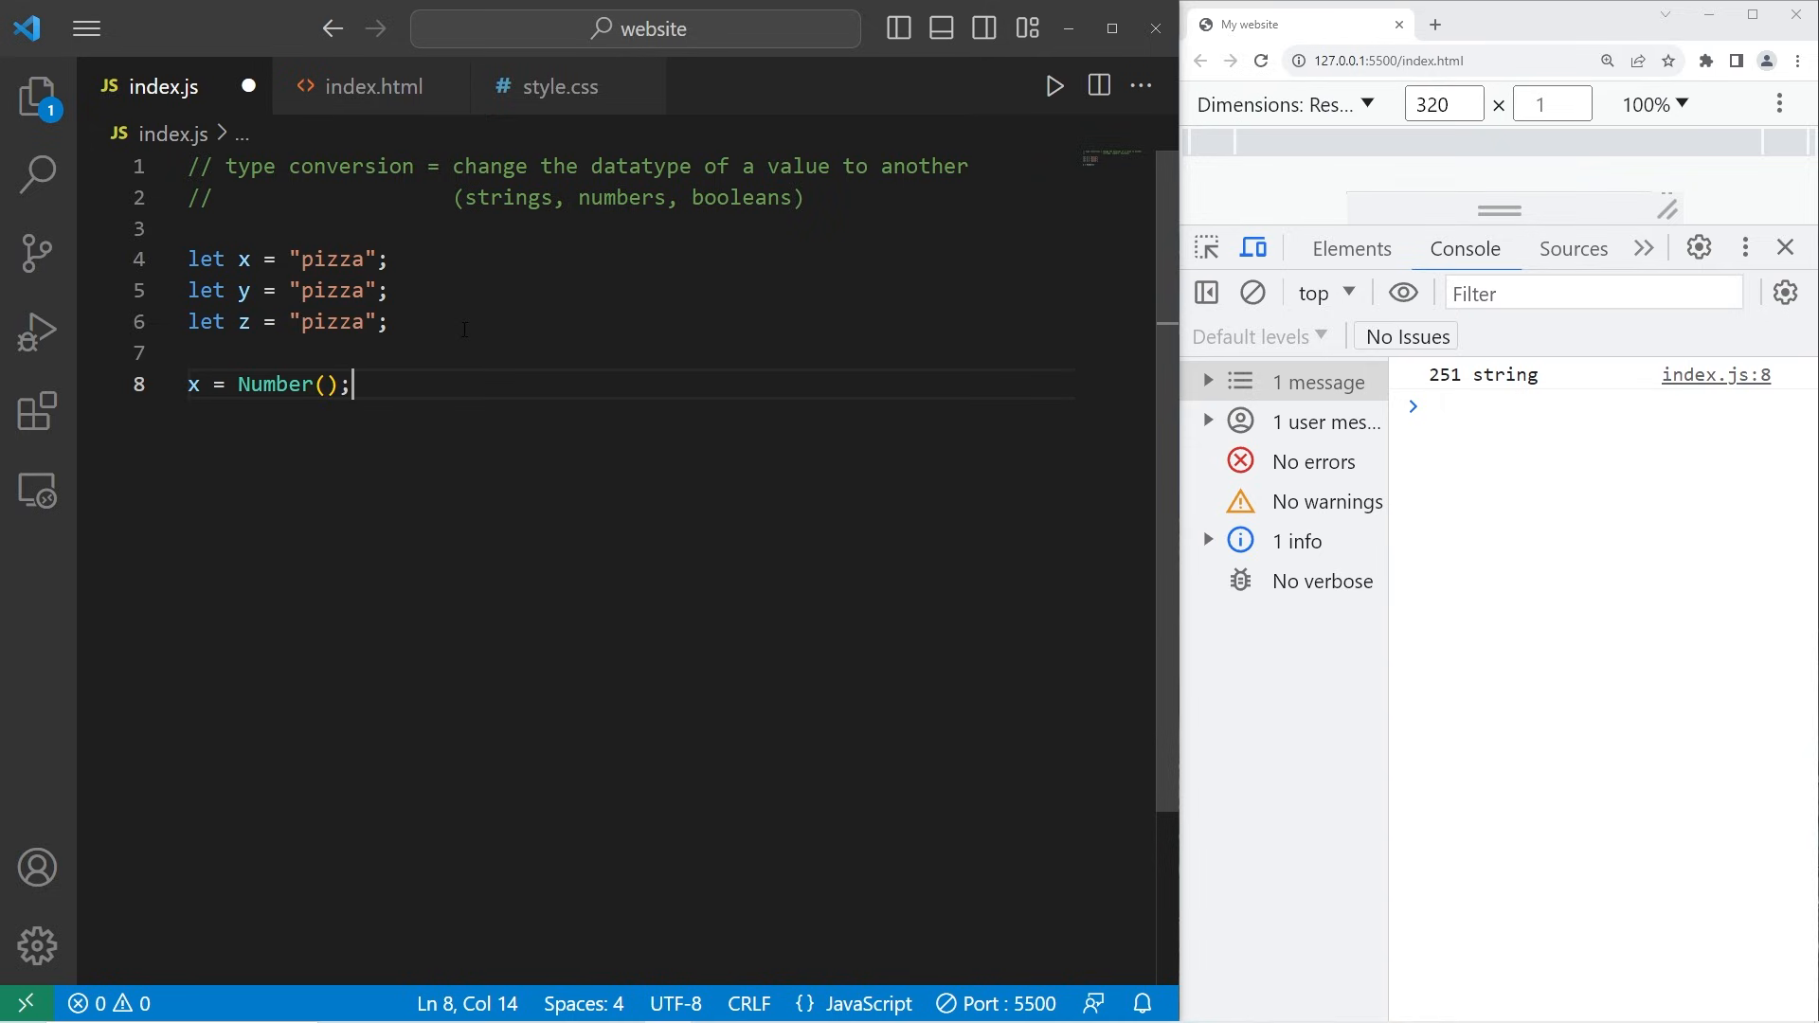
type("x")
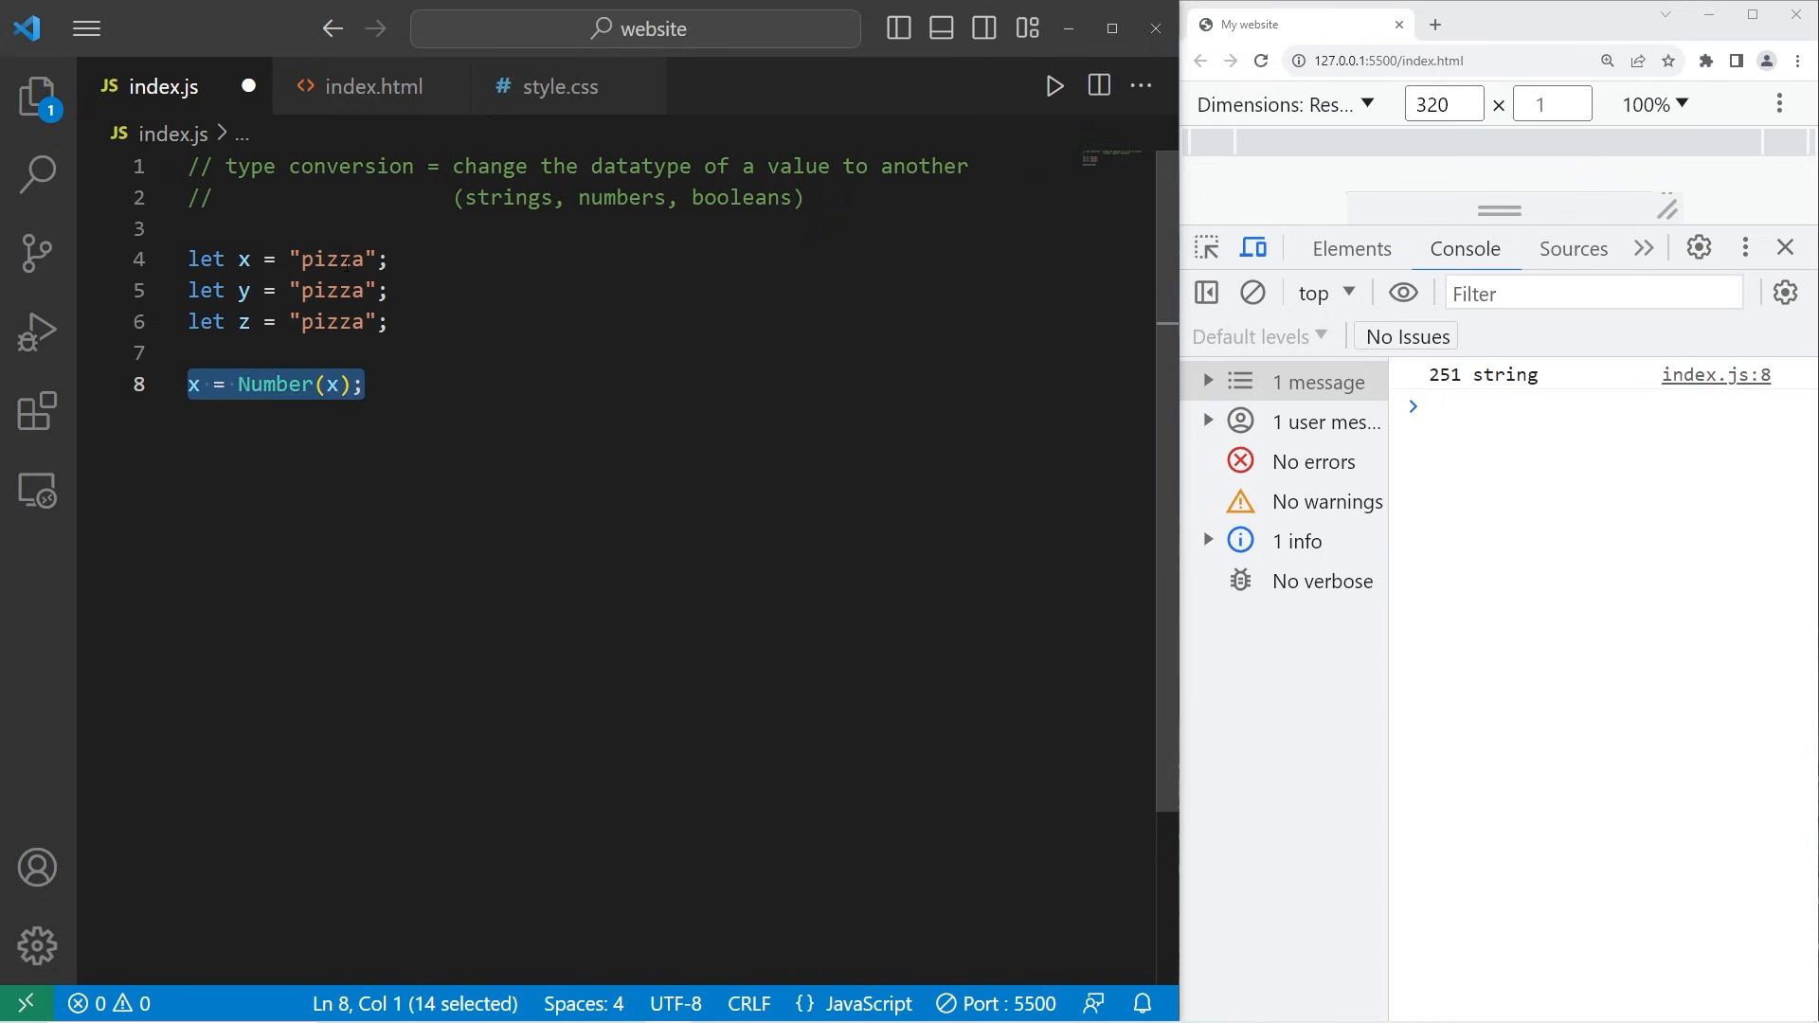
left_click(365, 384)
type("y = S(y);")
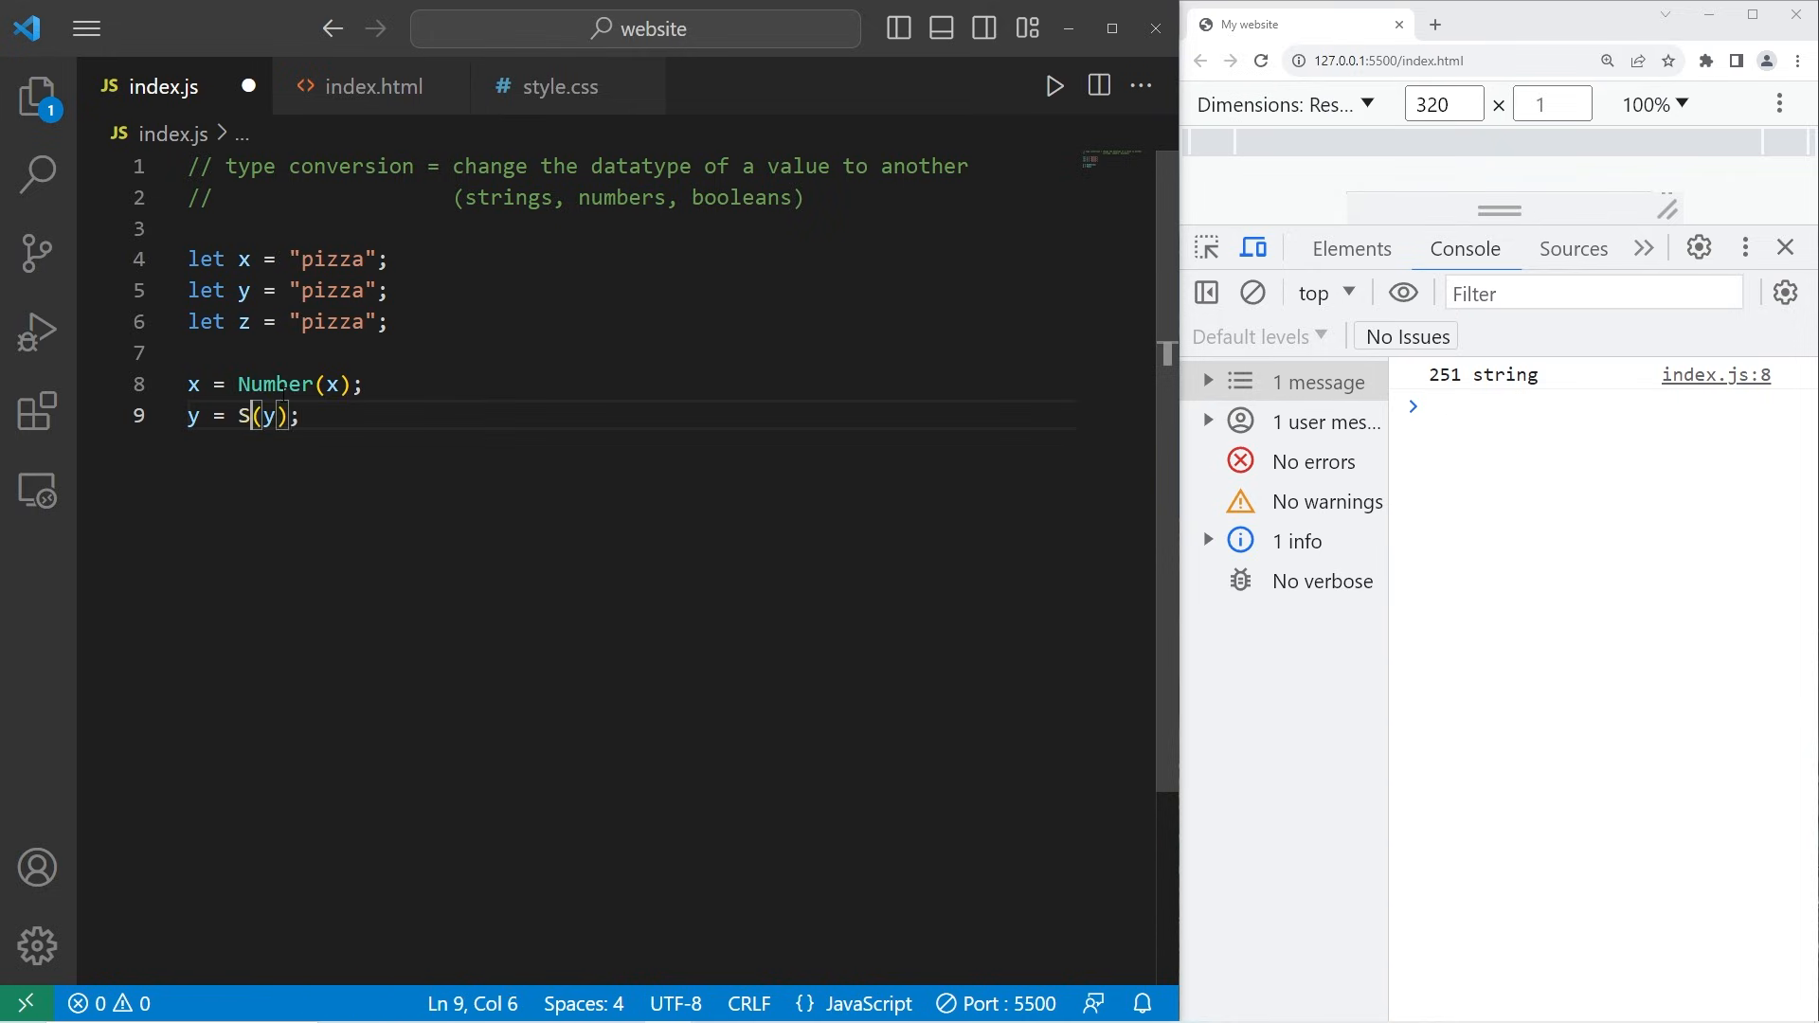
Convert y with String(y) and z with Boolean(z).
type("tring")
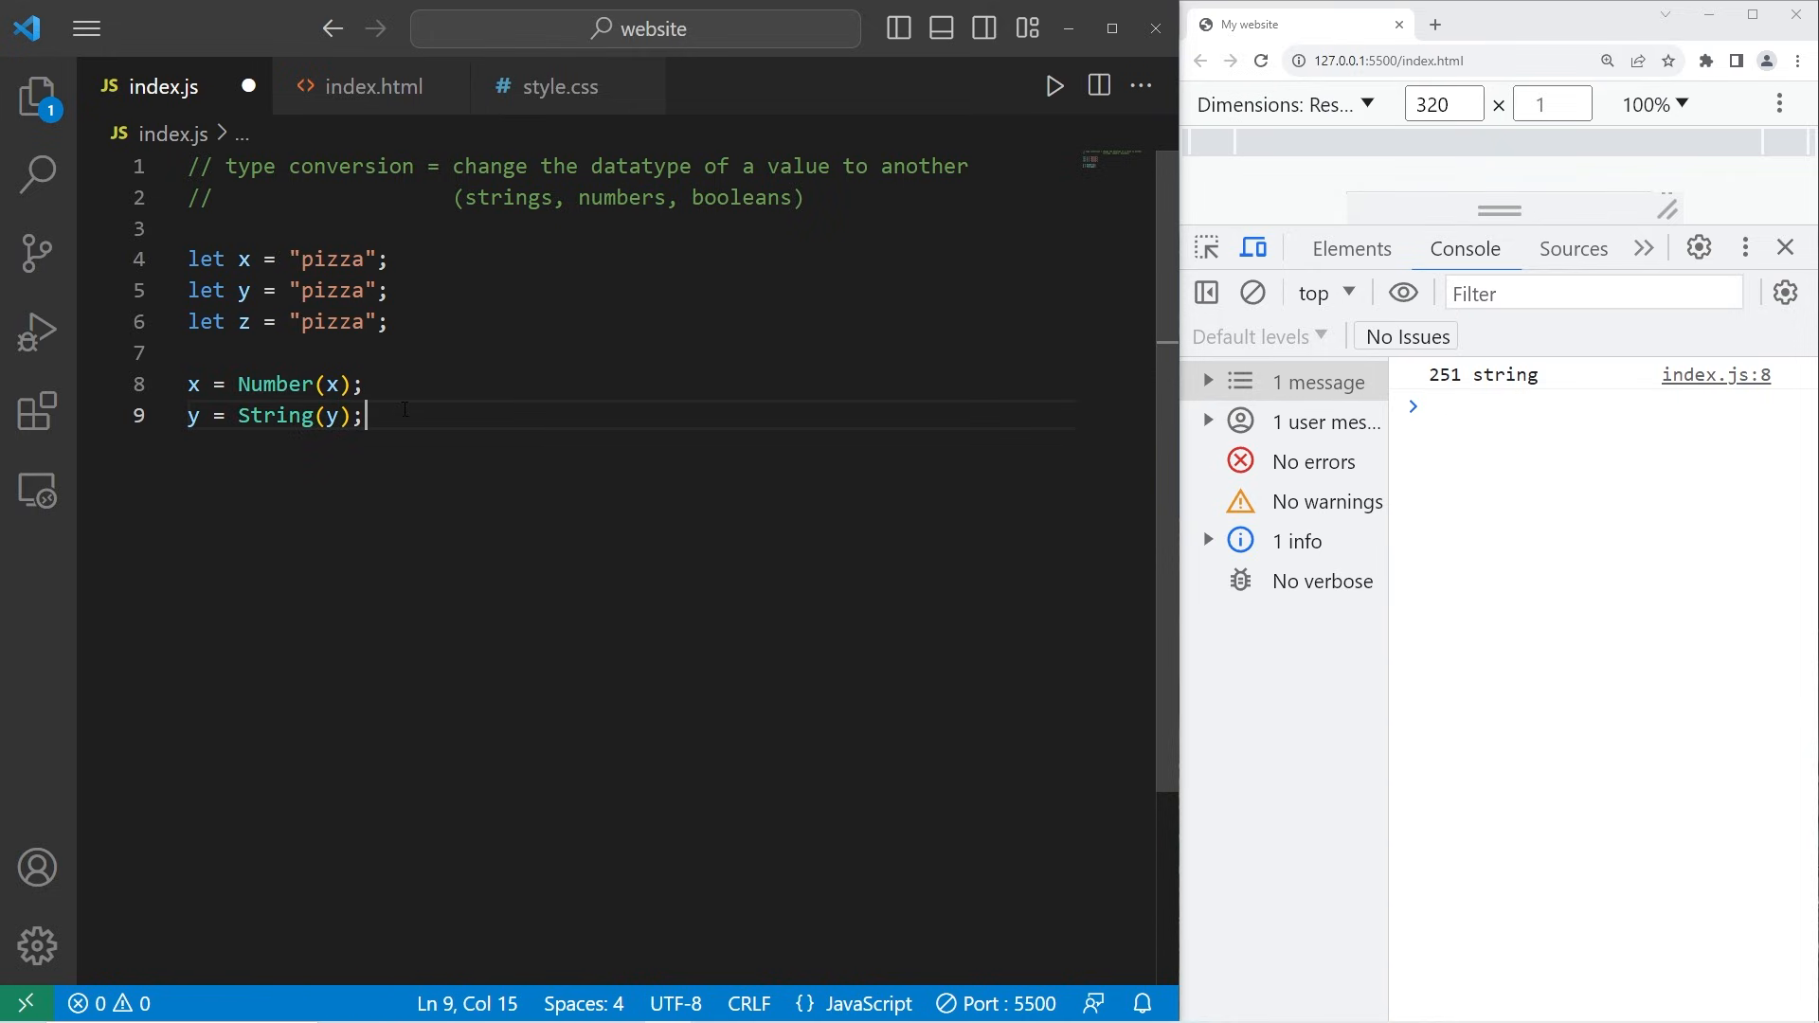
type("z = Boolean(")
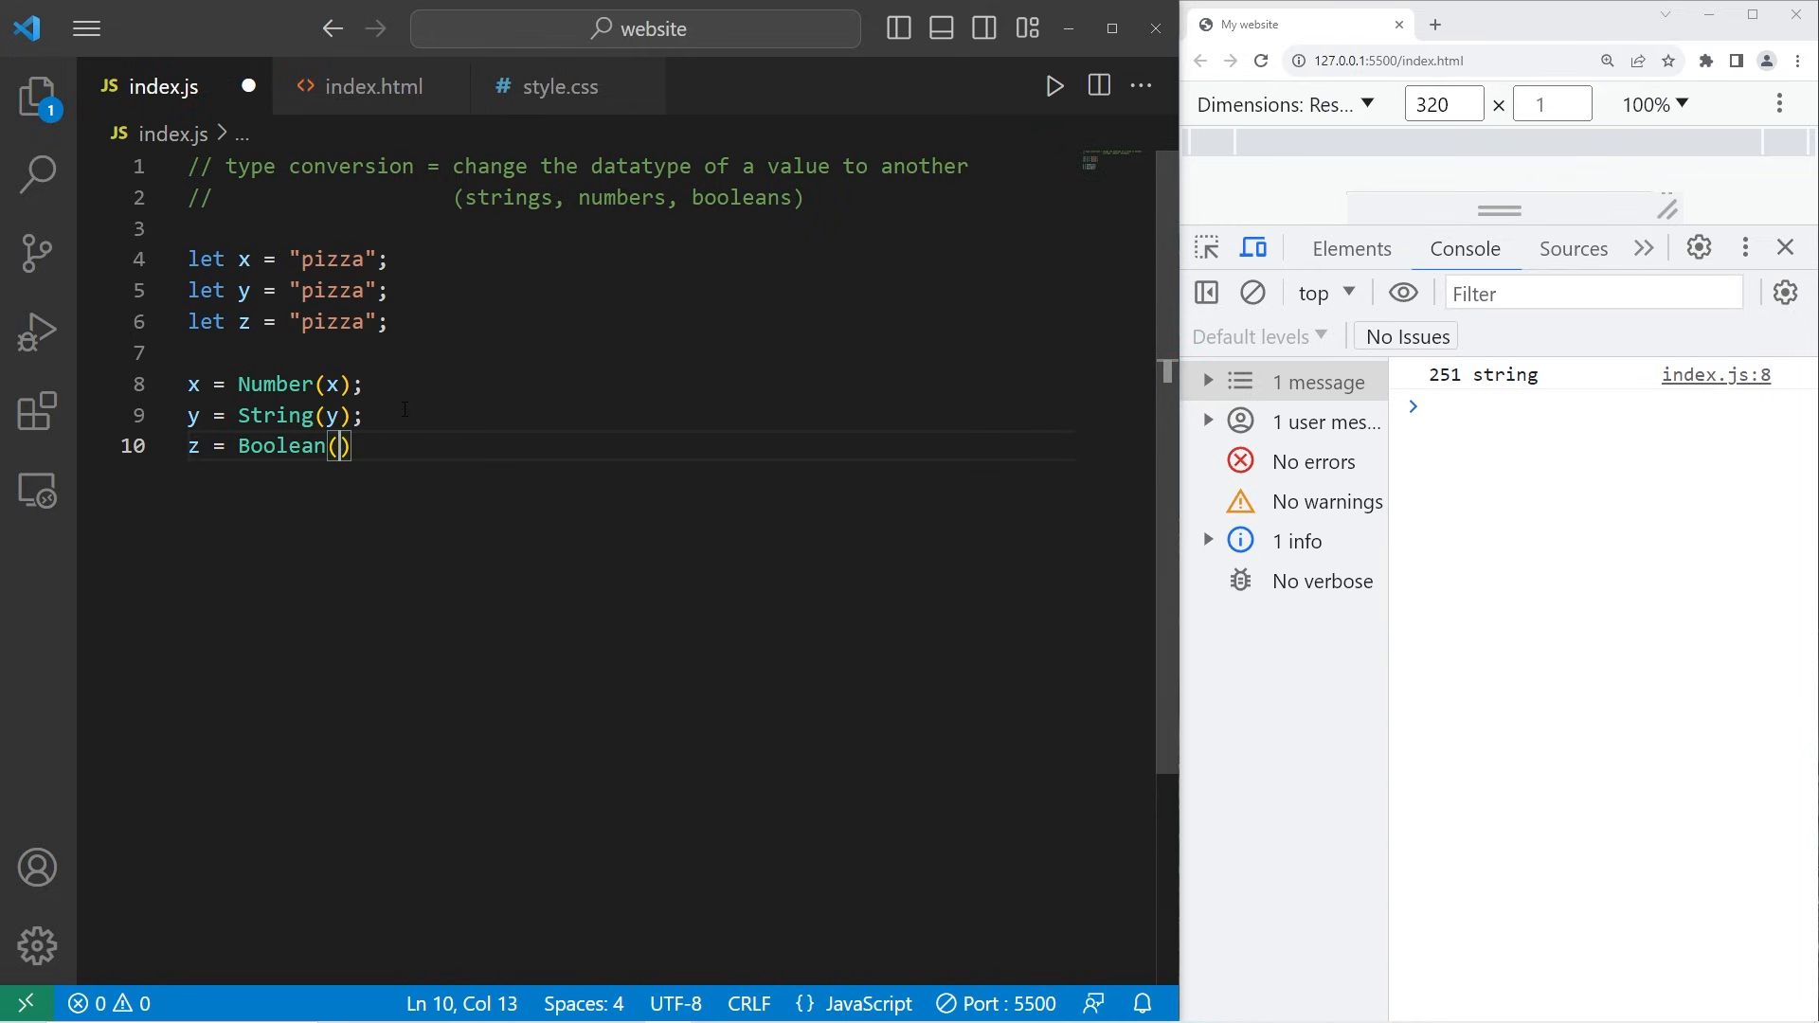
type("z")
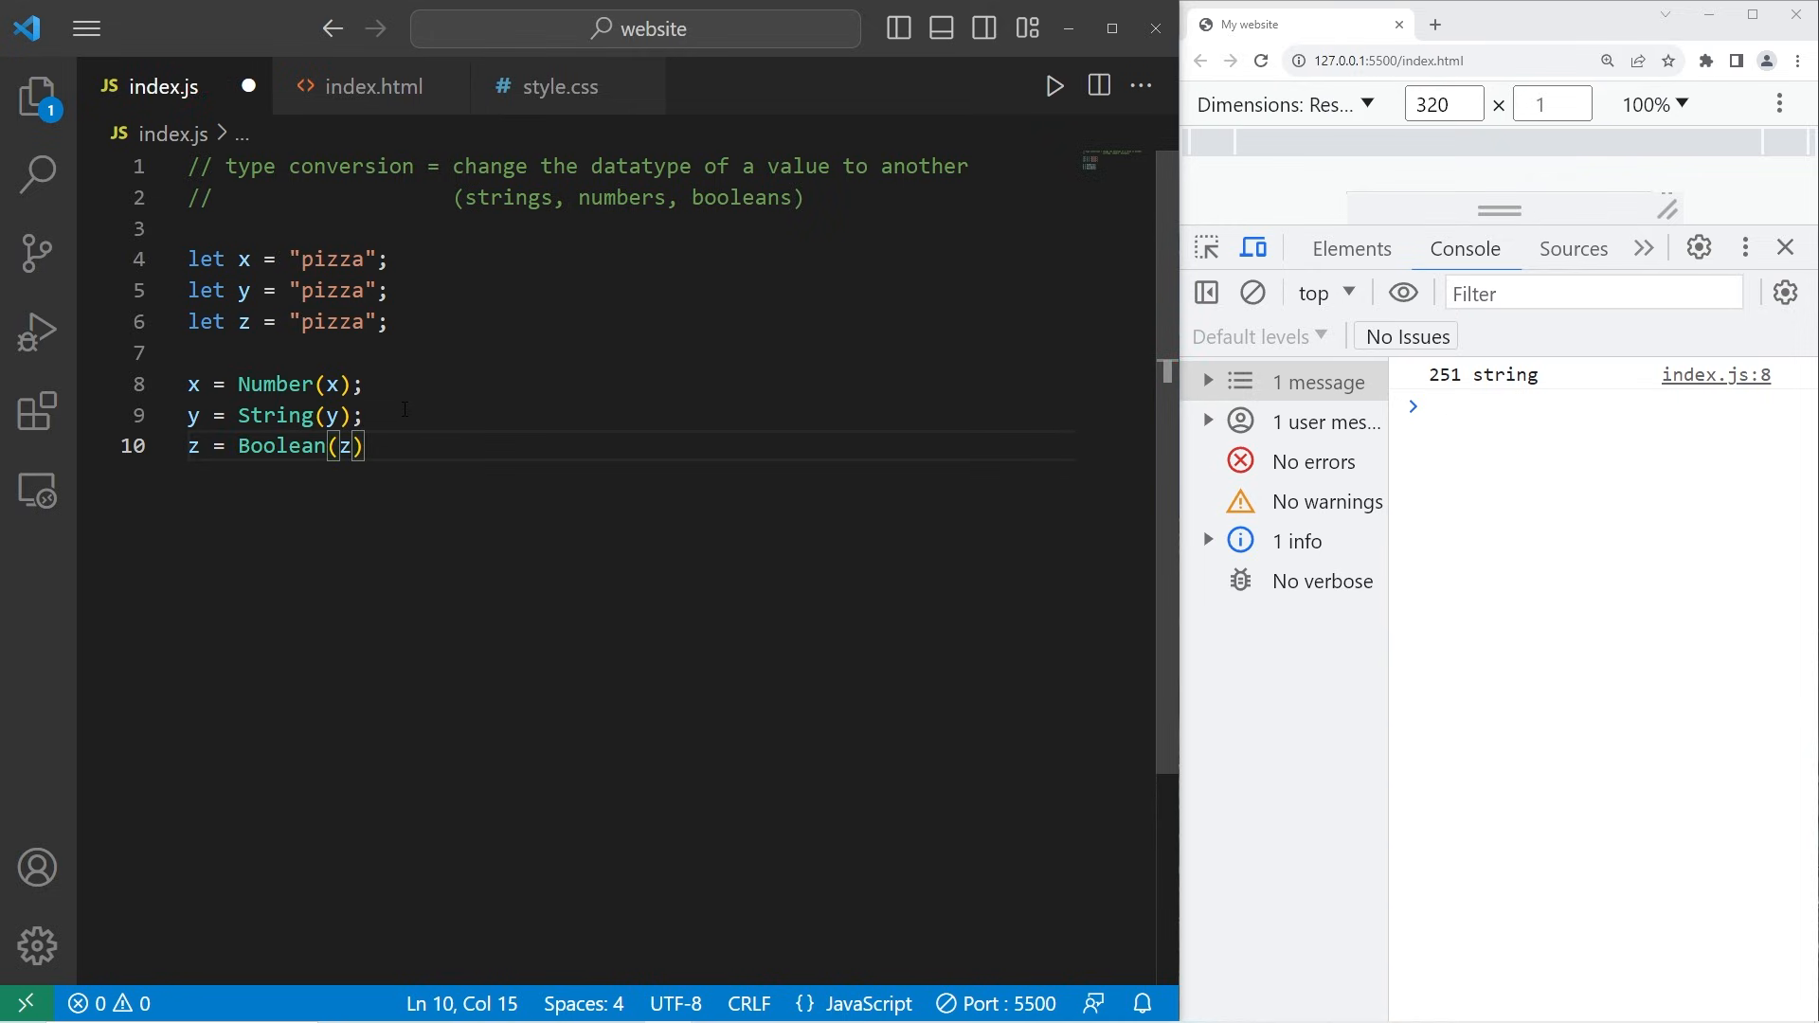
Log x with typeof x, duplicating the line for y and z.
type("conso")
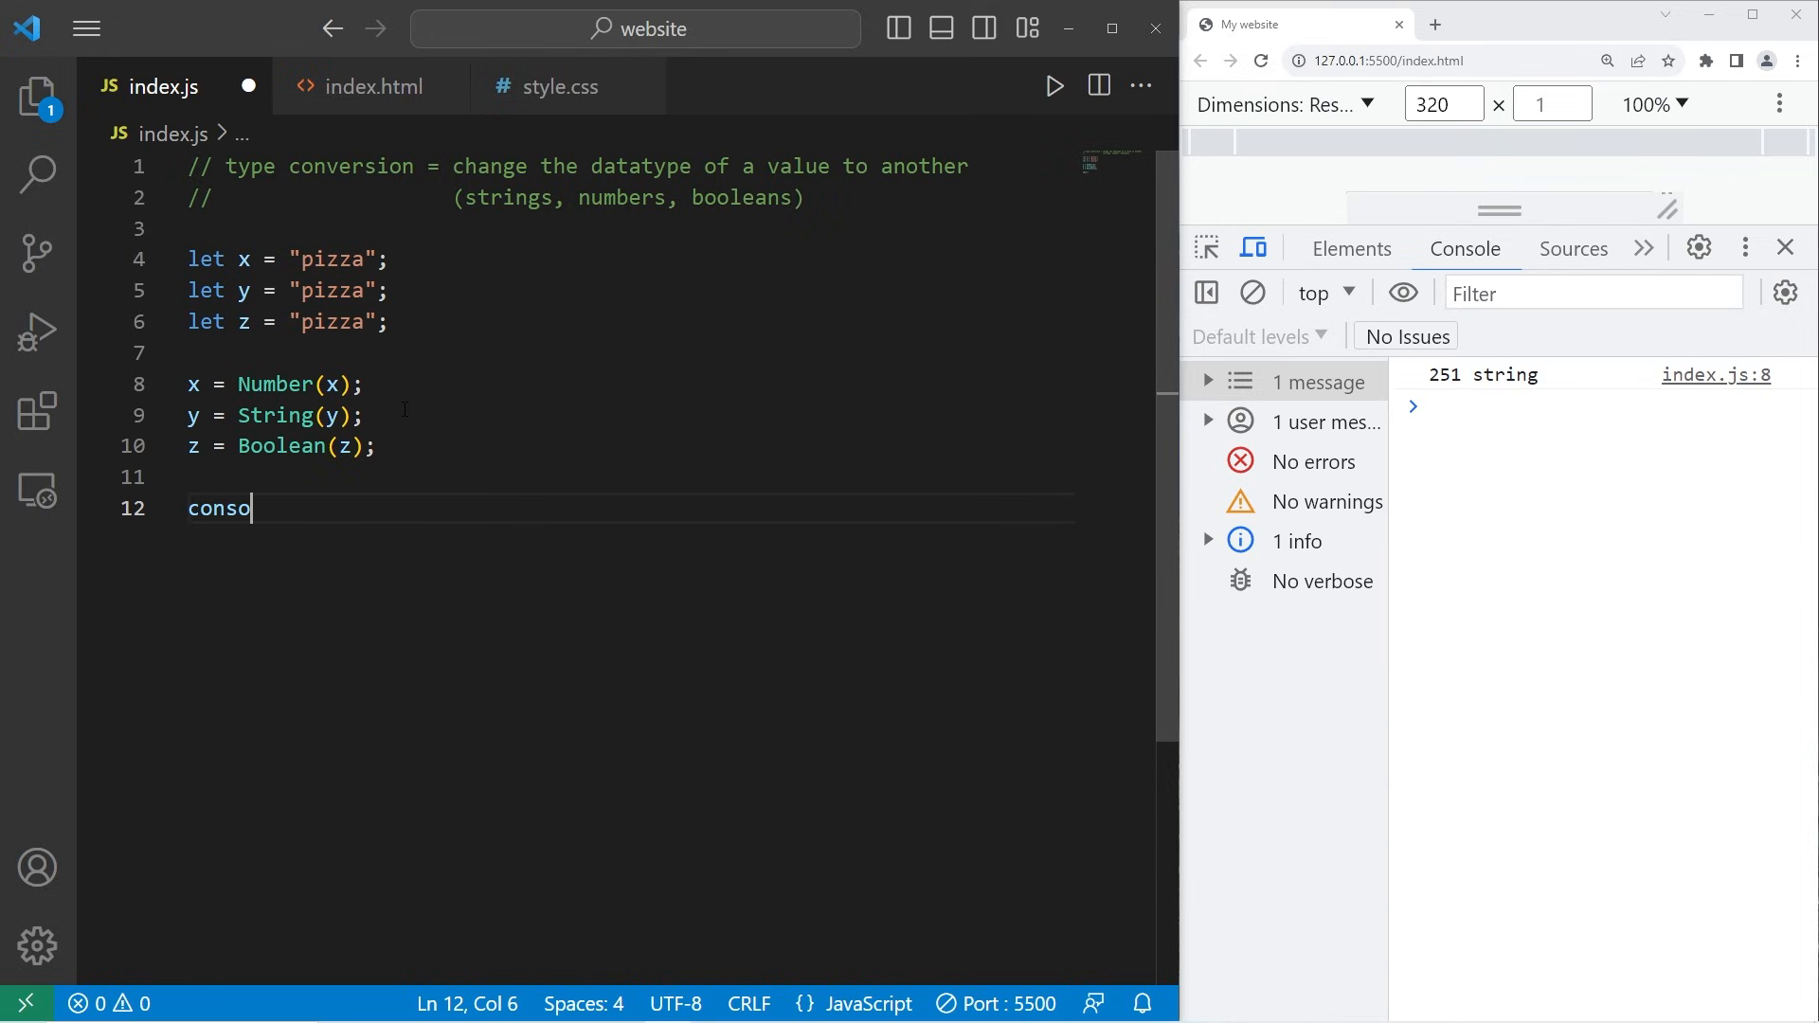
type("le.log();")
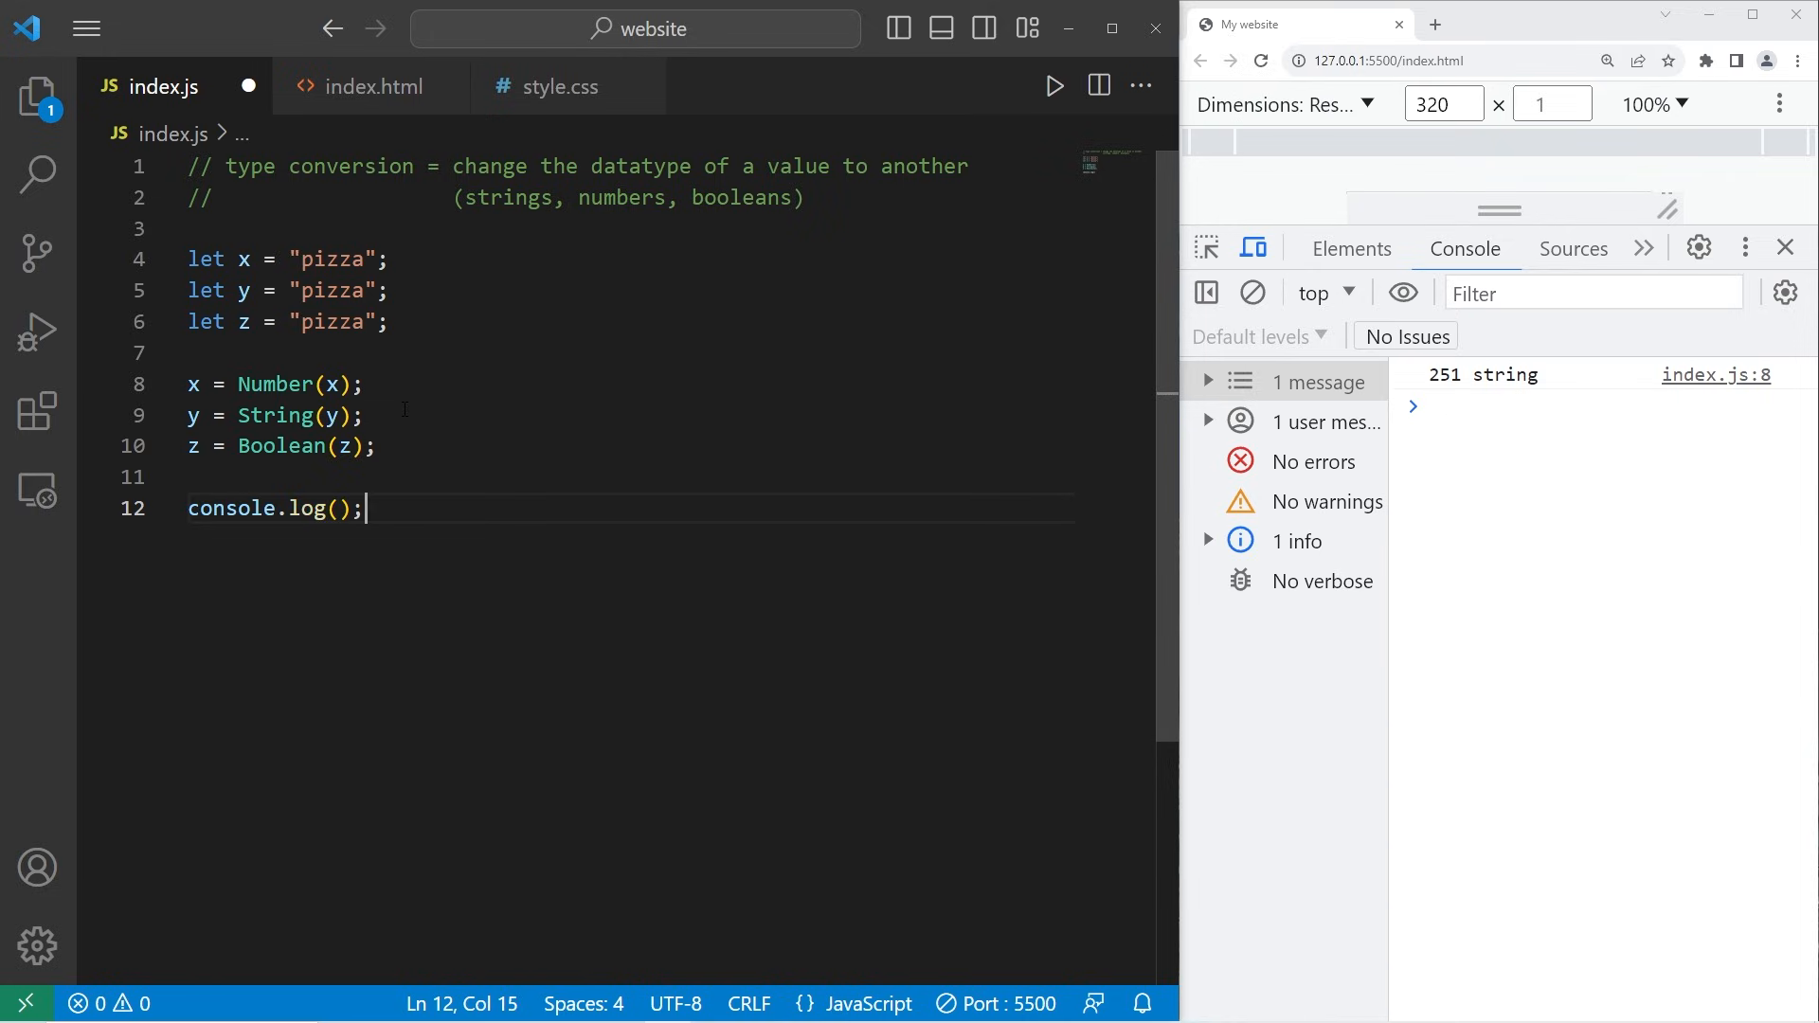
type("x")
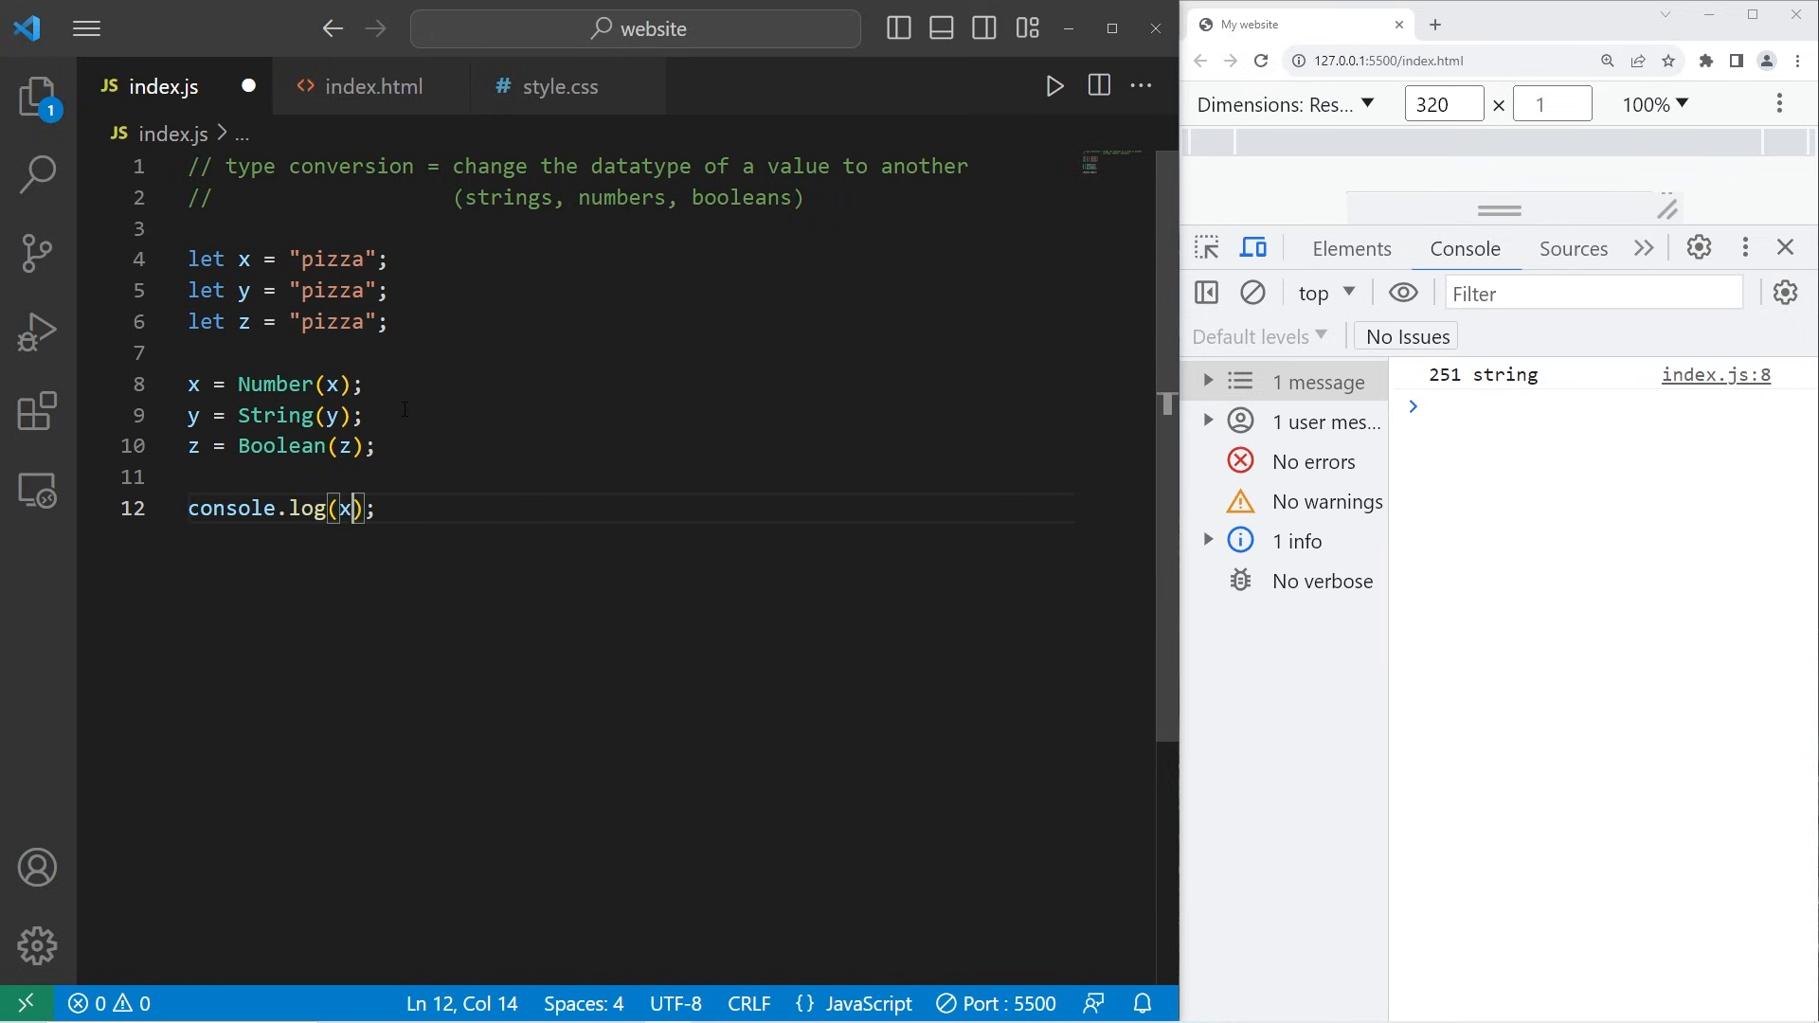
type(", typeof")
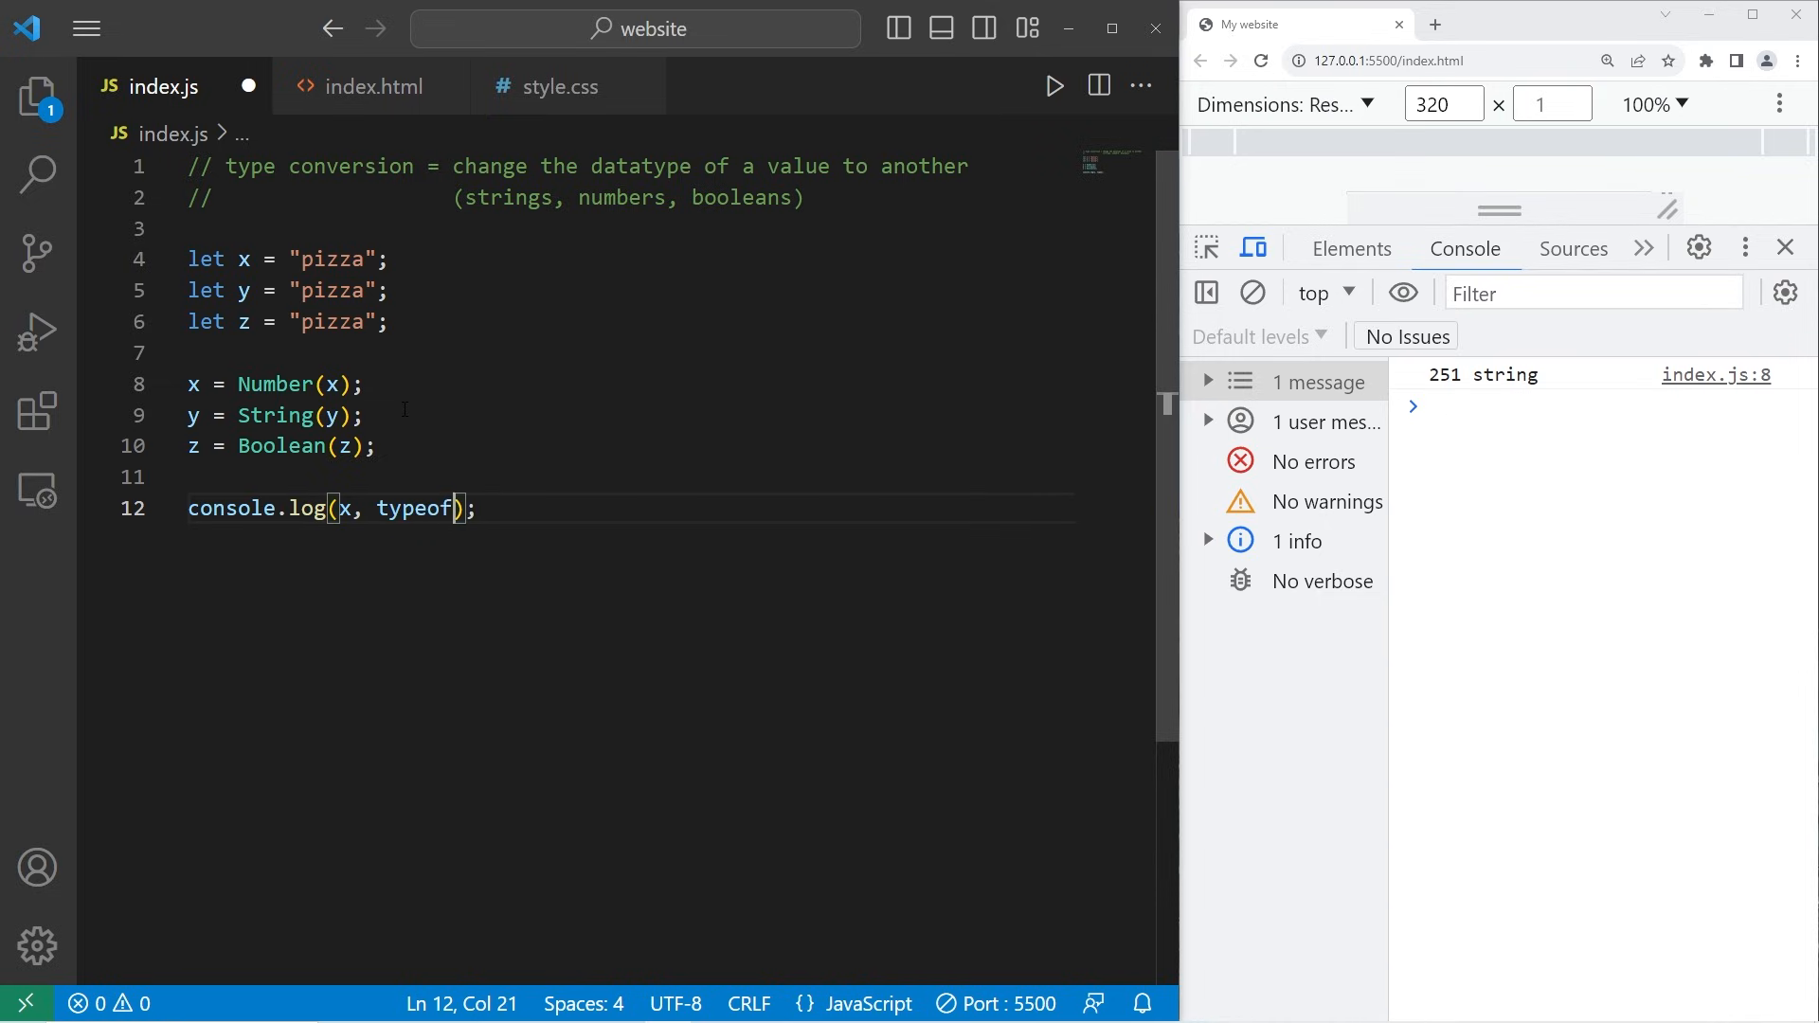
type("x")
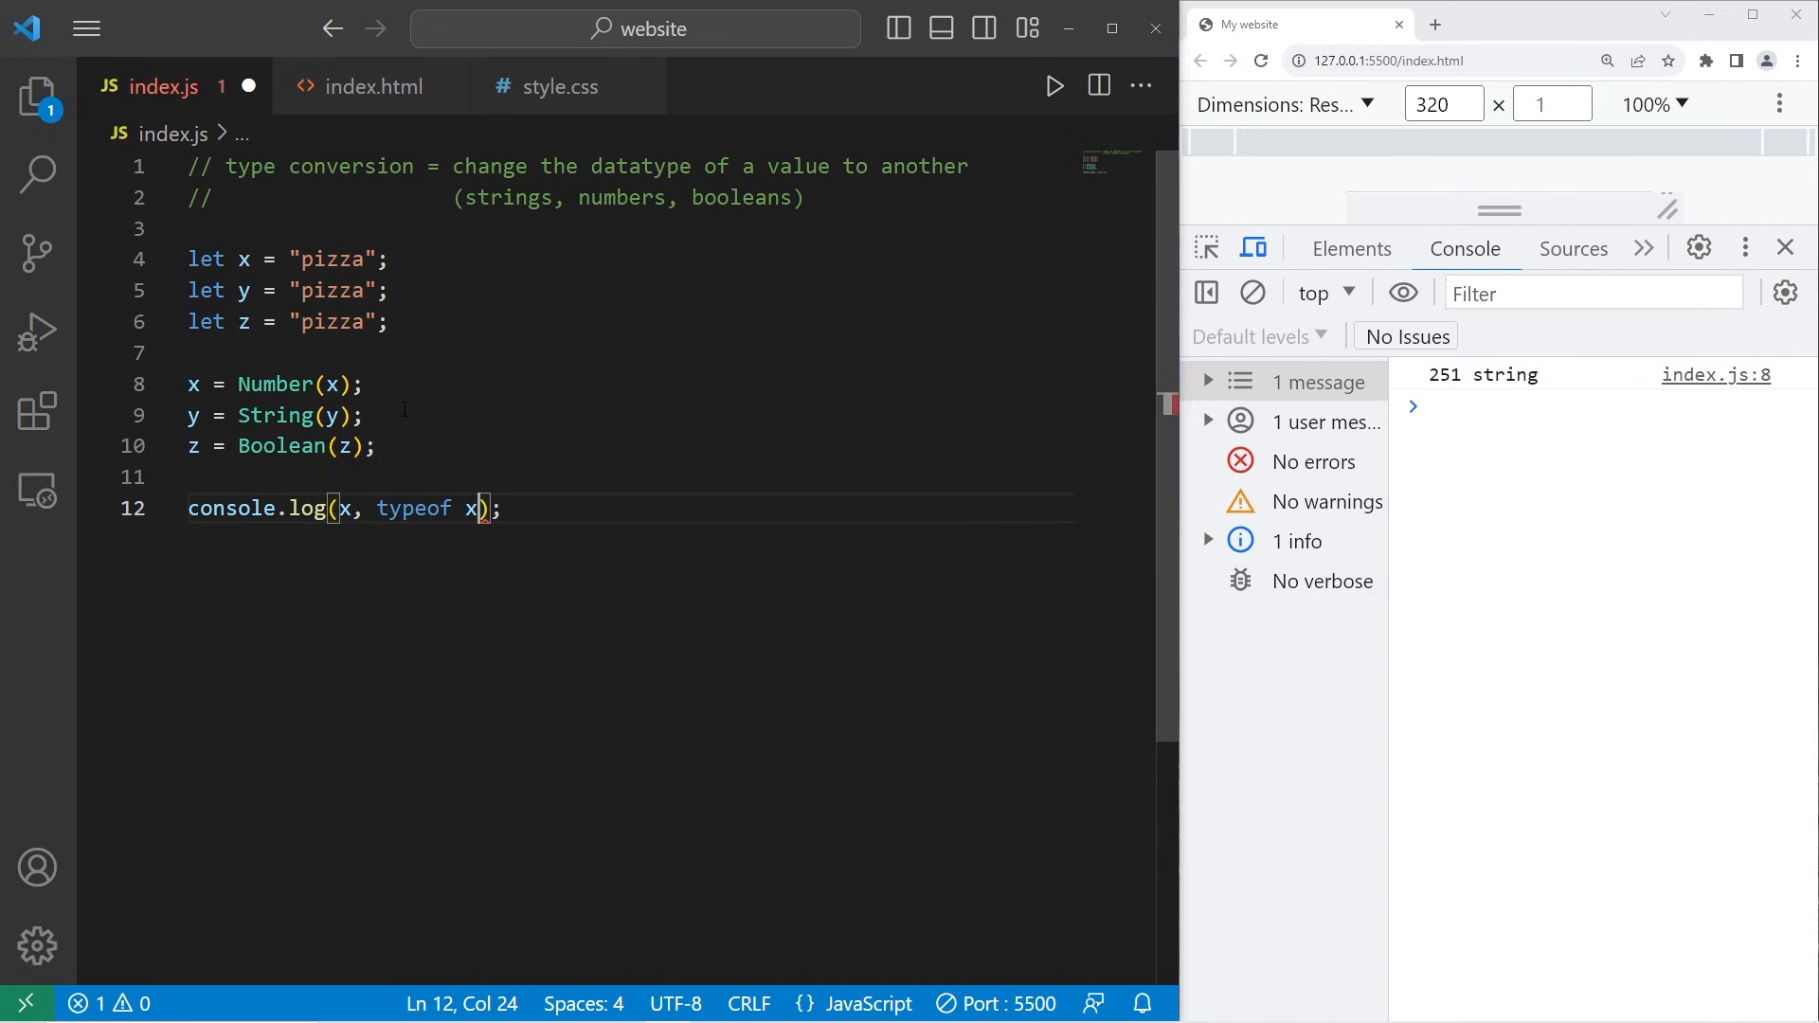
triple_click(342, 508)
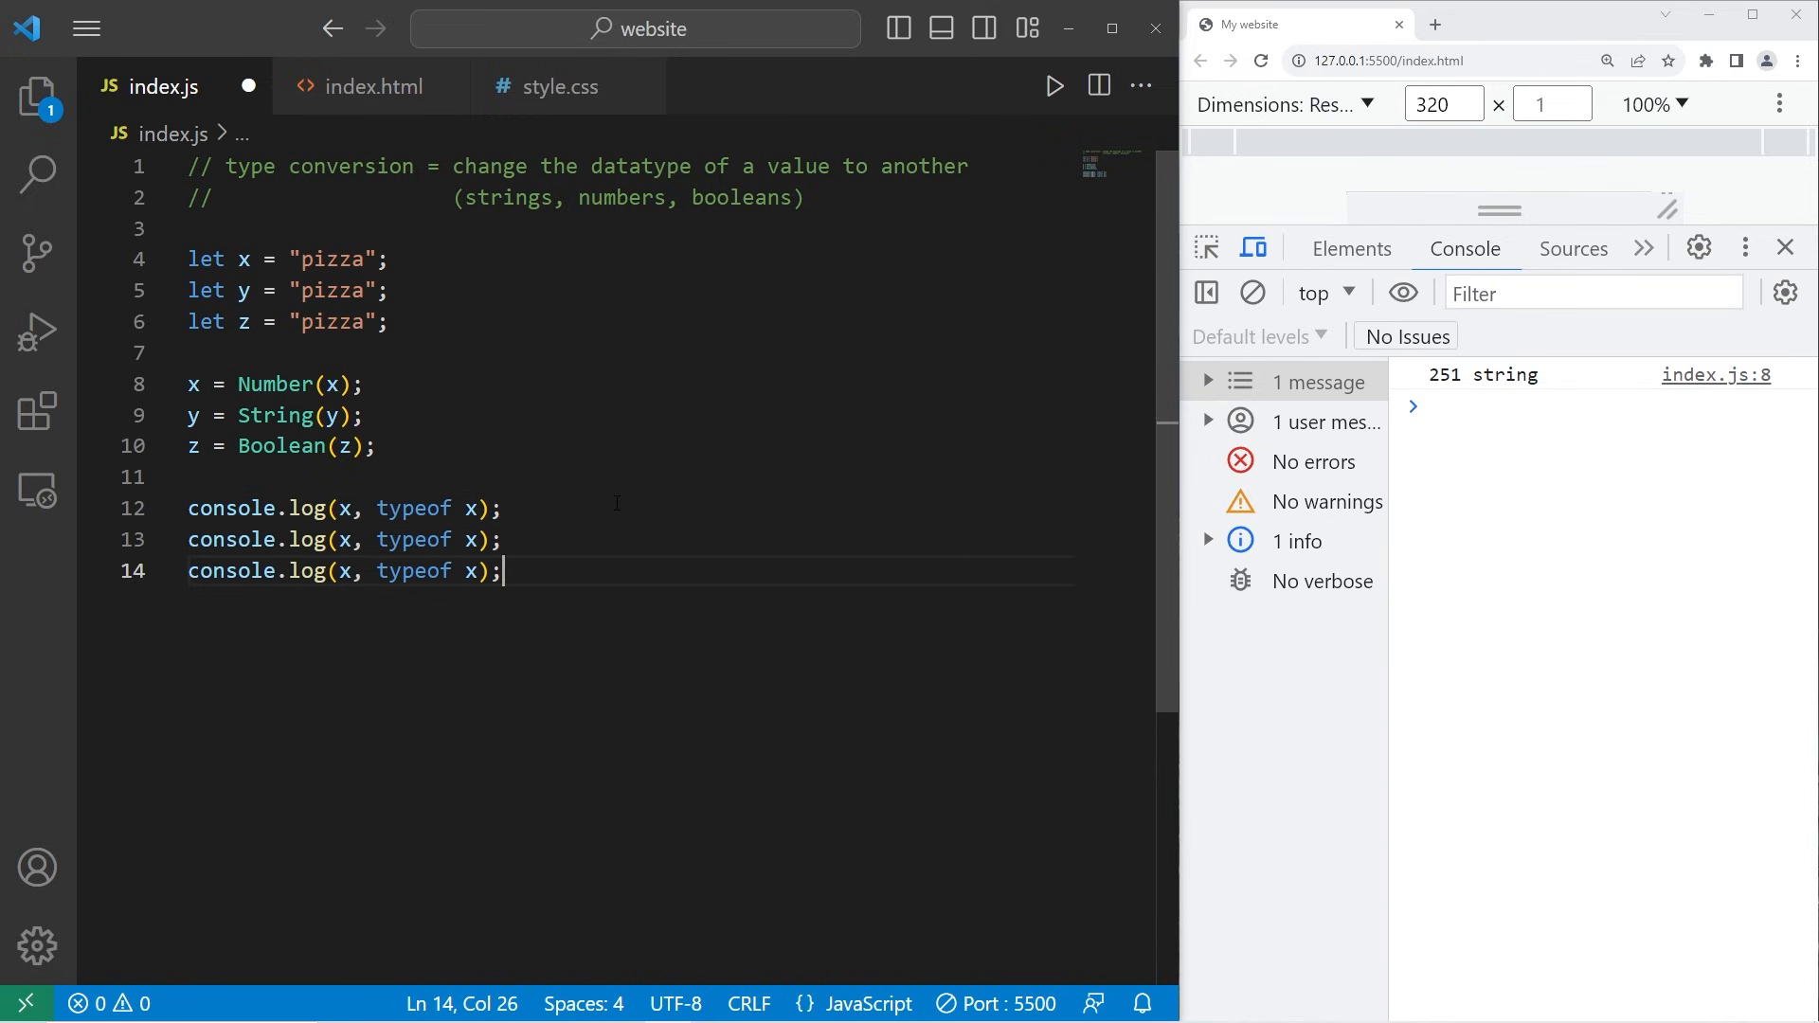
type("y")
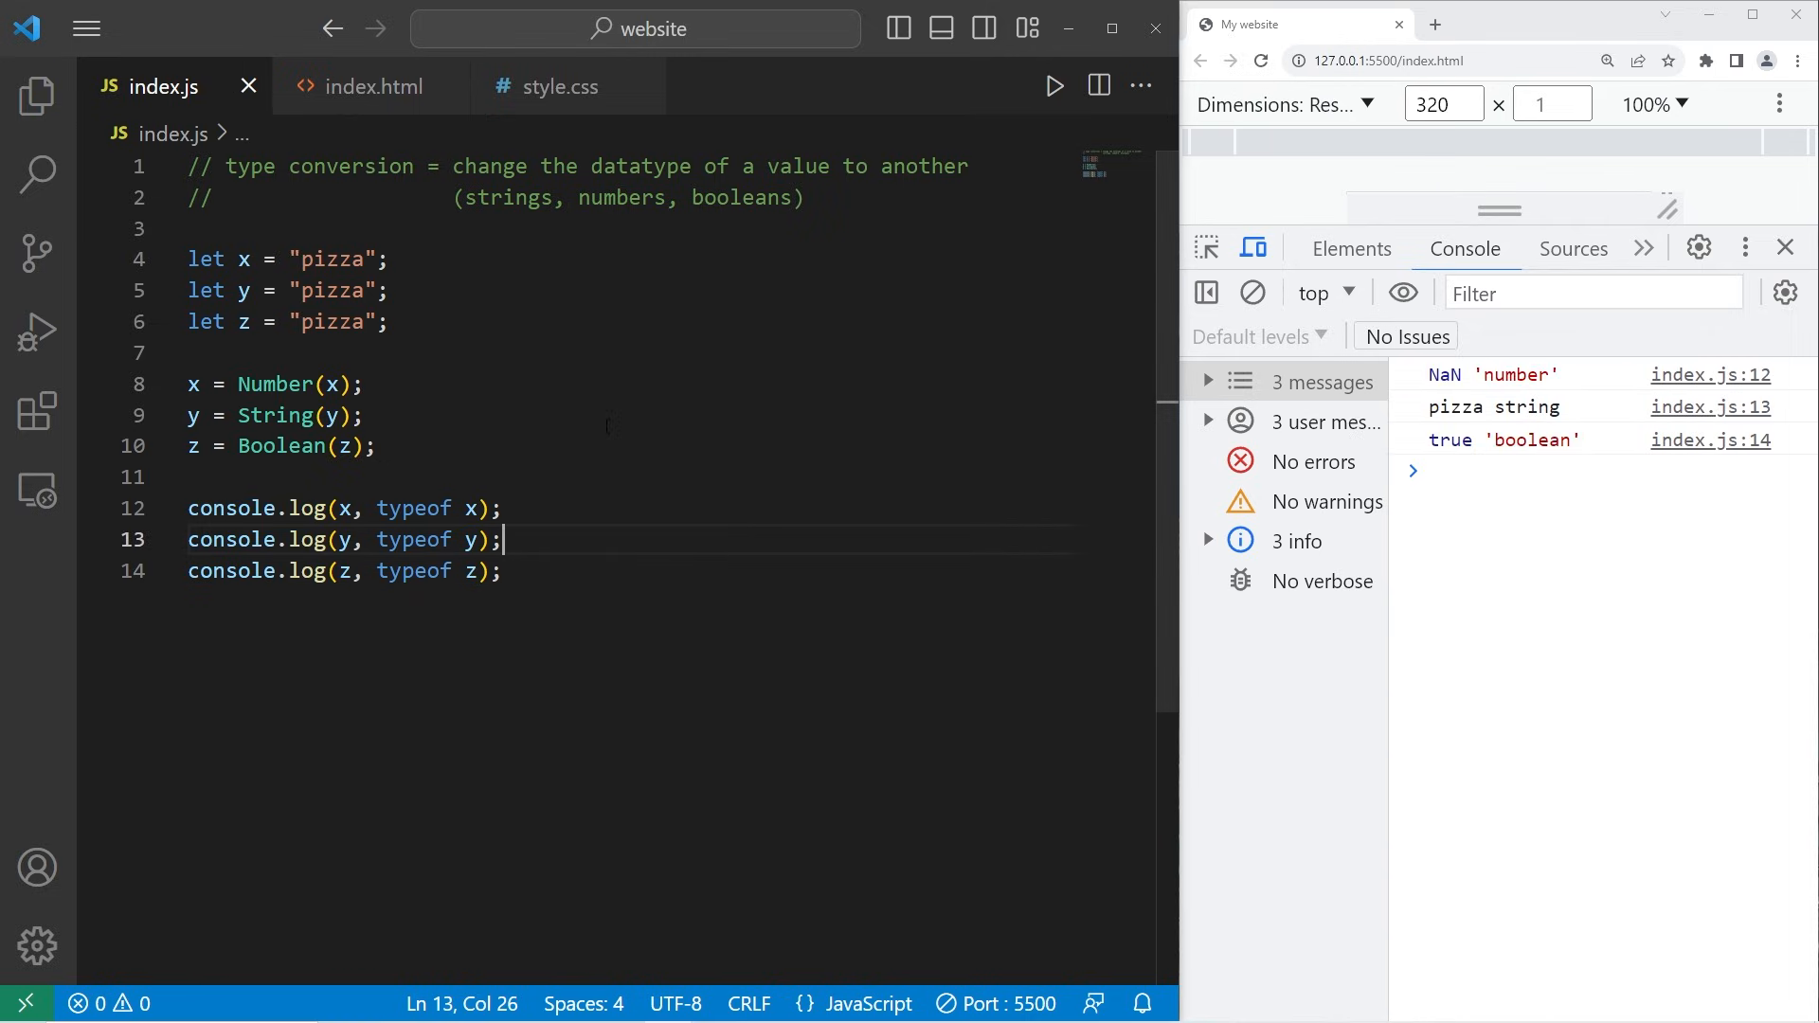
double_click(333, 257)
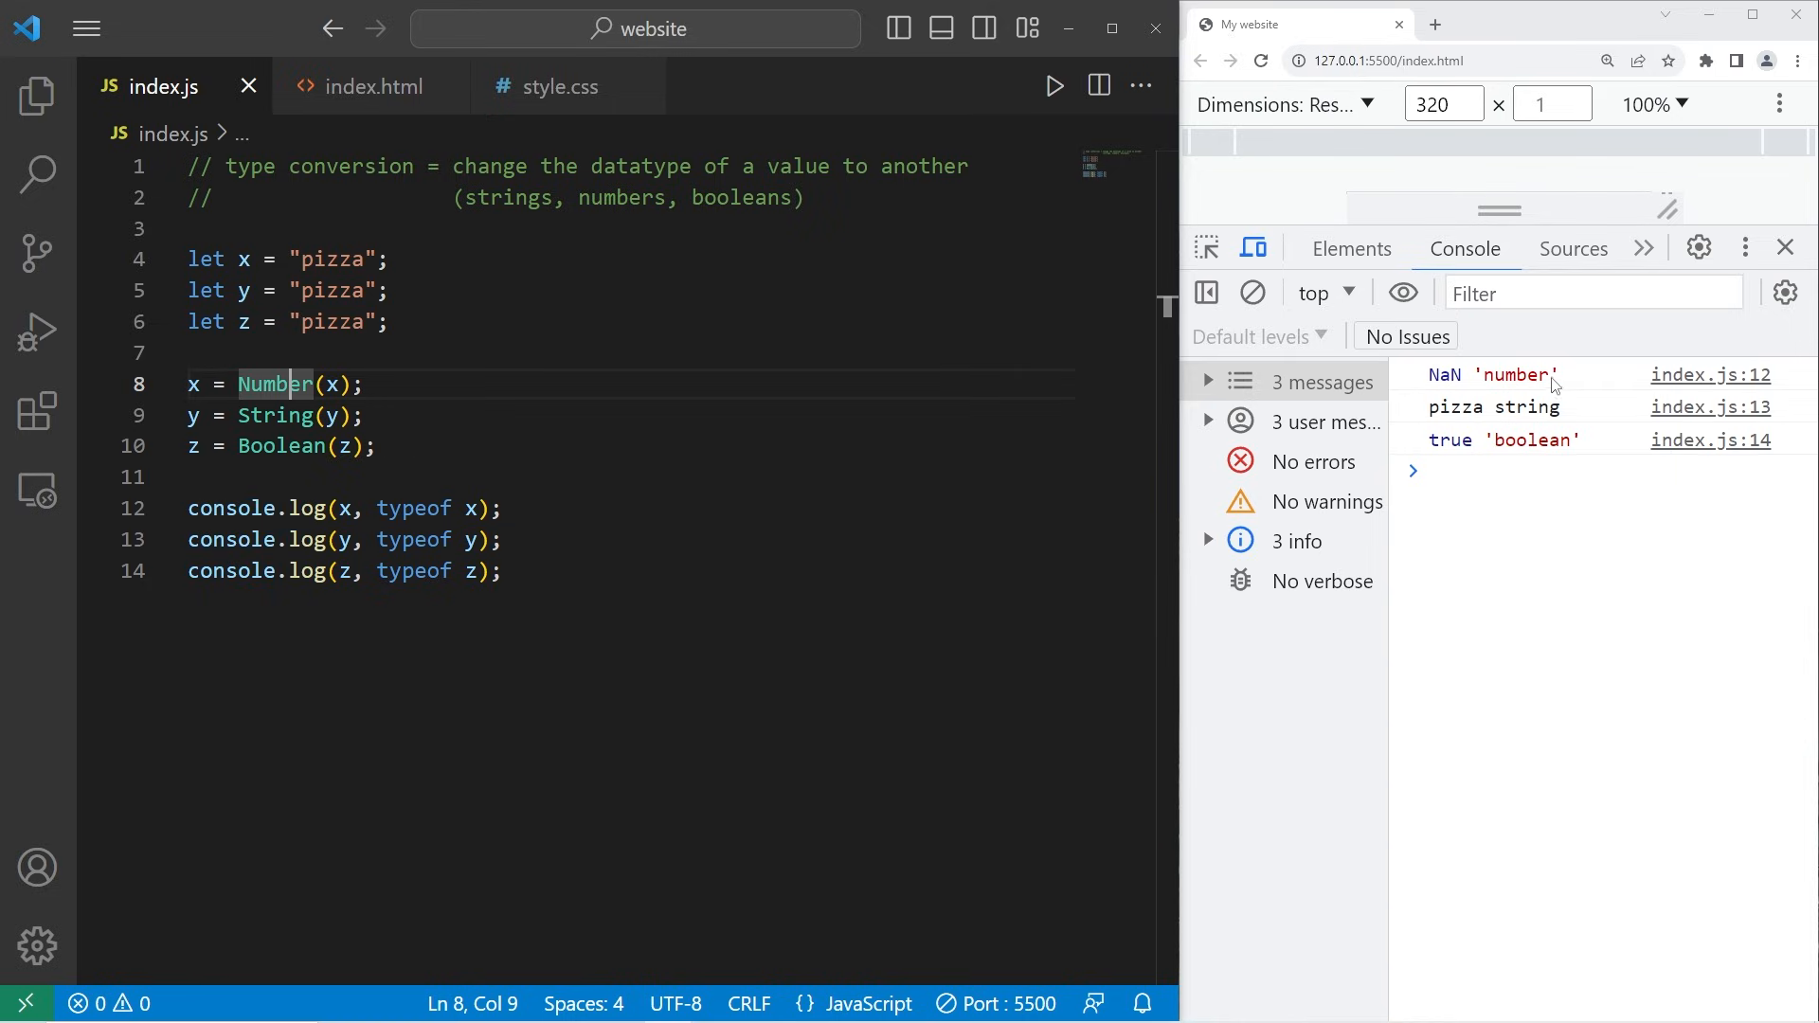
double_click(333, 290)
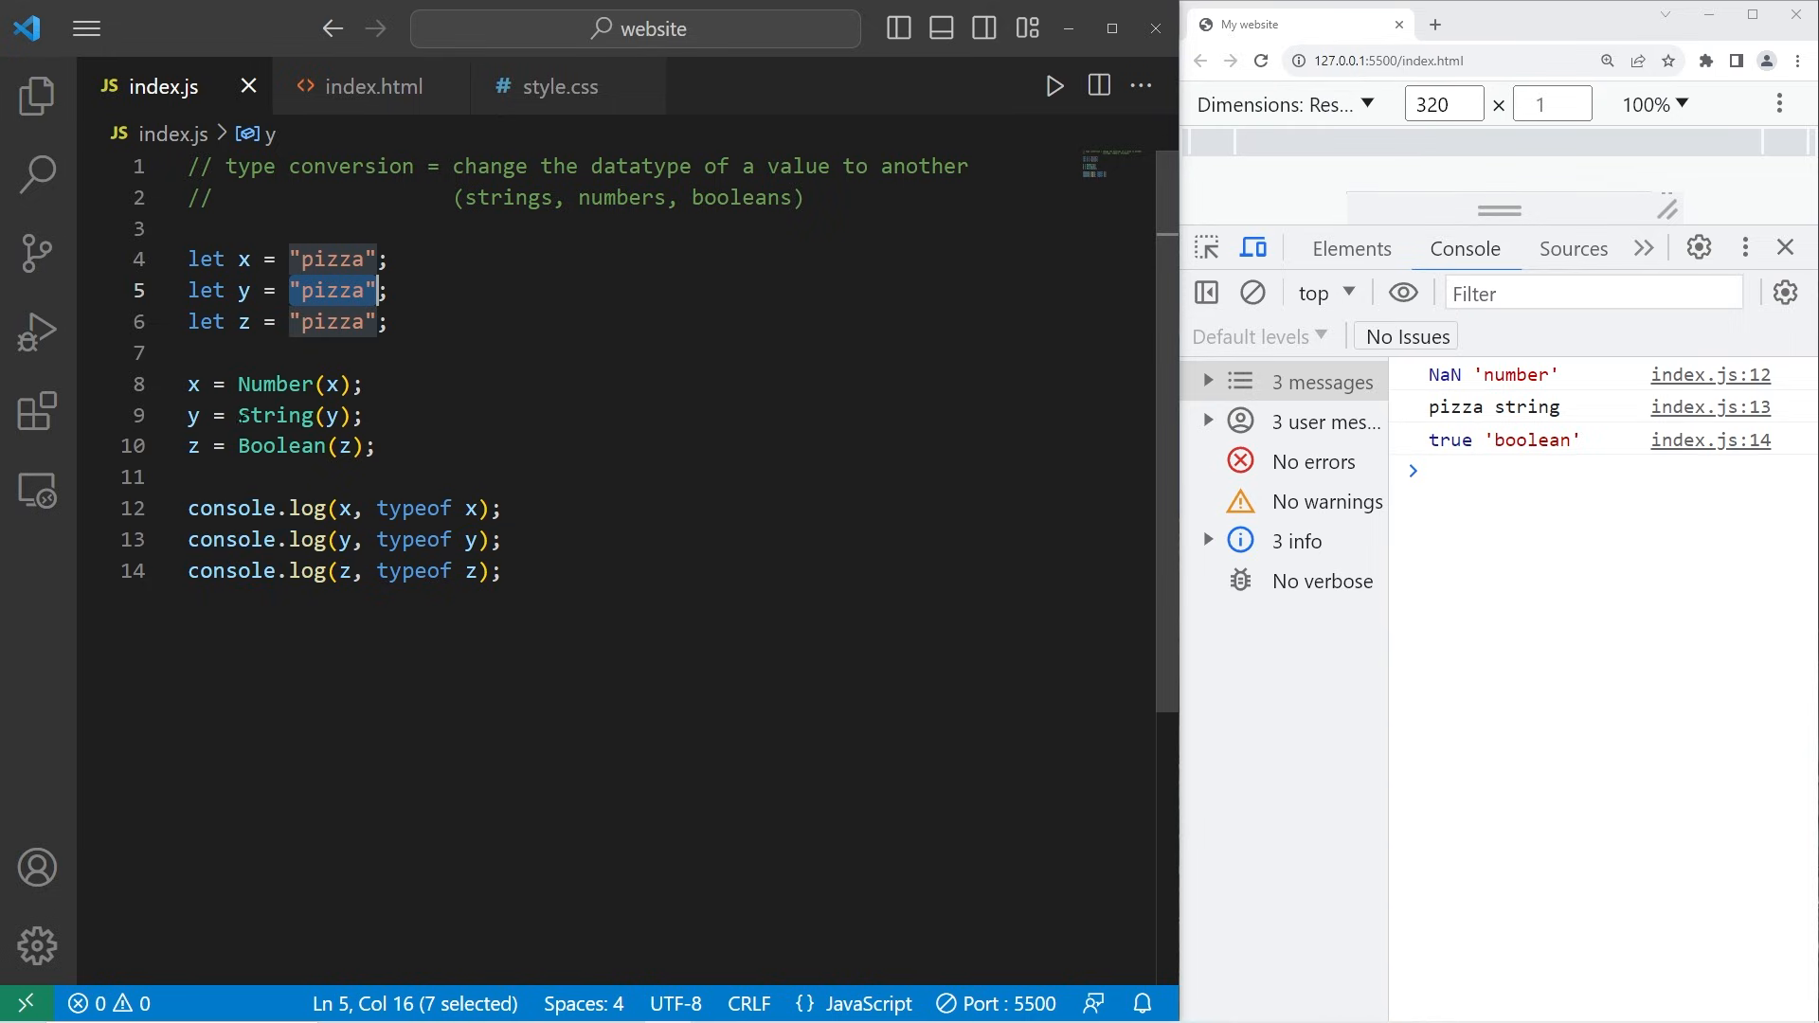
double_click(276, 415)
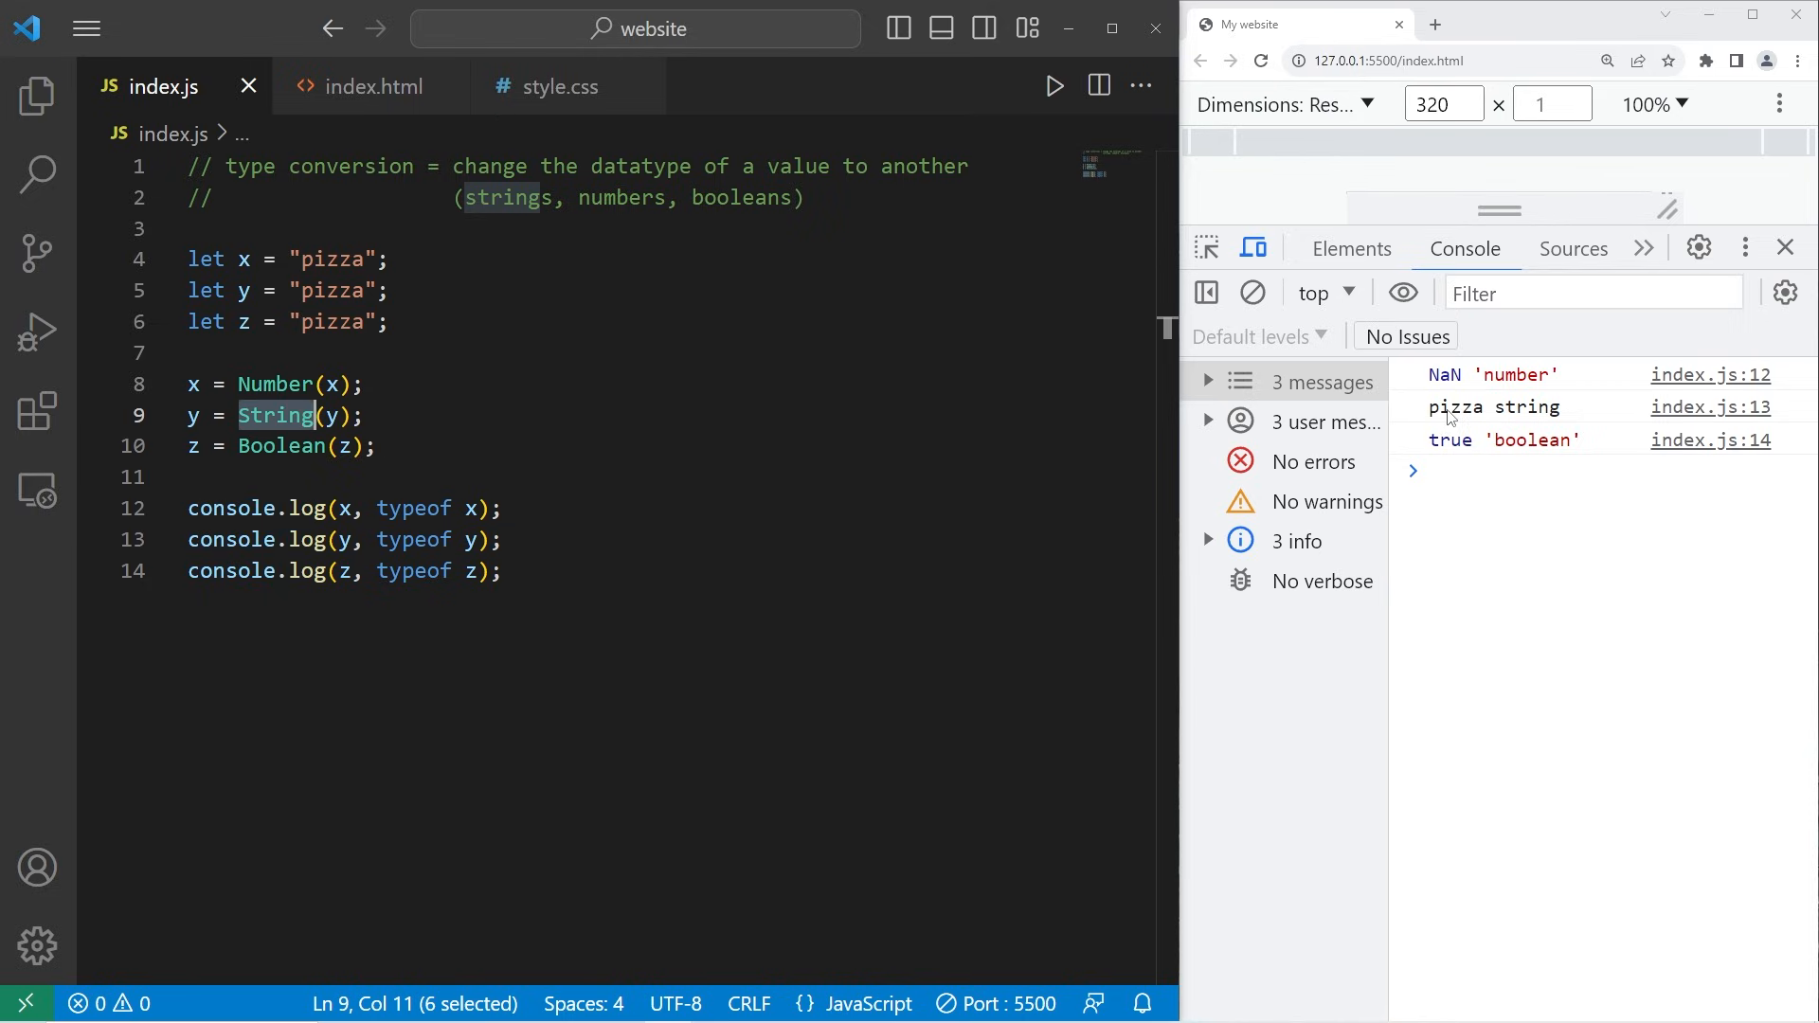
mouse_move(1529, 420)
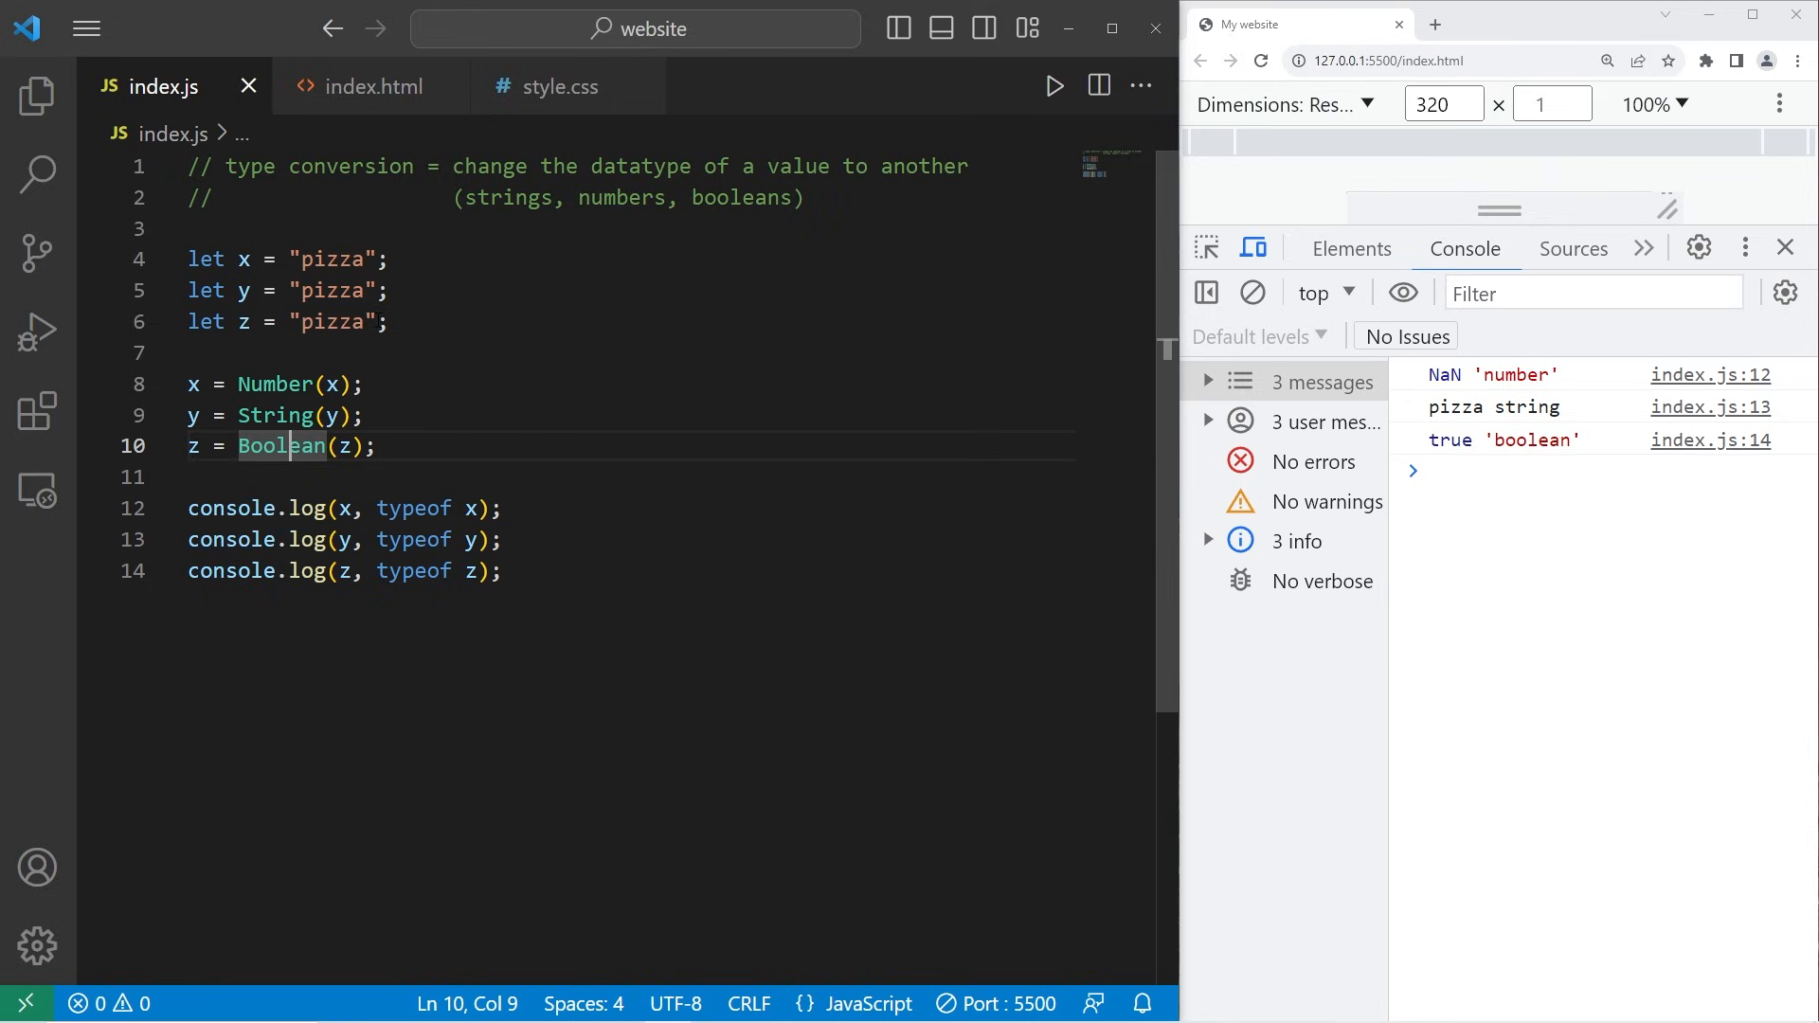
double_click(333, 323)
type("0")
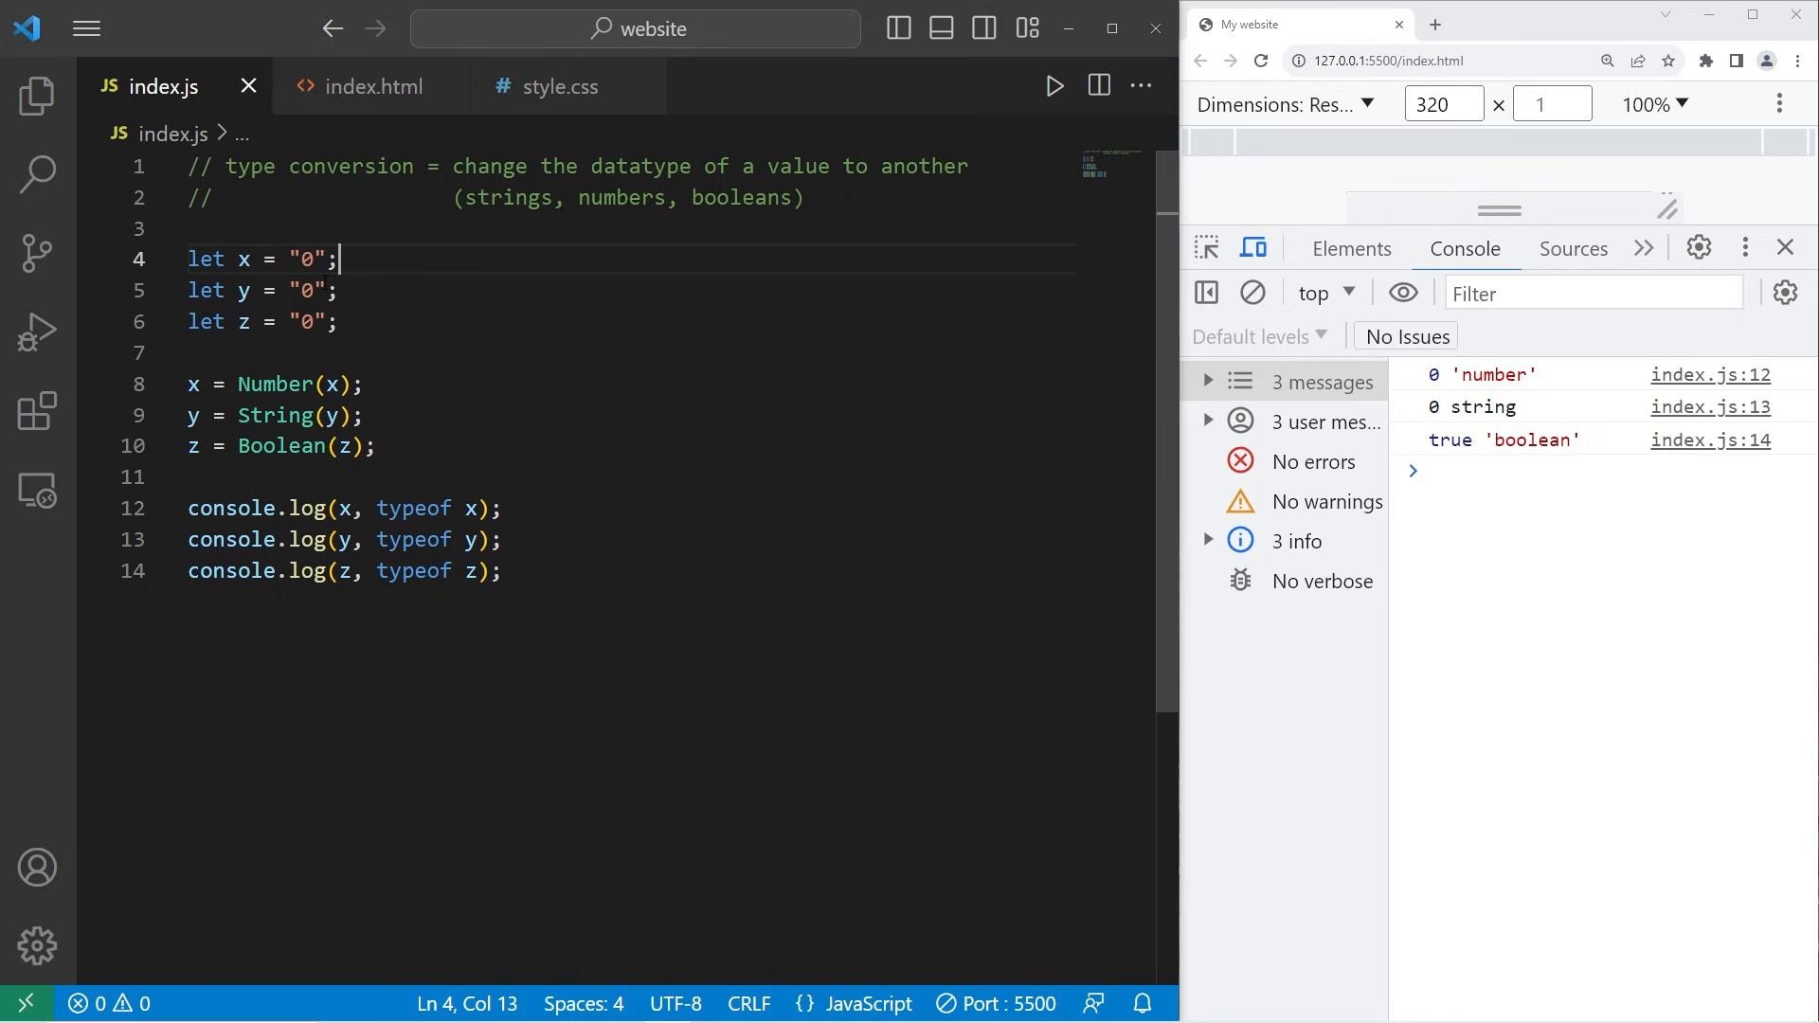
mouse_move(1457, 415)
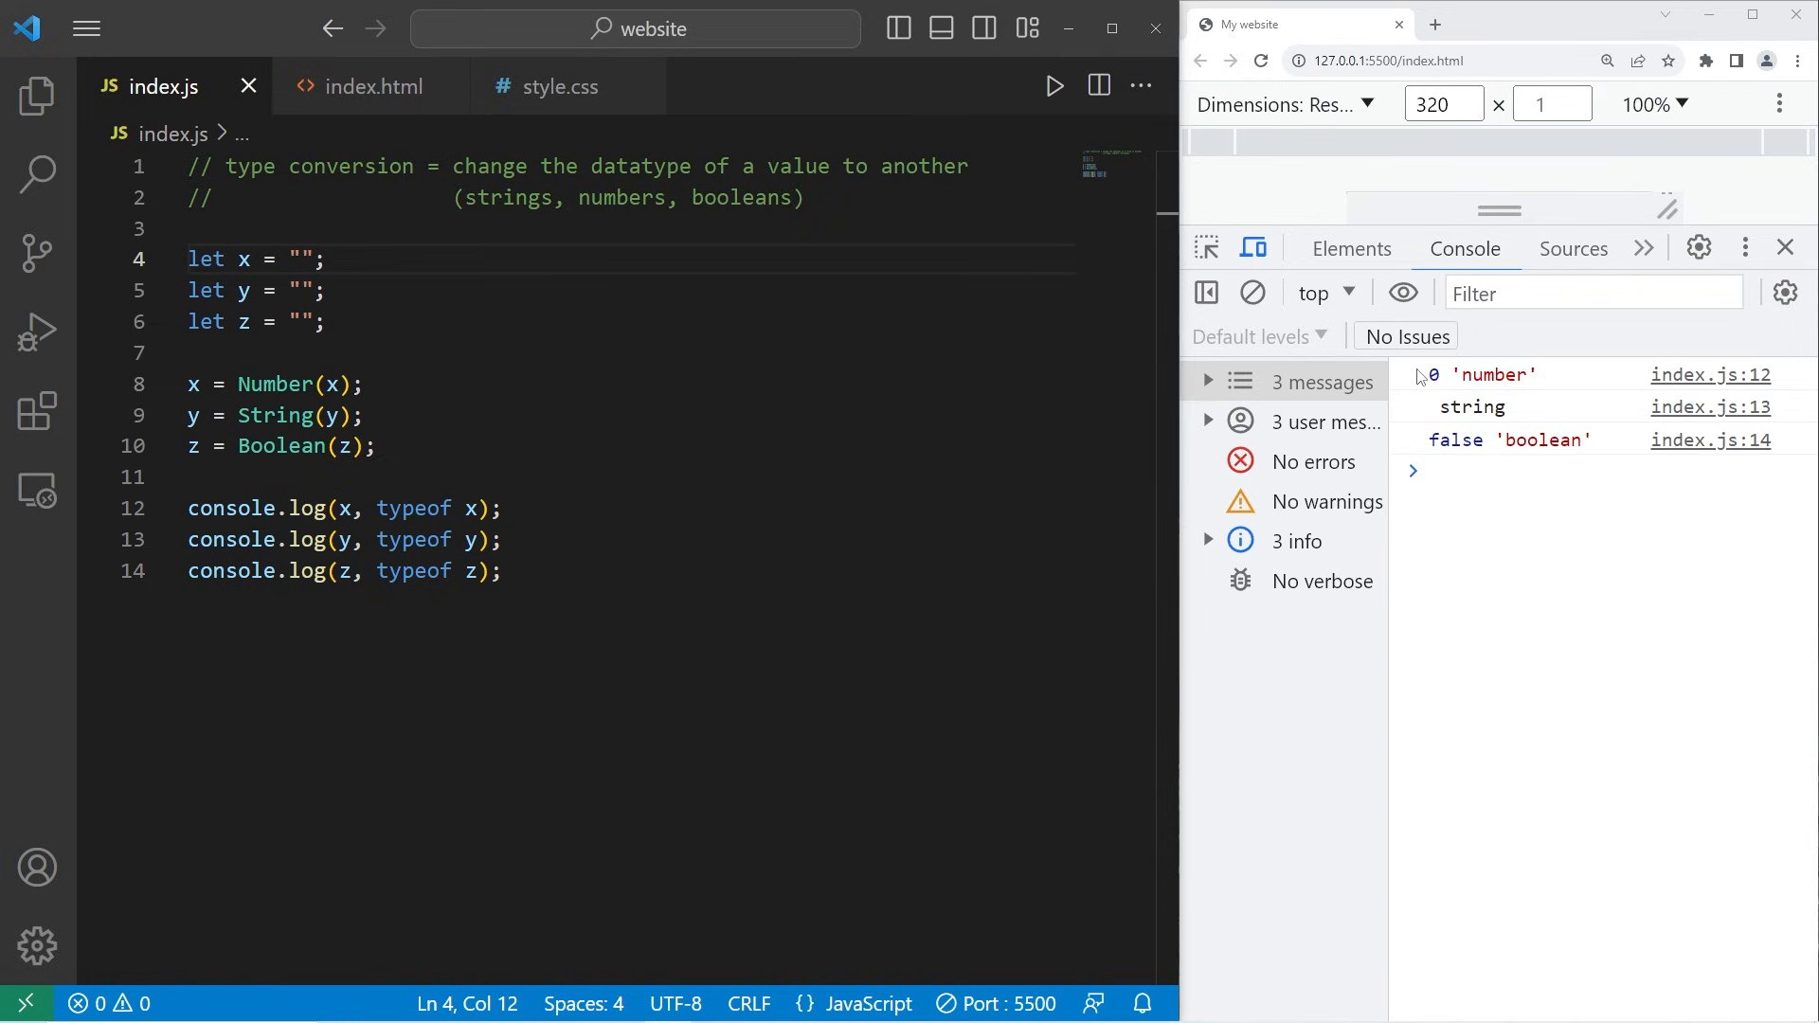
mouse_move(1462, 414)
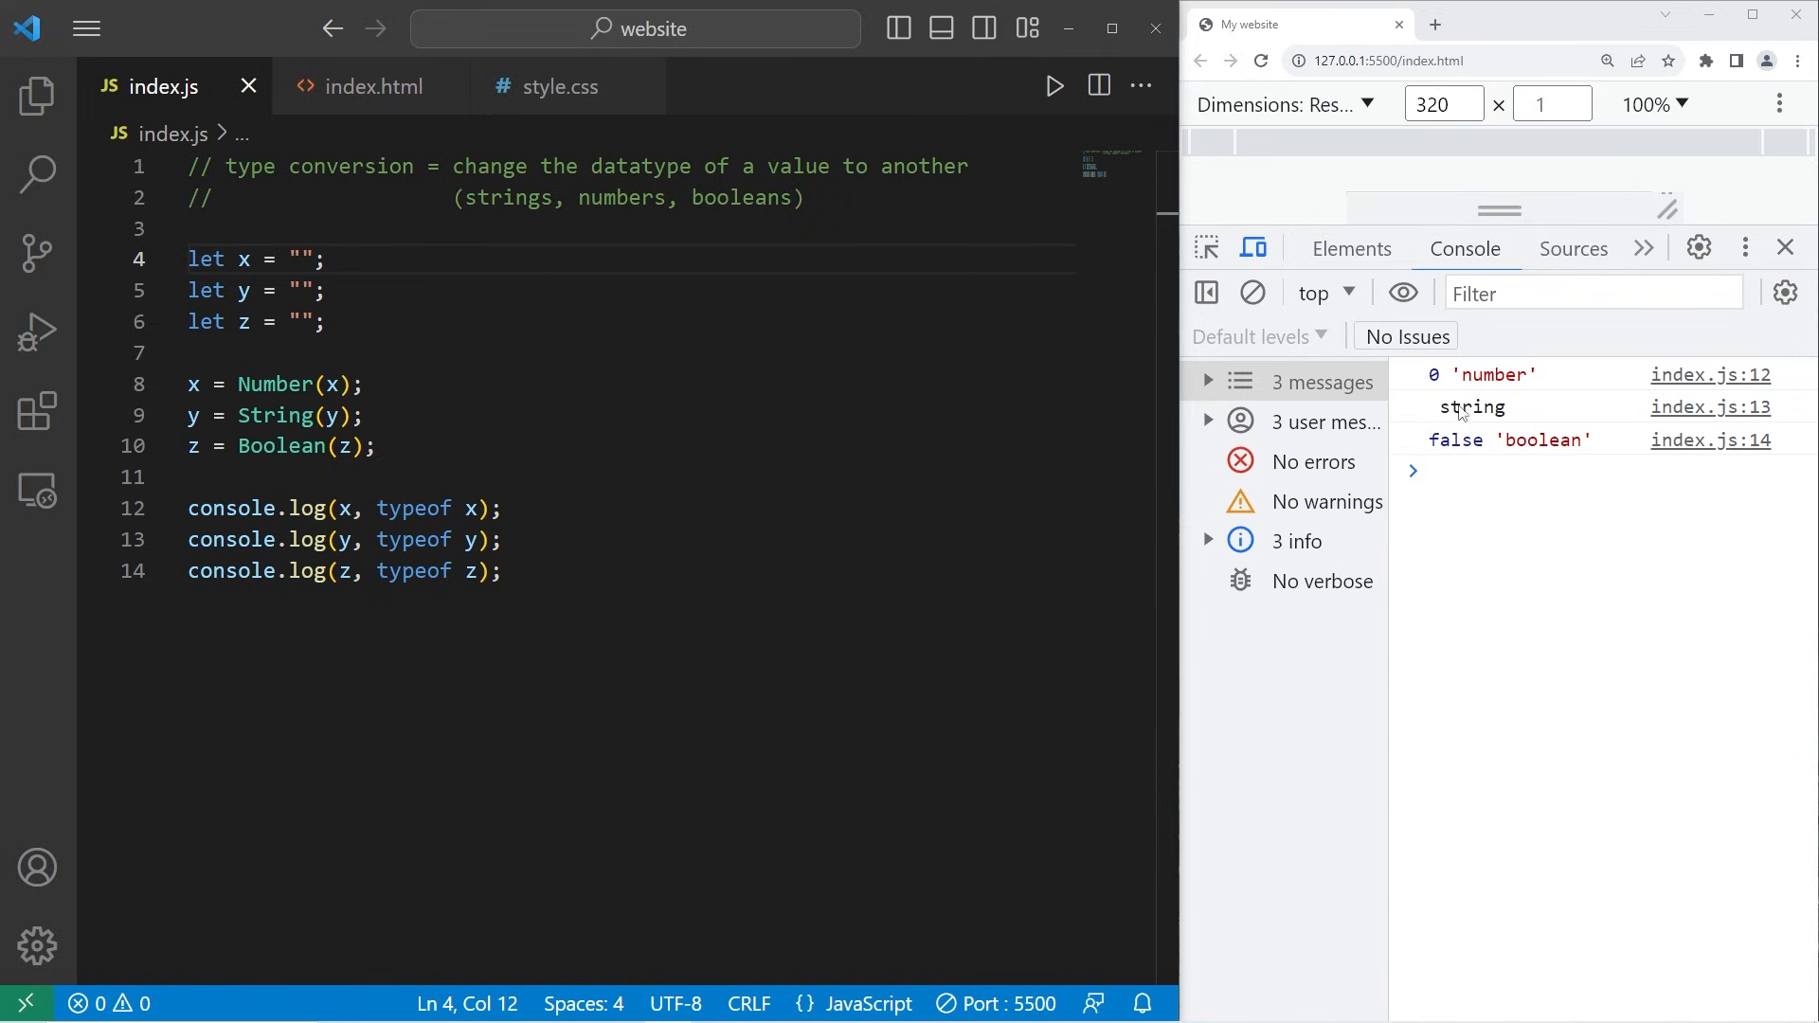
mouse_move(1461, 413)
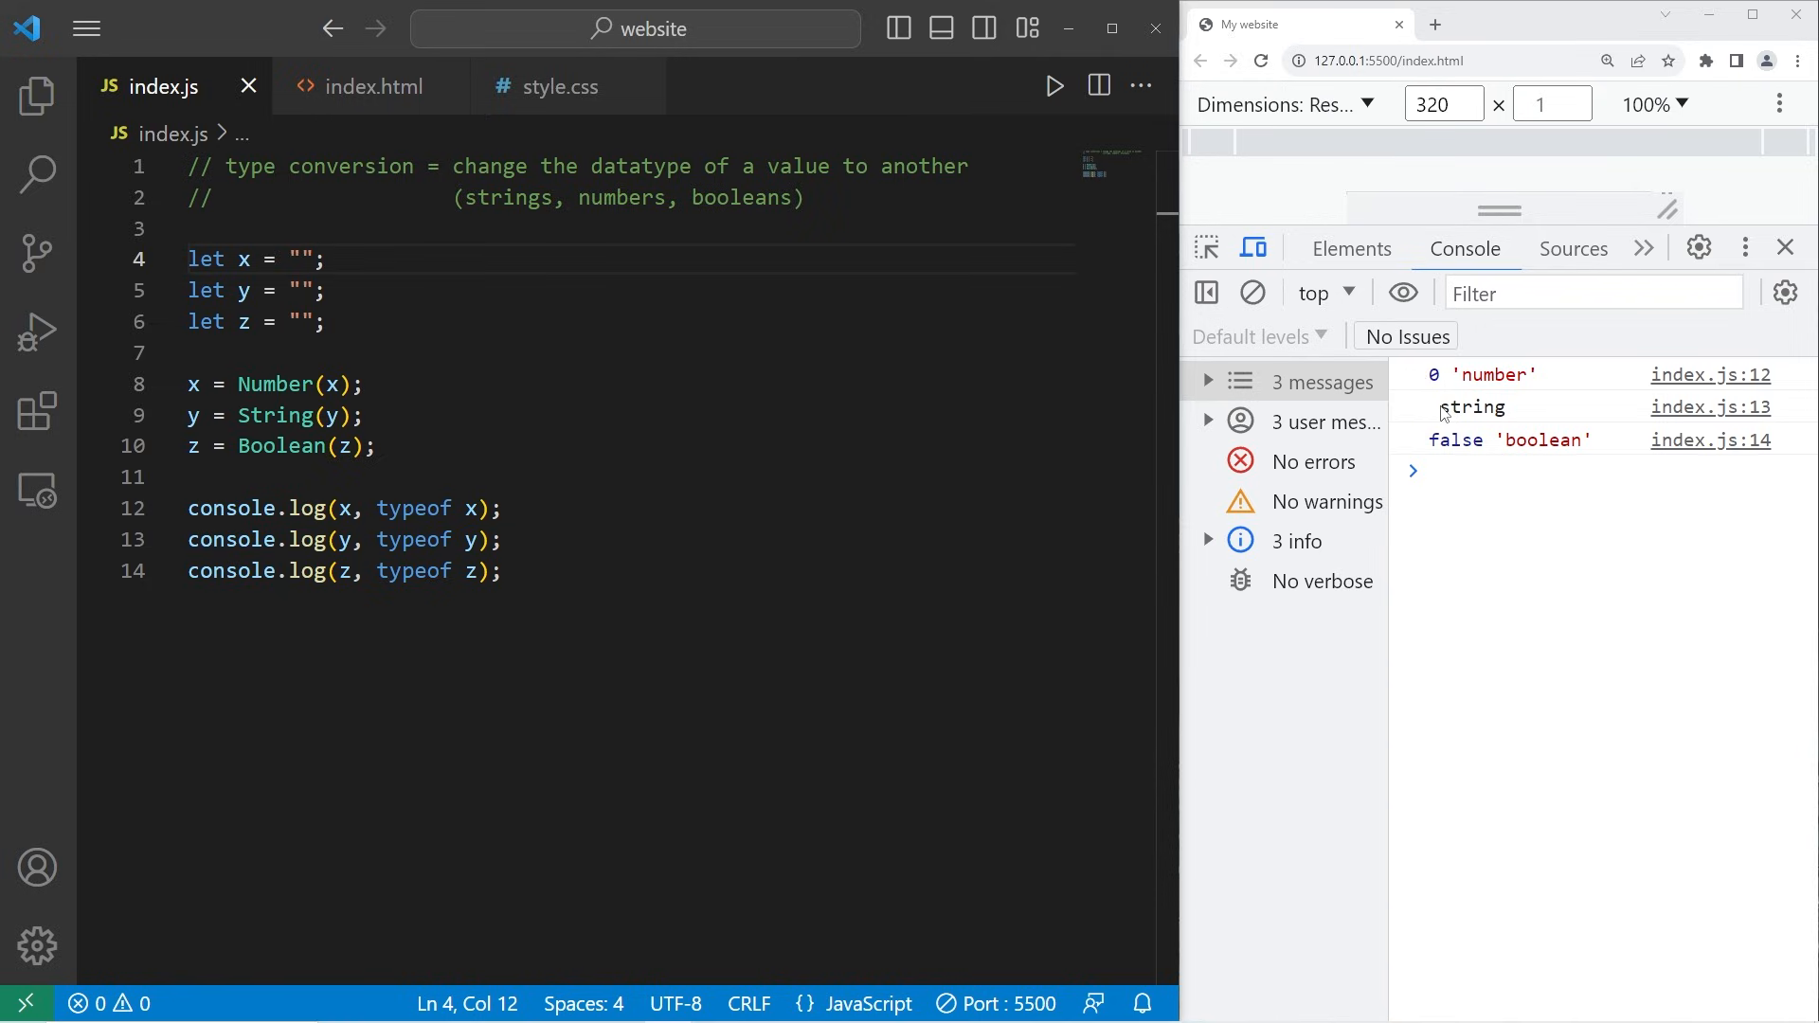
mouse_move(1466, 454)
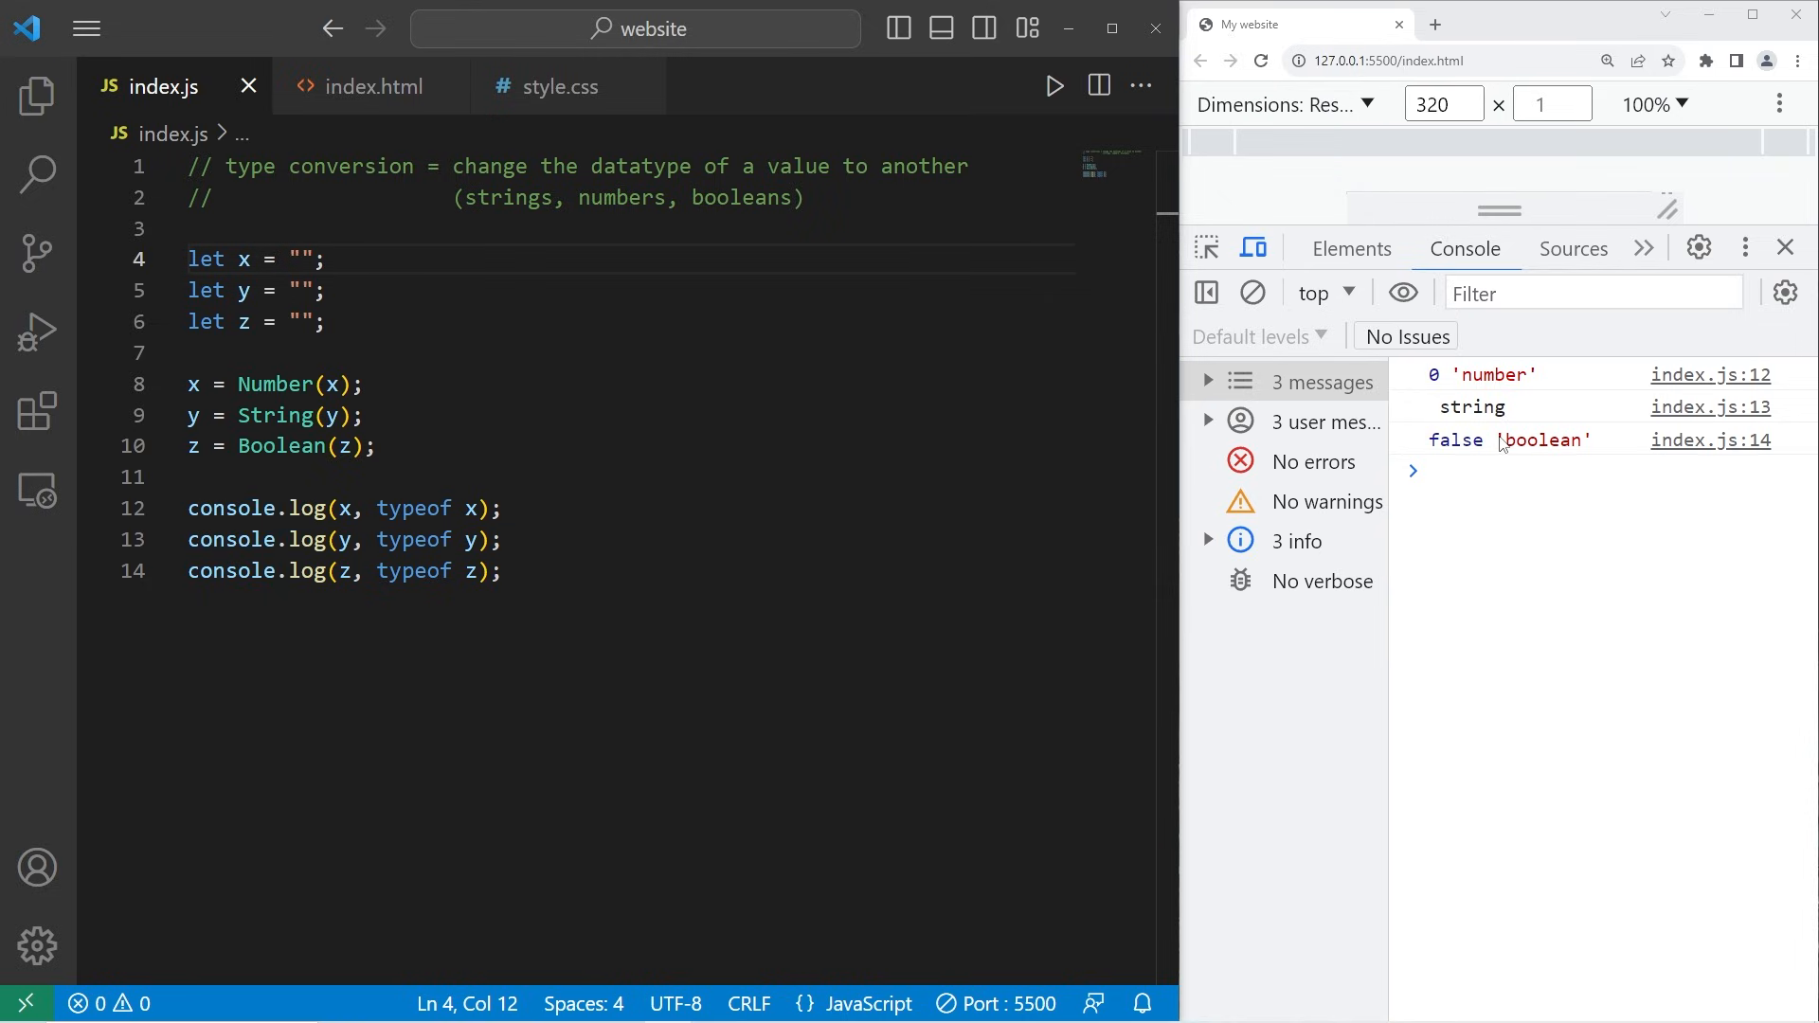
mouse_move(1419, 428)
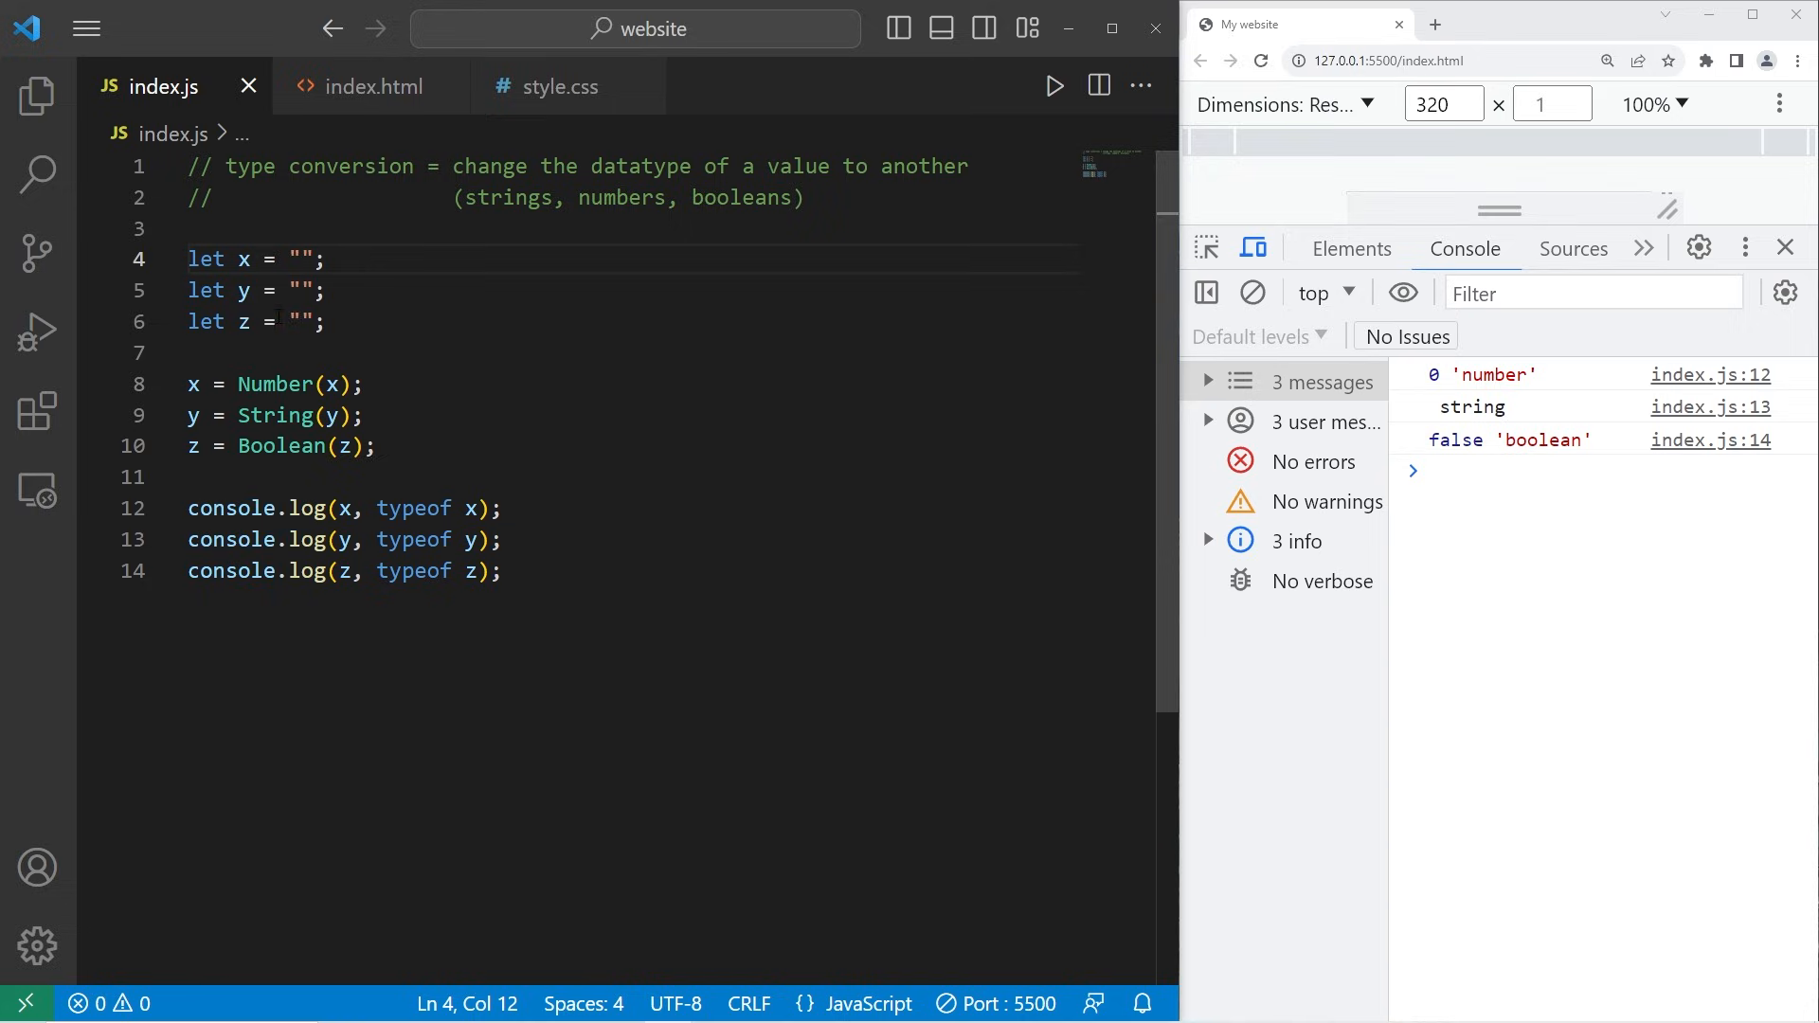
Point out the empty string now assigned to z on line 6.
double_click(303, 322)
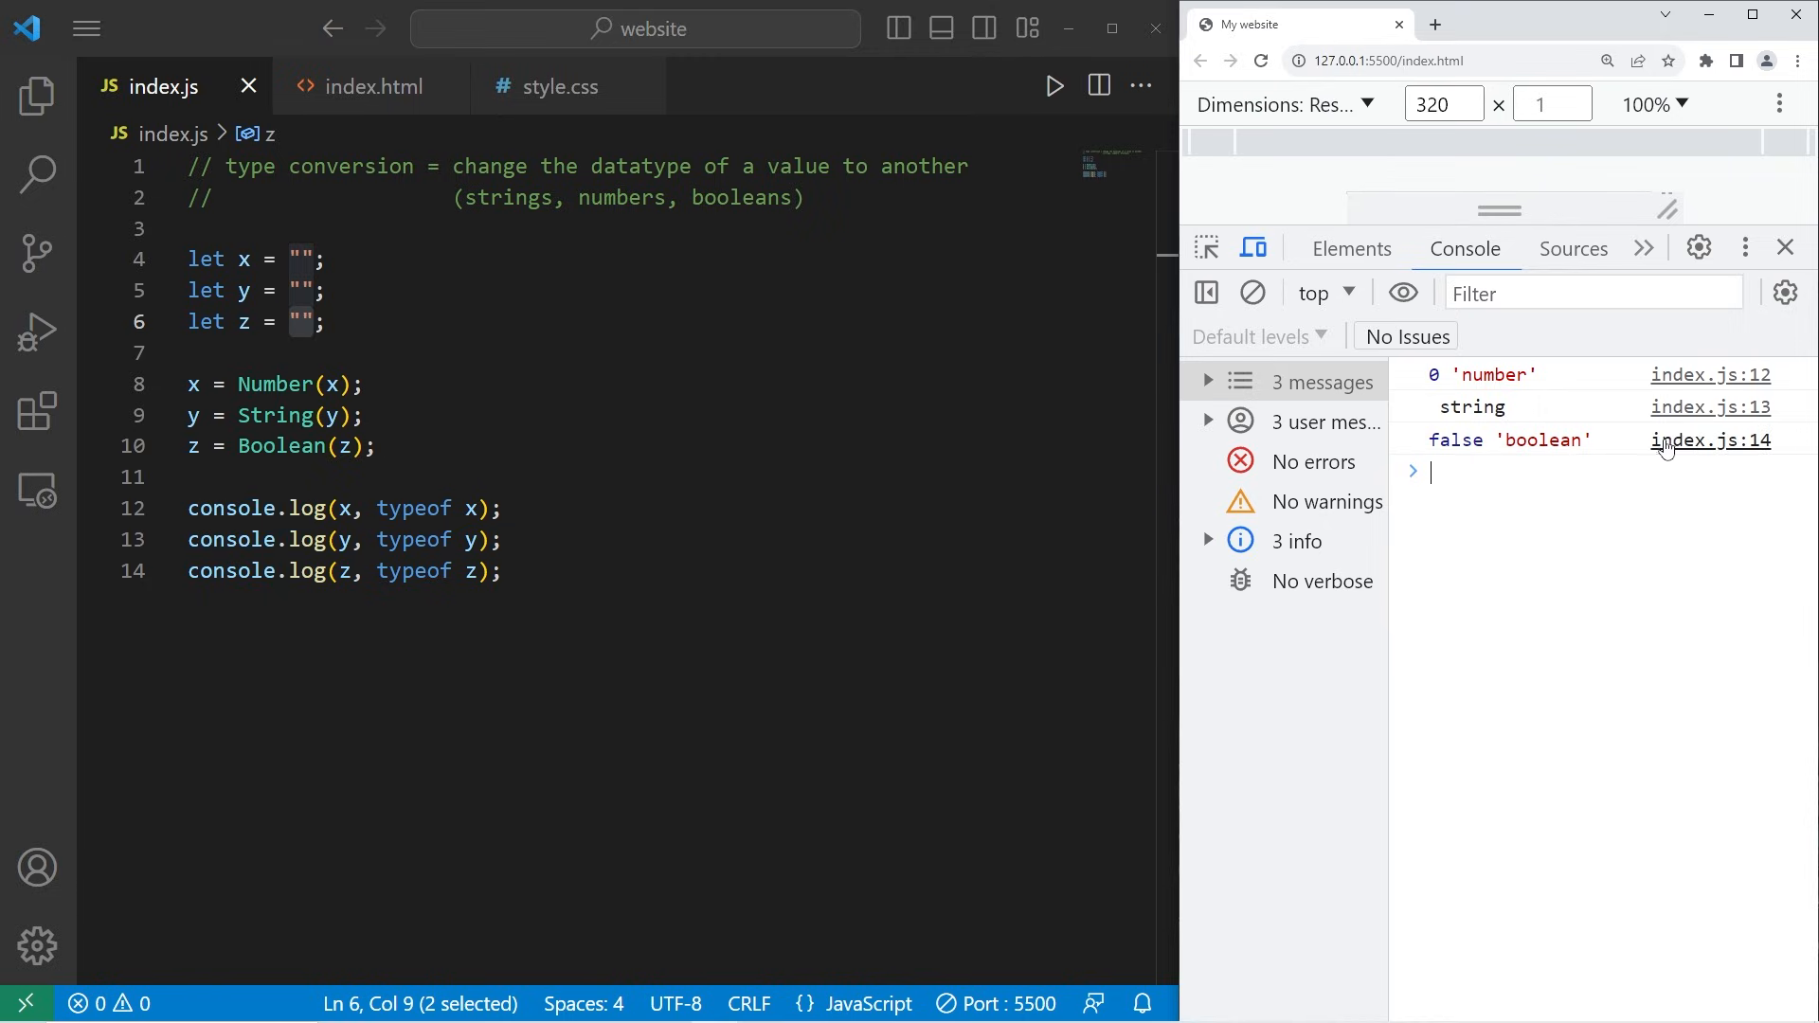
left_click(304, 259)
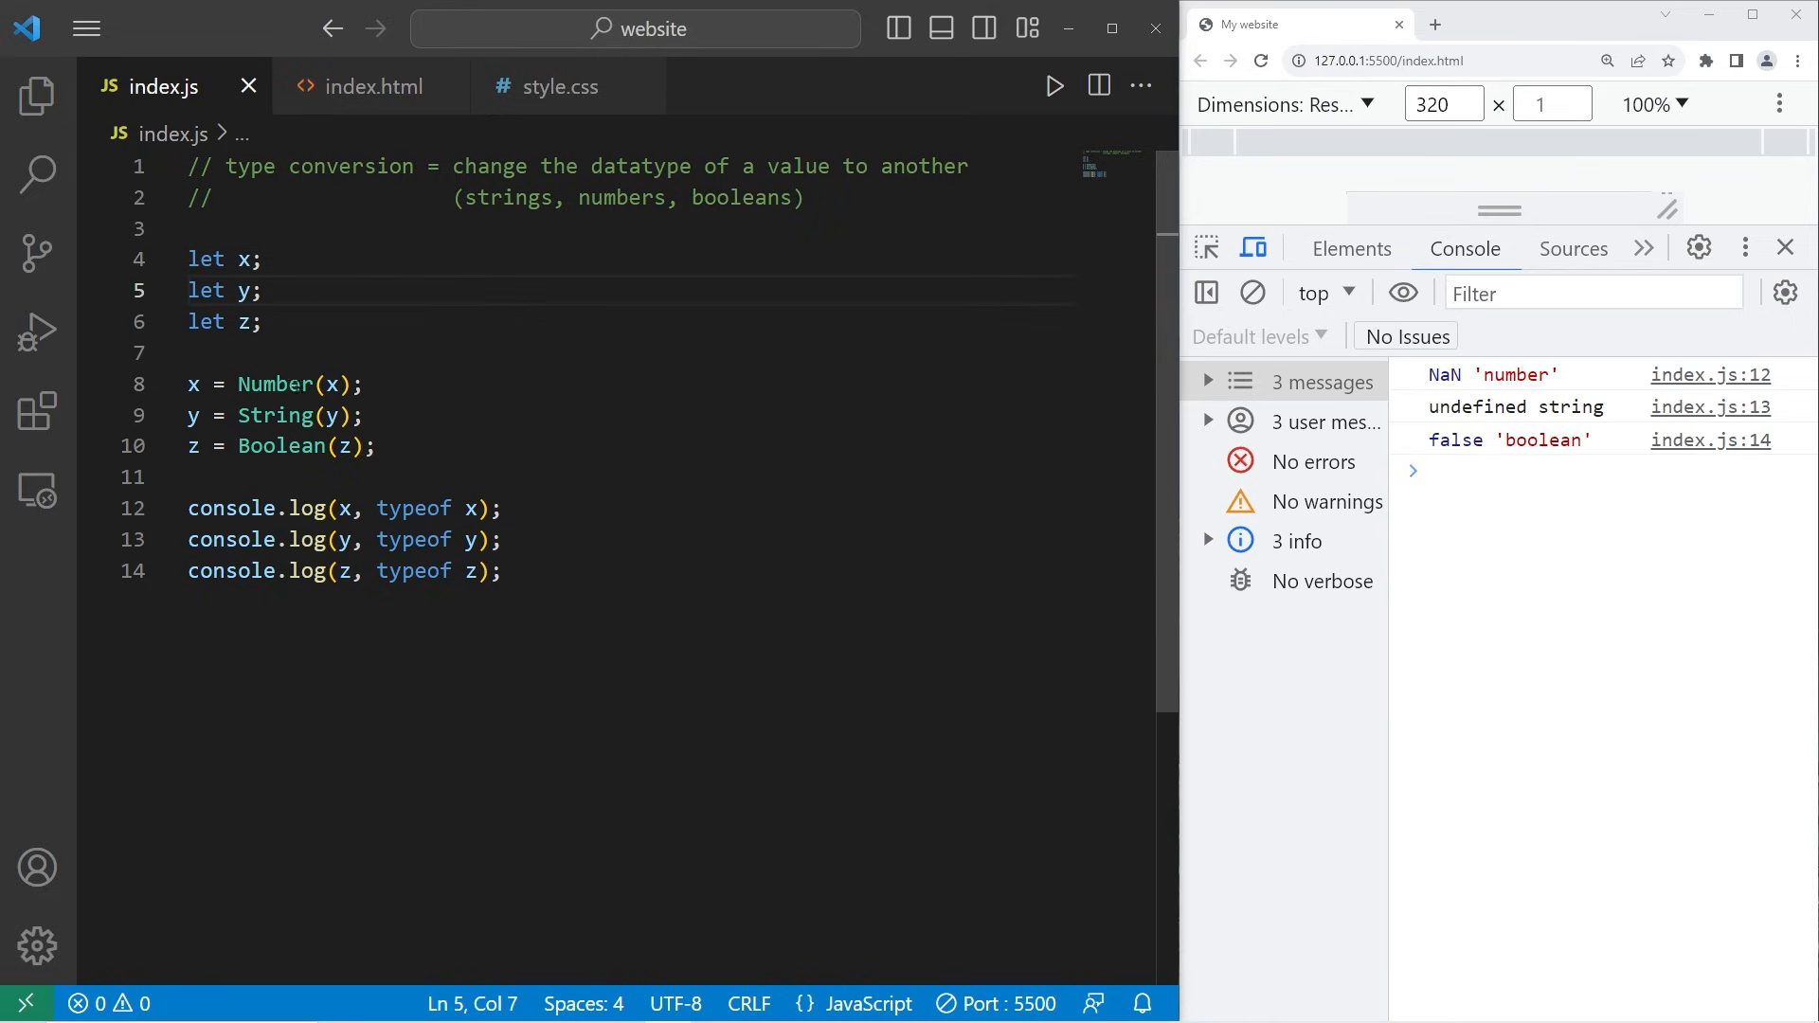
mouse_move(1459, 392)
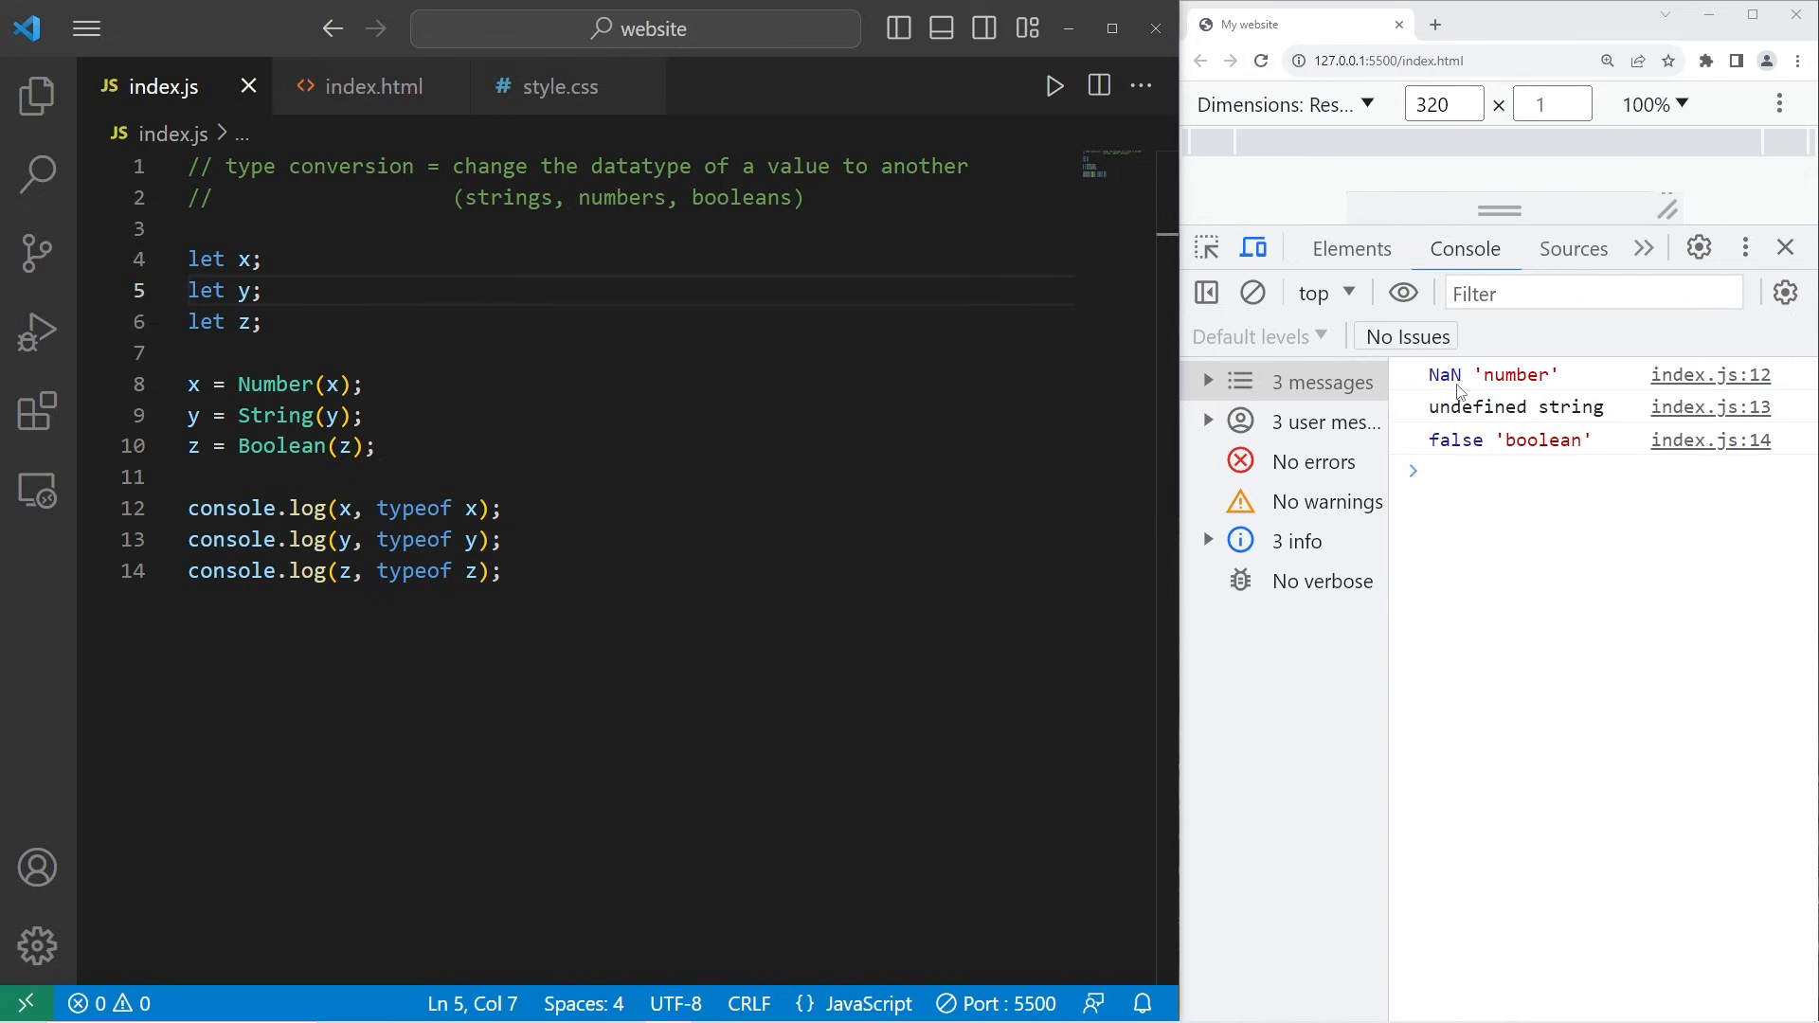
mouse_move(1474, 414)
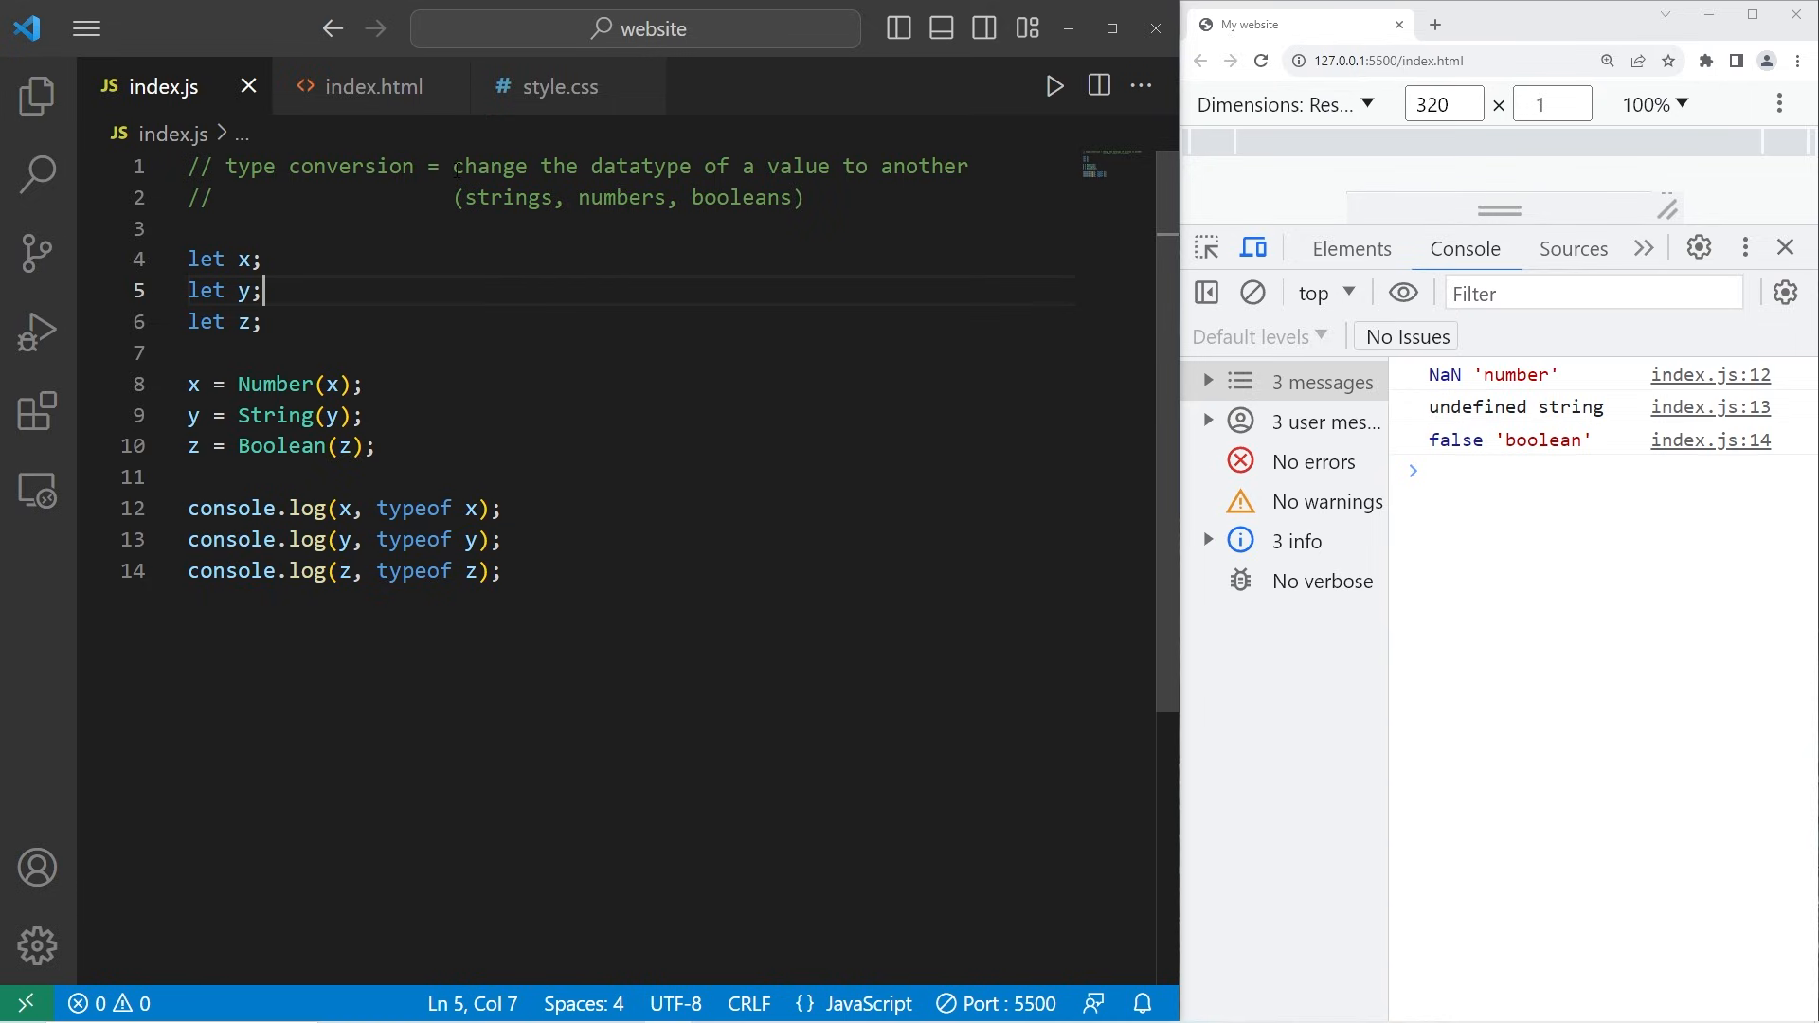
mouse_move(1039, 205)
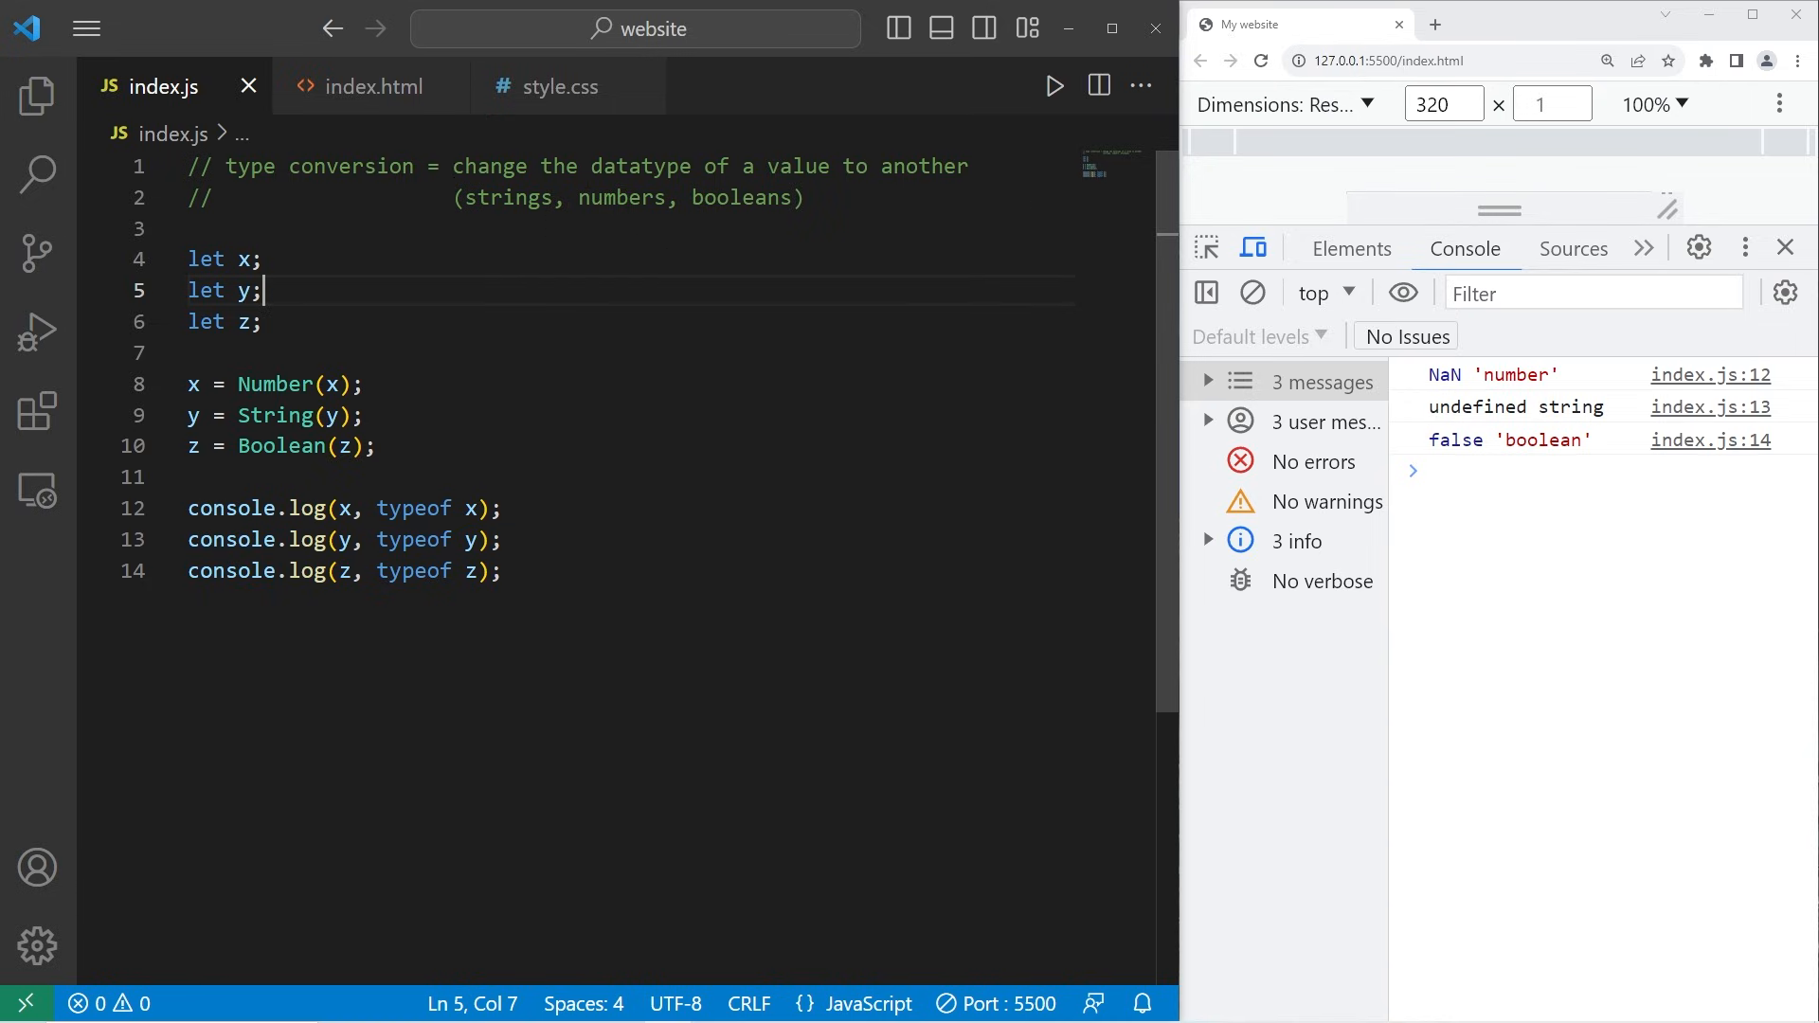
double_click(507, 197)
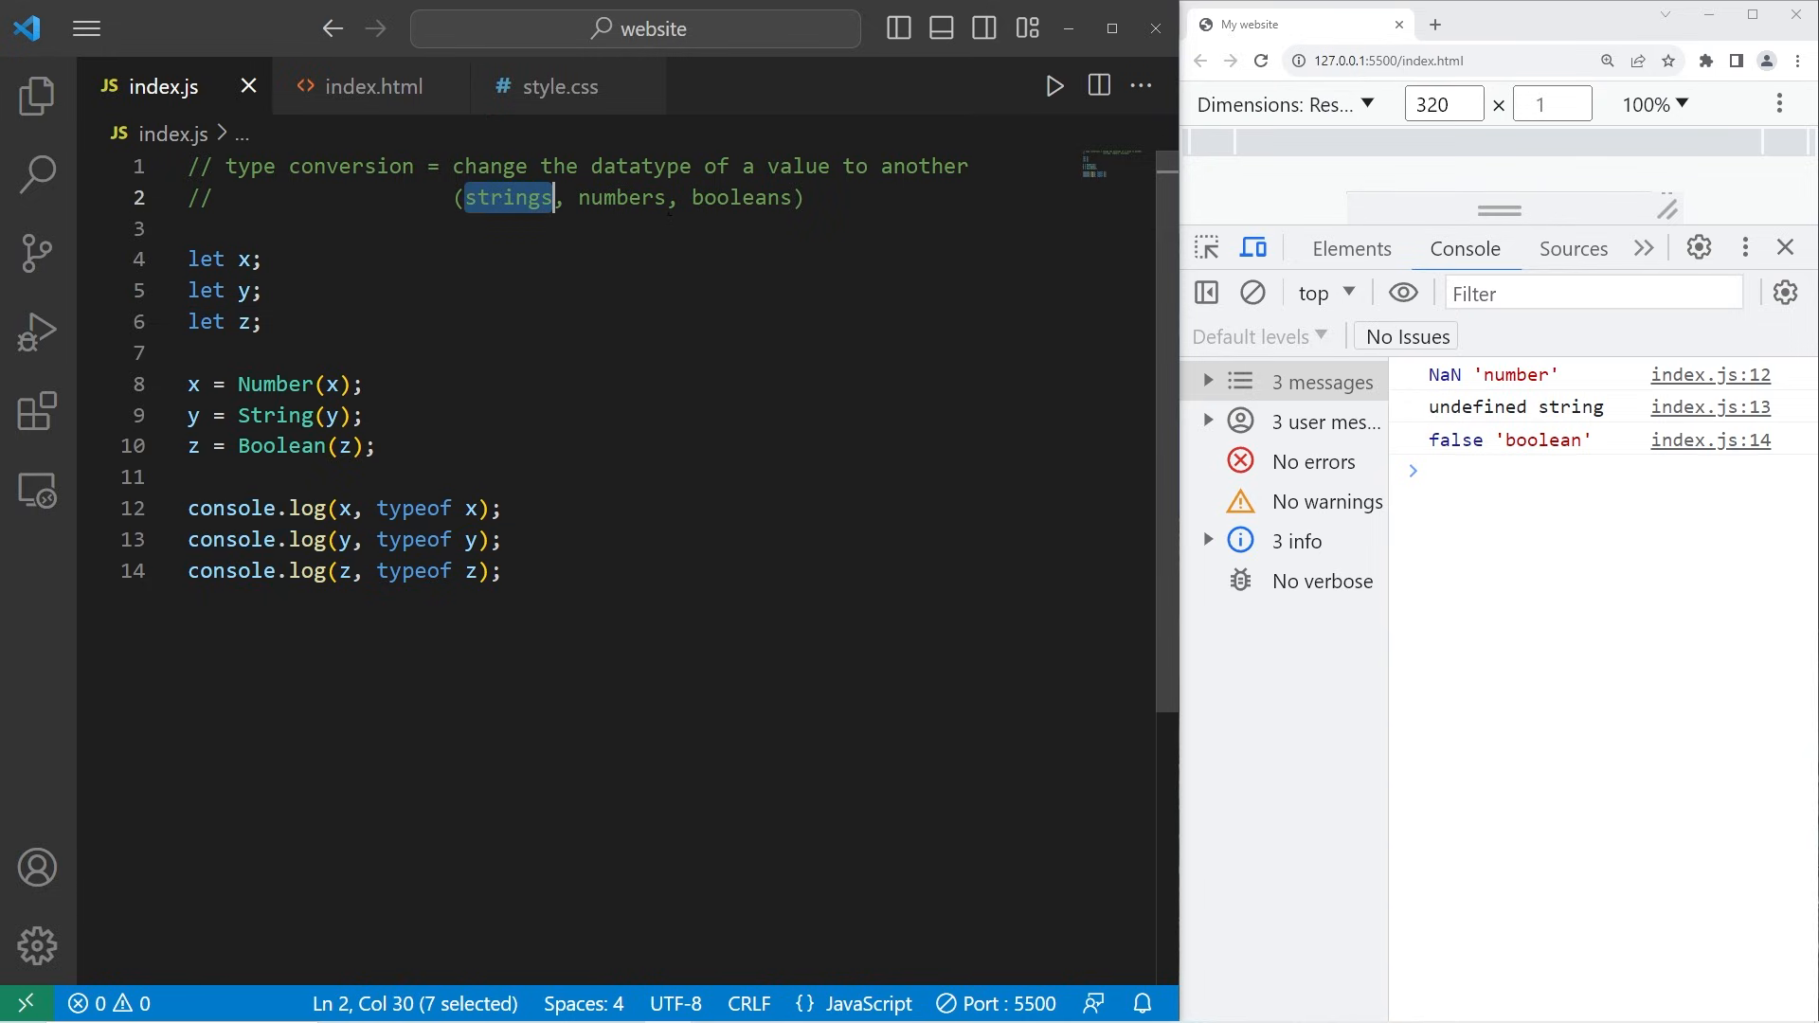
double_click(624, 197)
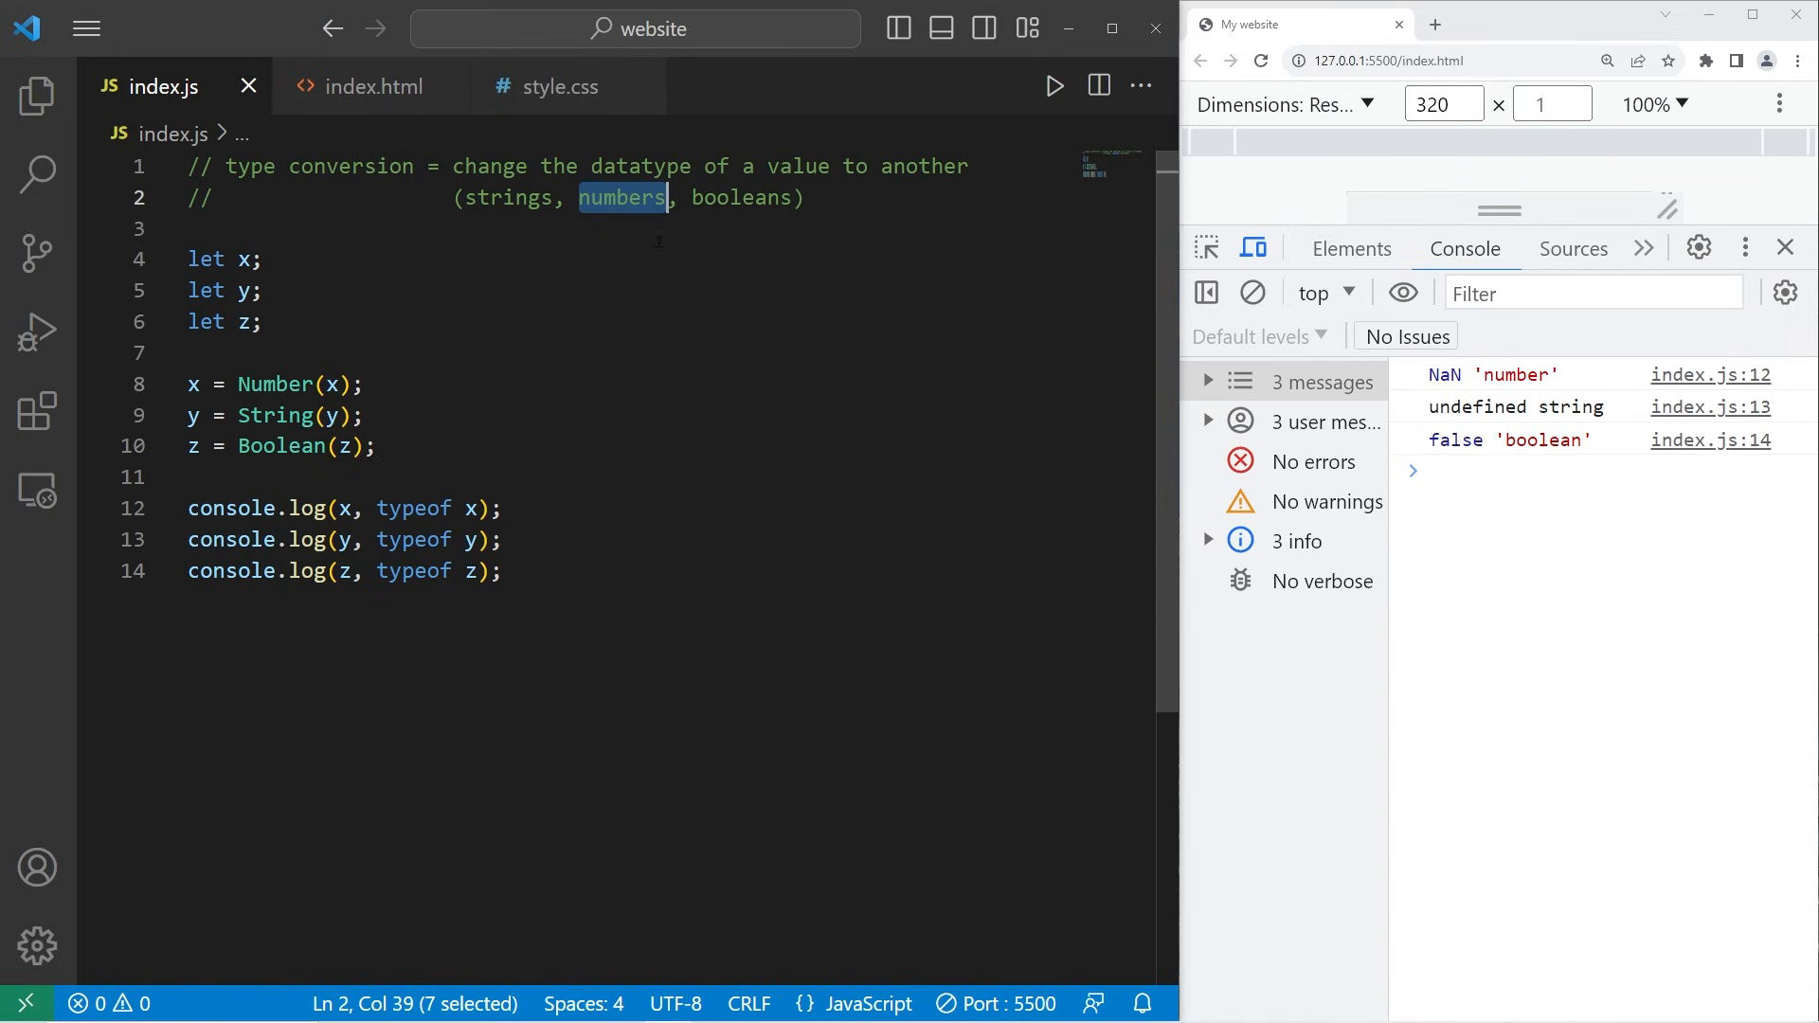
double_click(740, 197)
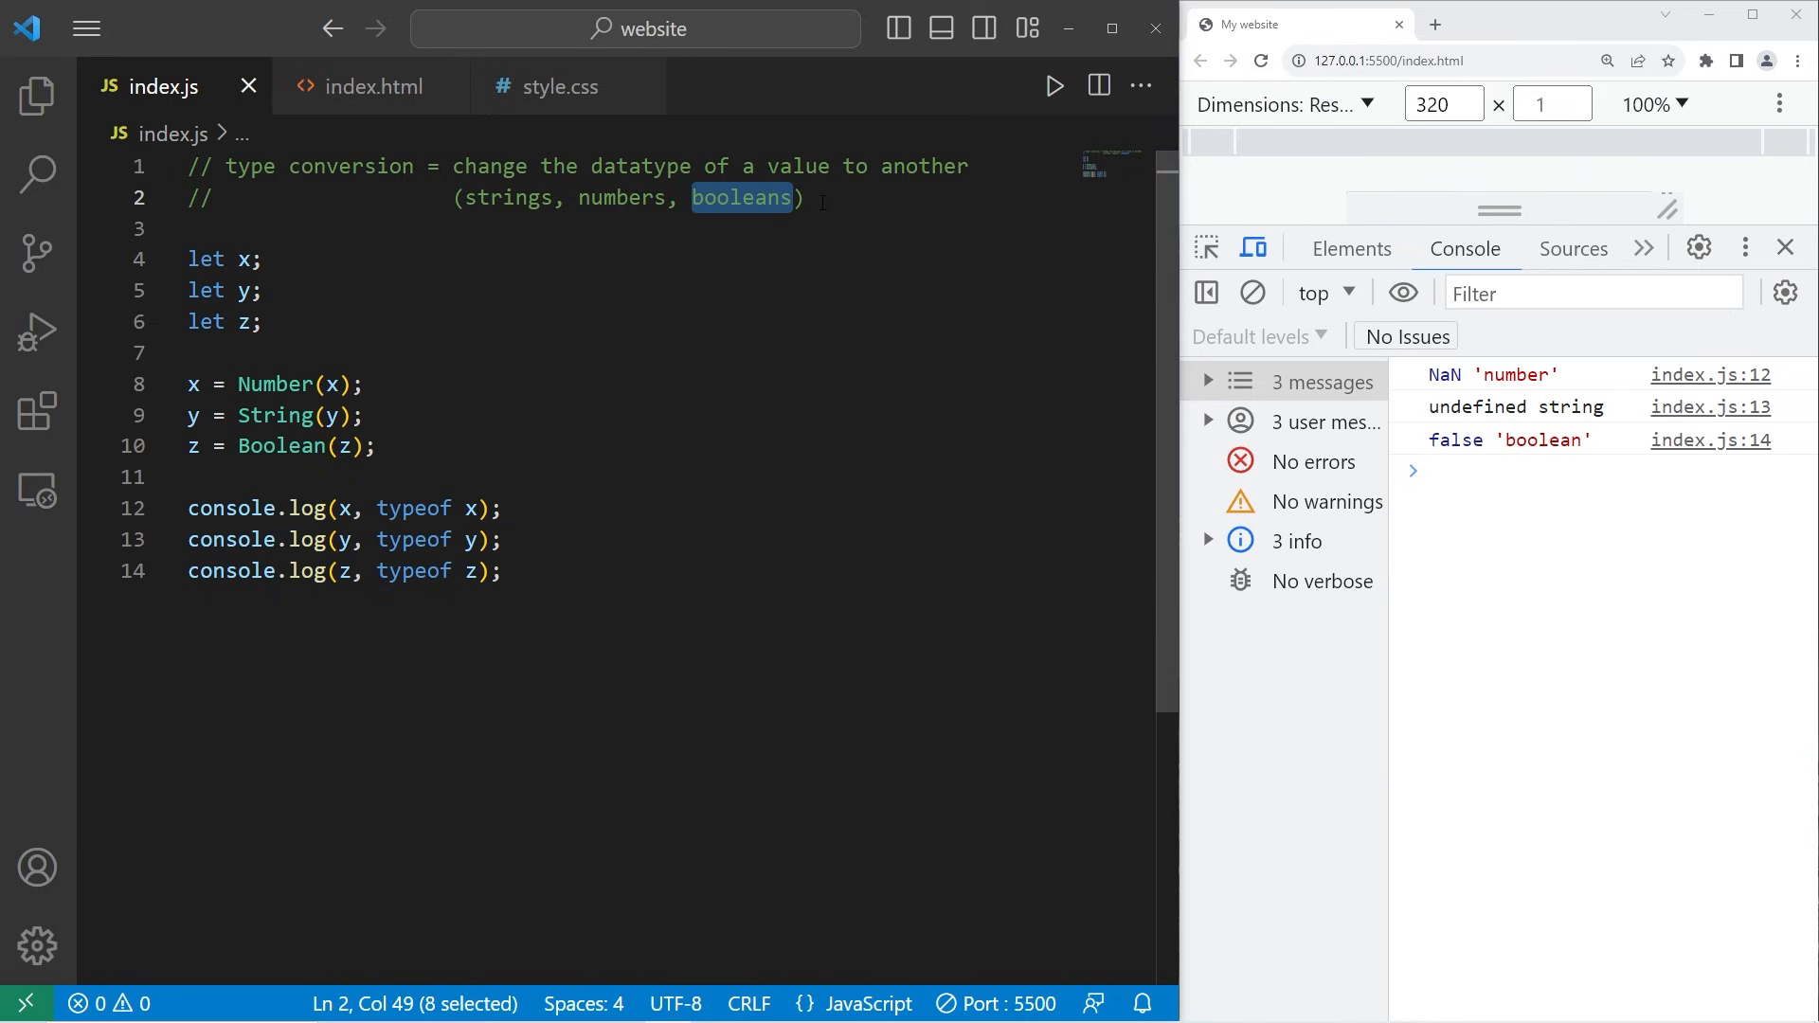
left_click(806, 197)
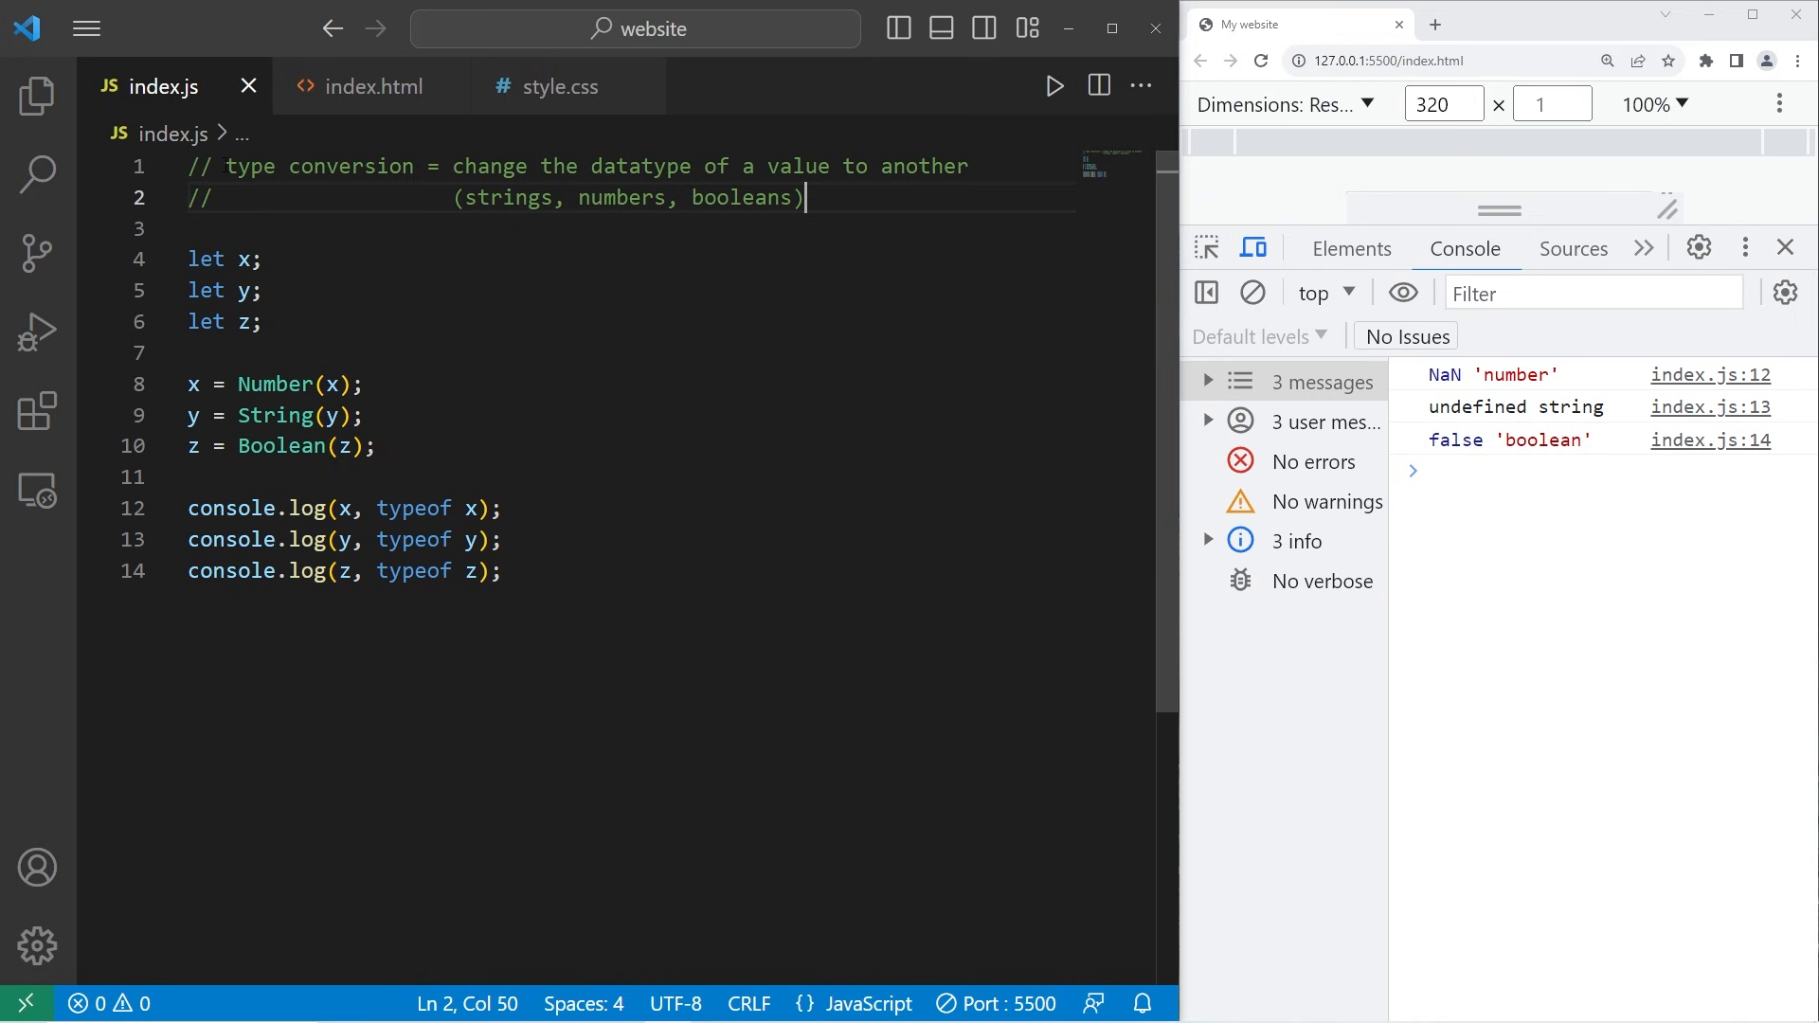